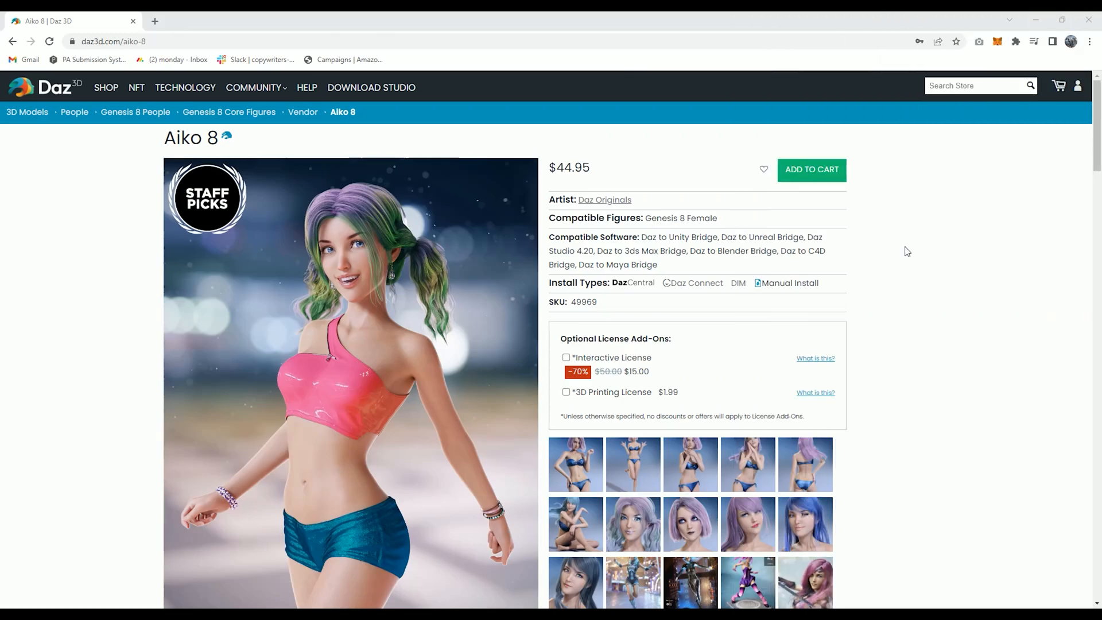
# Scroll the Treasure Hunter page and browse three preview images enlarged in the lightbox.
pyautogui.scroll(-3)
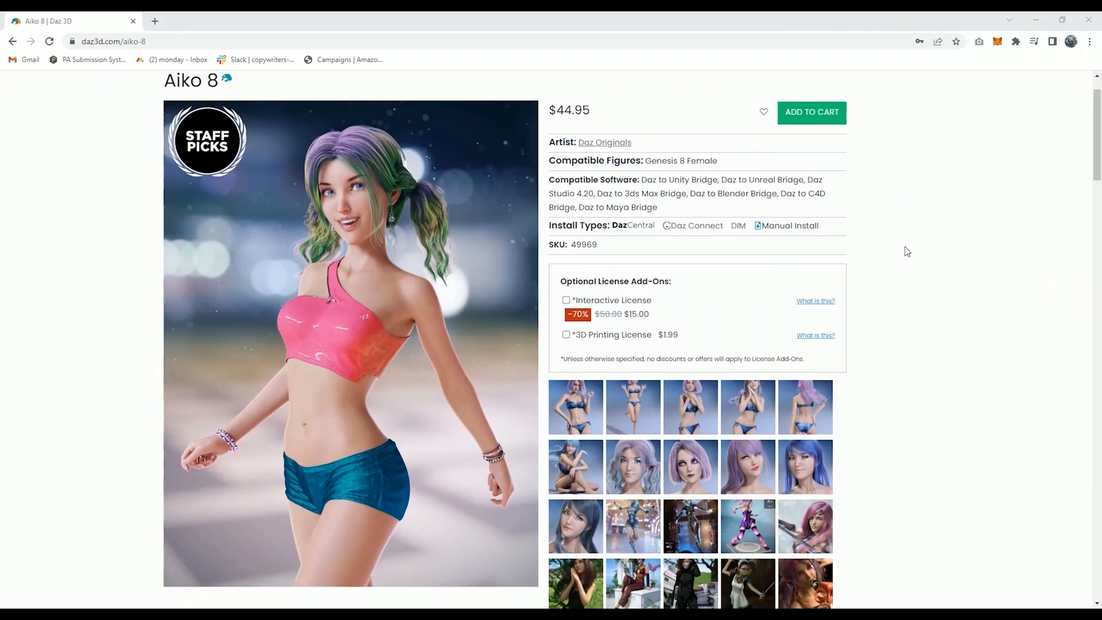
pyautogui.scroll(-3)
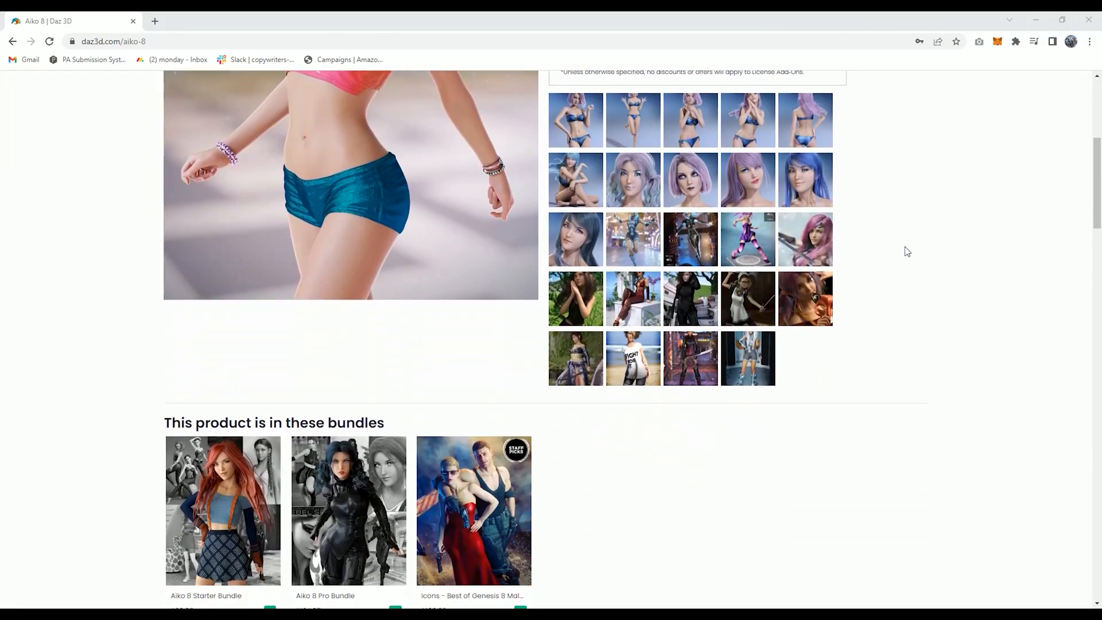
pyautogui.scroll(-3)
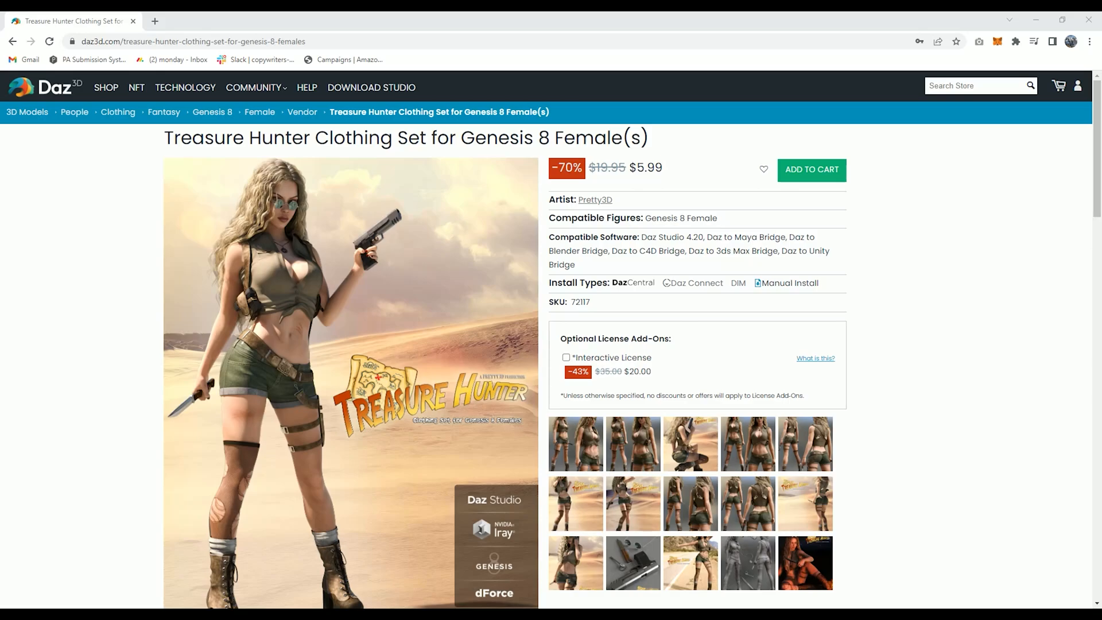
pyautogui.scroll(-3)
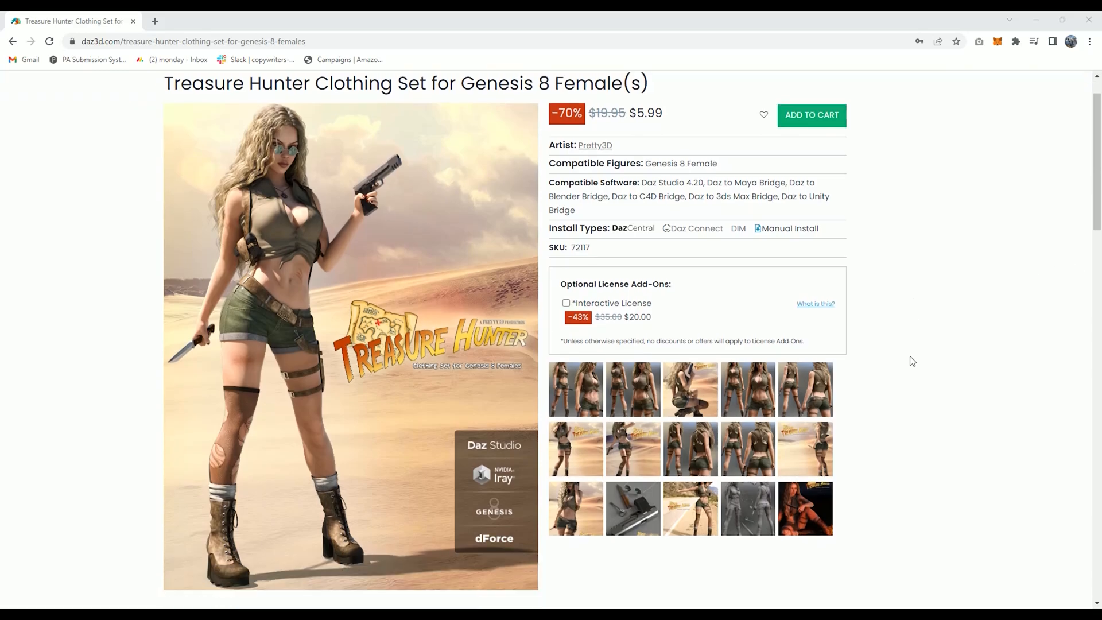
pyautogui.scroll(-3)
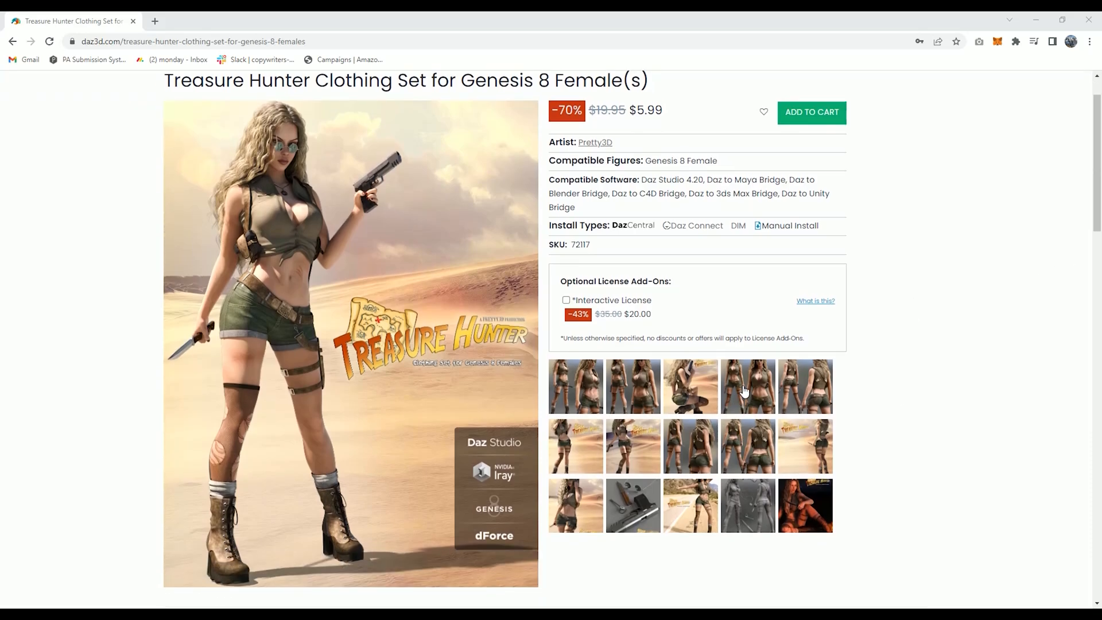
pyautogui.click(747, 386)
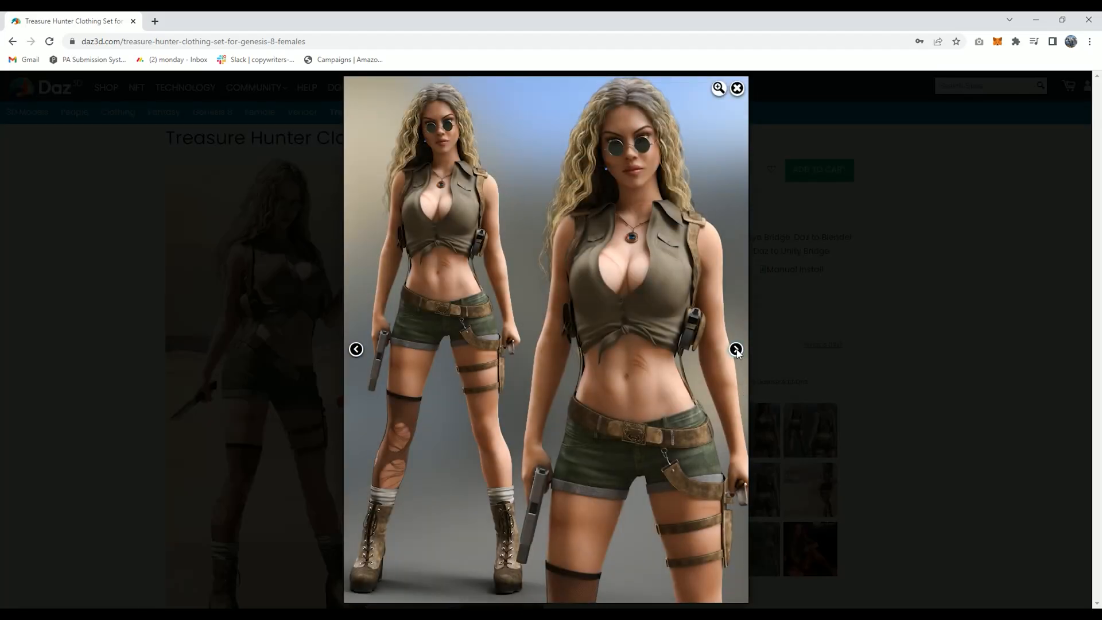
pyautogui.click(736, 350)
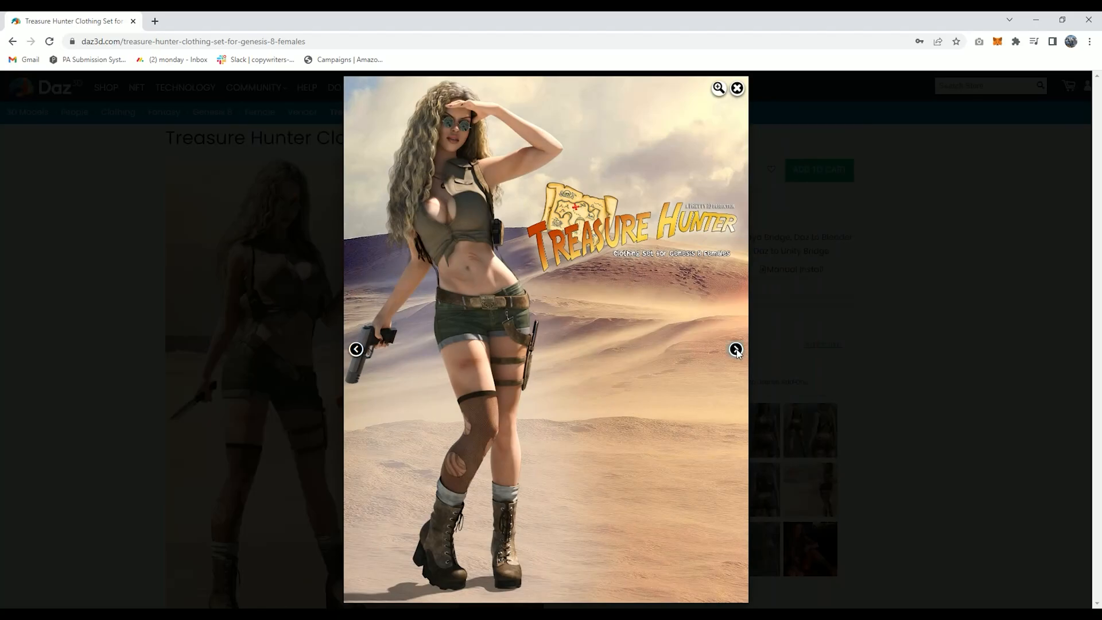
pyautogui.click(737, 349)
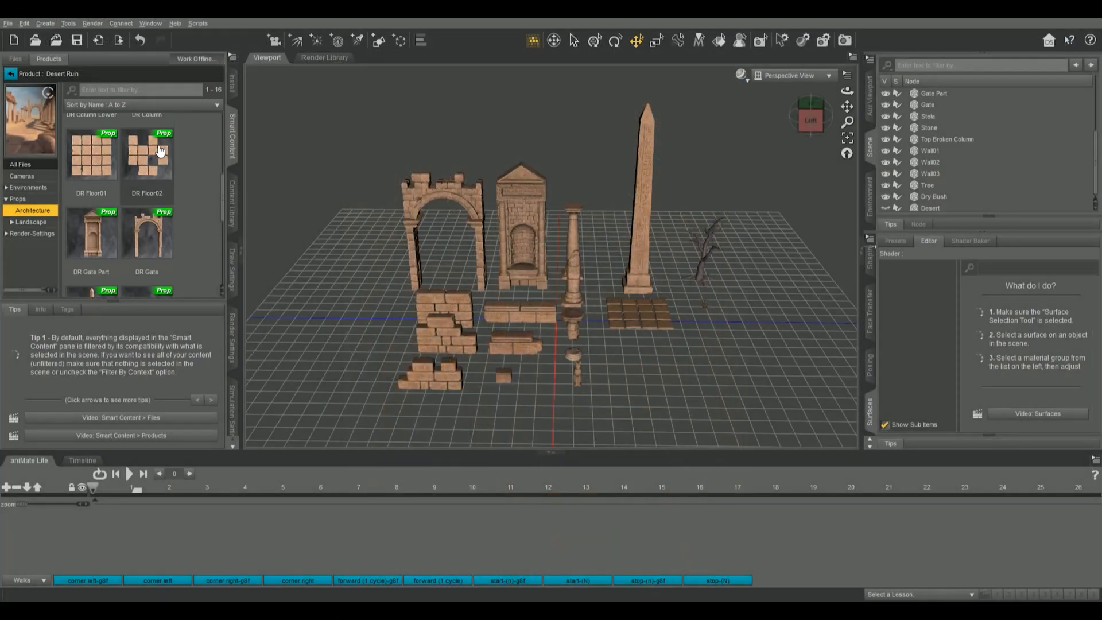
# Place the DR Floor02 piece from Props > Architecture into the ruin scene, then deselect it.
pyautogui.scroll(-3)
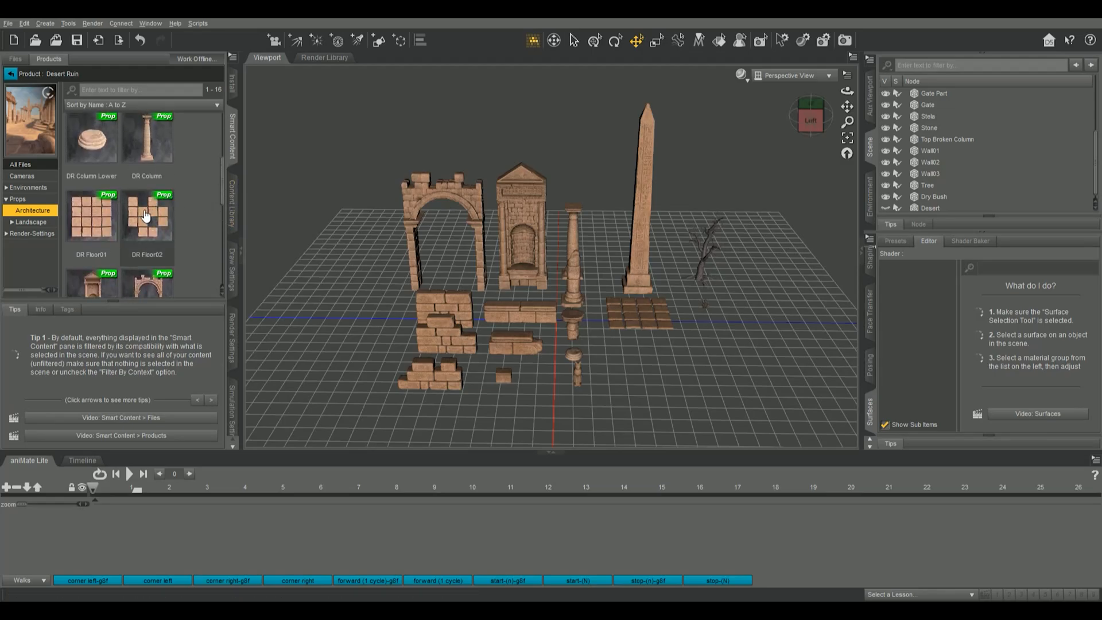
pyautogui.click(147, 218)
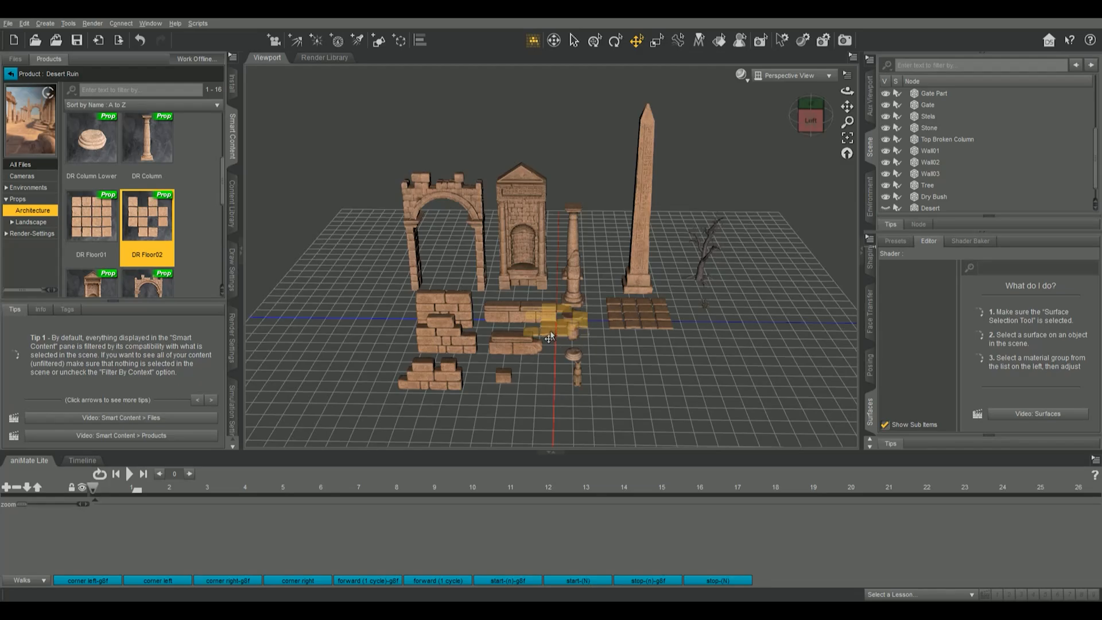
pyautogui.click(548, 316)
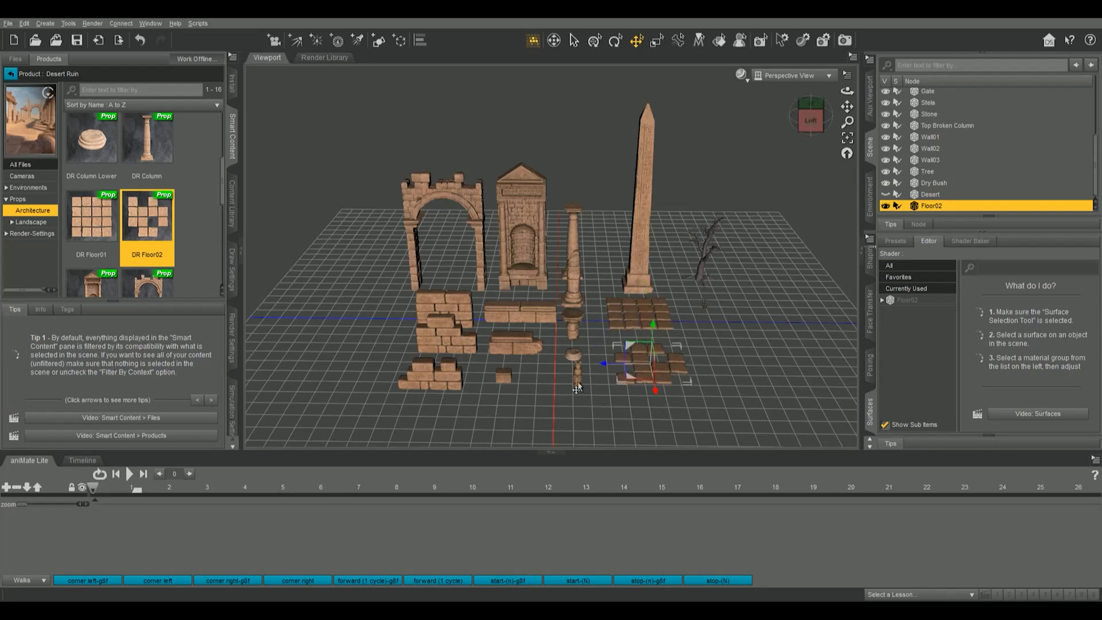
pyautogui.moveTo(804, 395)
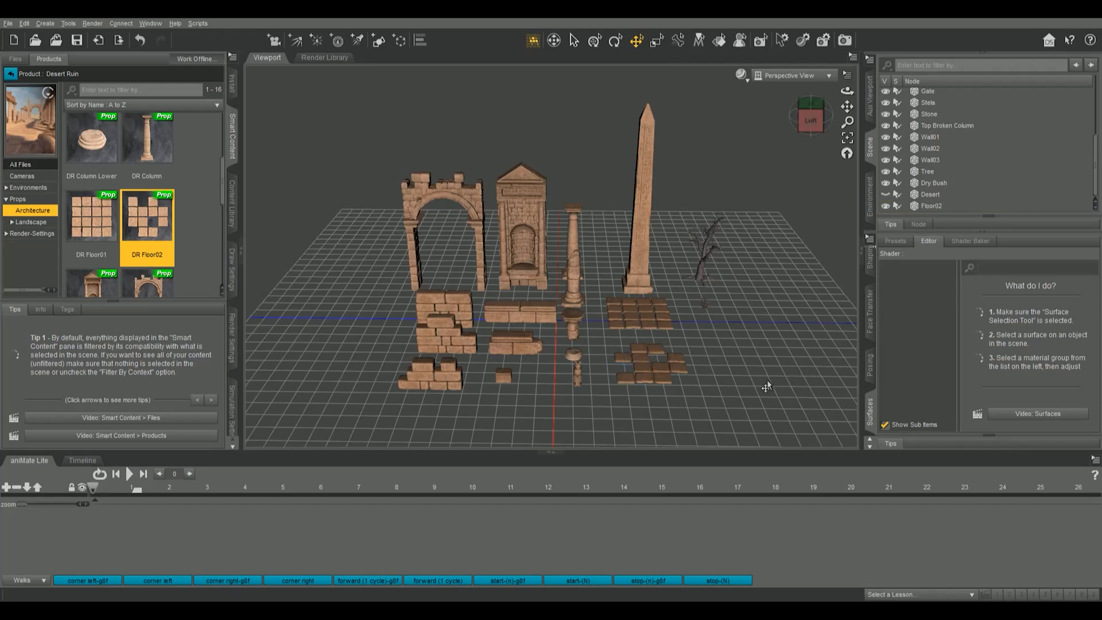
pyautogui.click(429, 376)
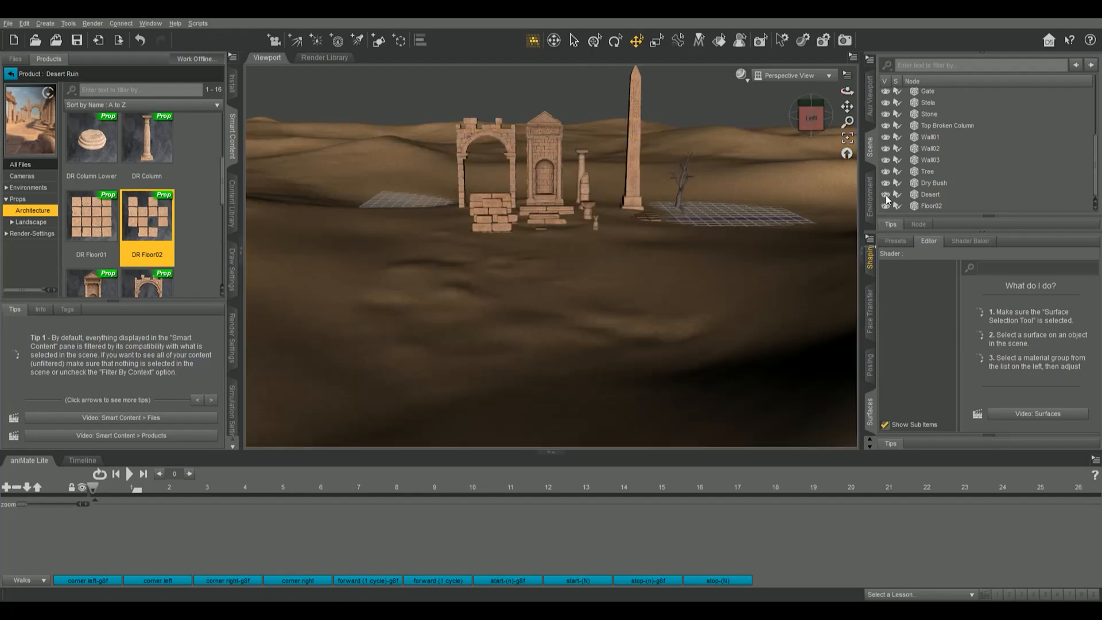
pyautogui.click(889, 196)
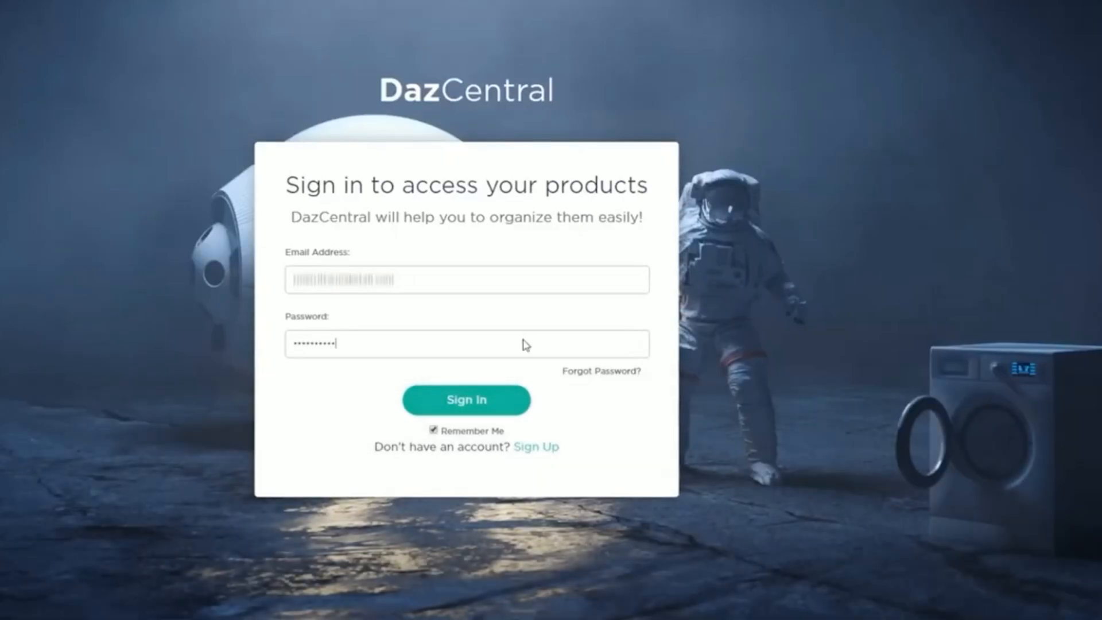
# Sign in to DazCentral and open the Daz to Unity page under Bridges.
pyautogui.click(466, 400)
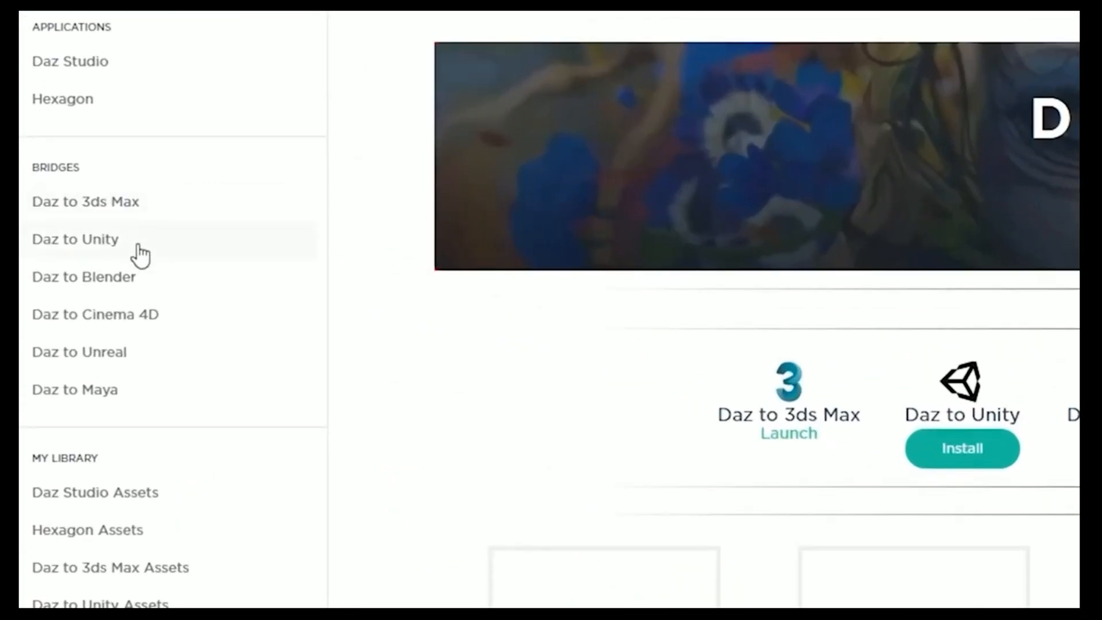
pyautogui.click(76, 239)
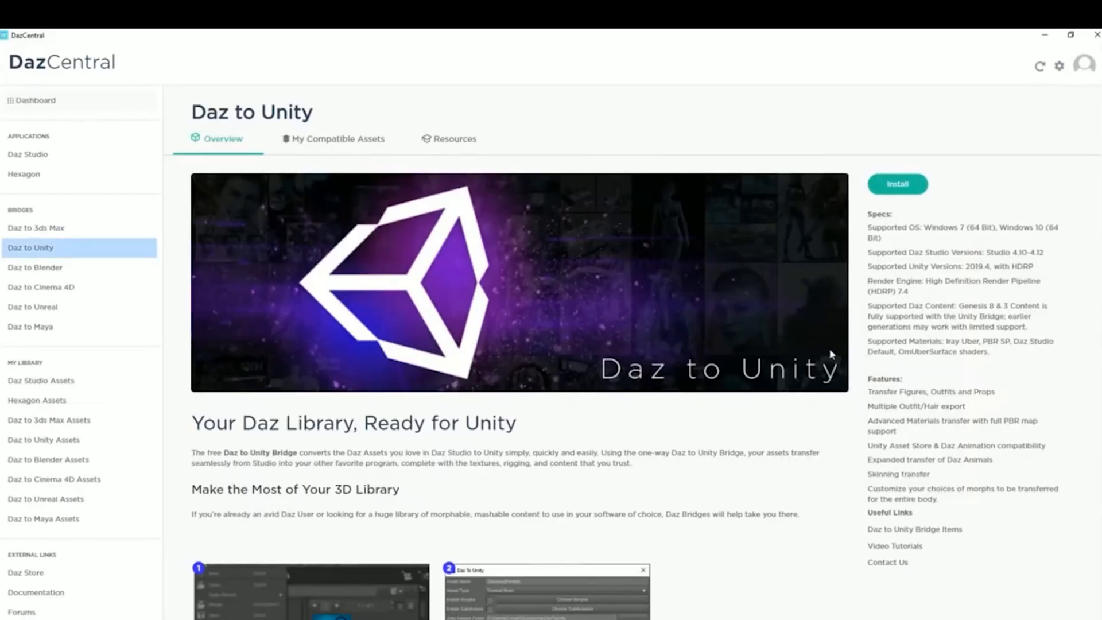
pyautogui.click(898, 184)
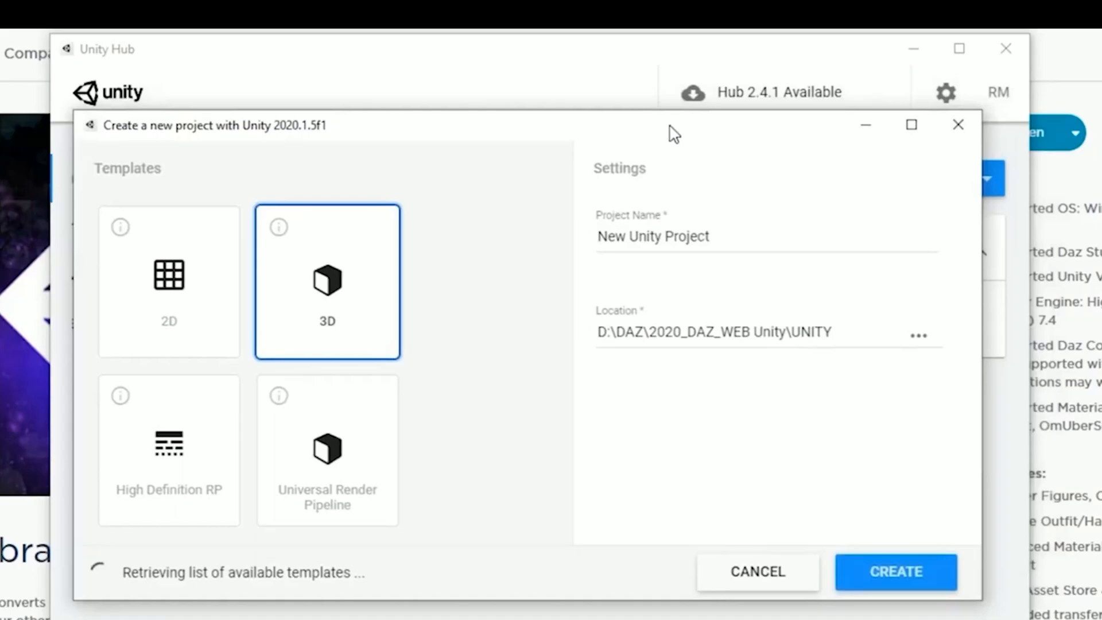
pyautogui.moveTo(498, 344)
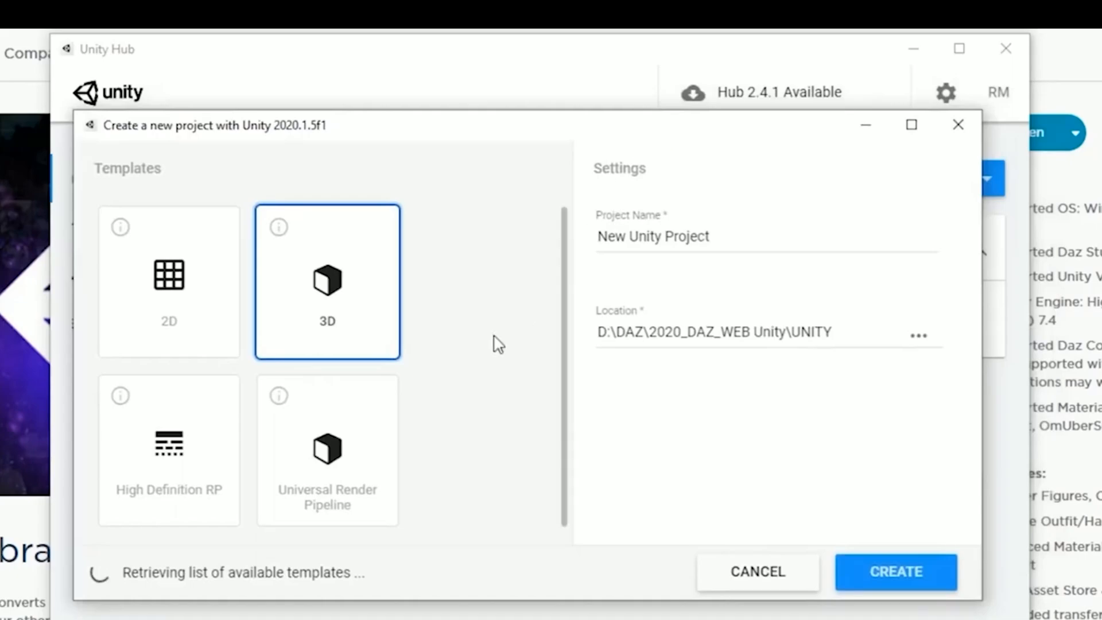
# Create a project named Project_Test from the High Definition RP template.
pyautogui.click(169, 450)
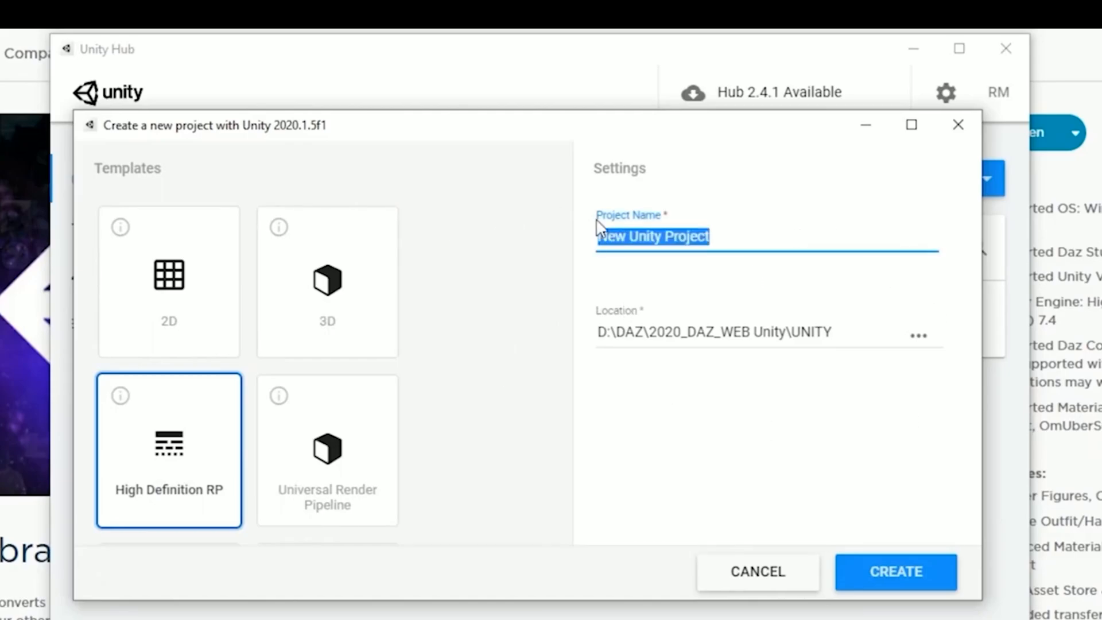
pyautogui.write('Project_Test')
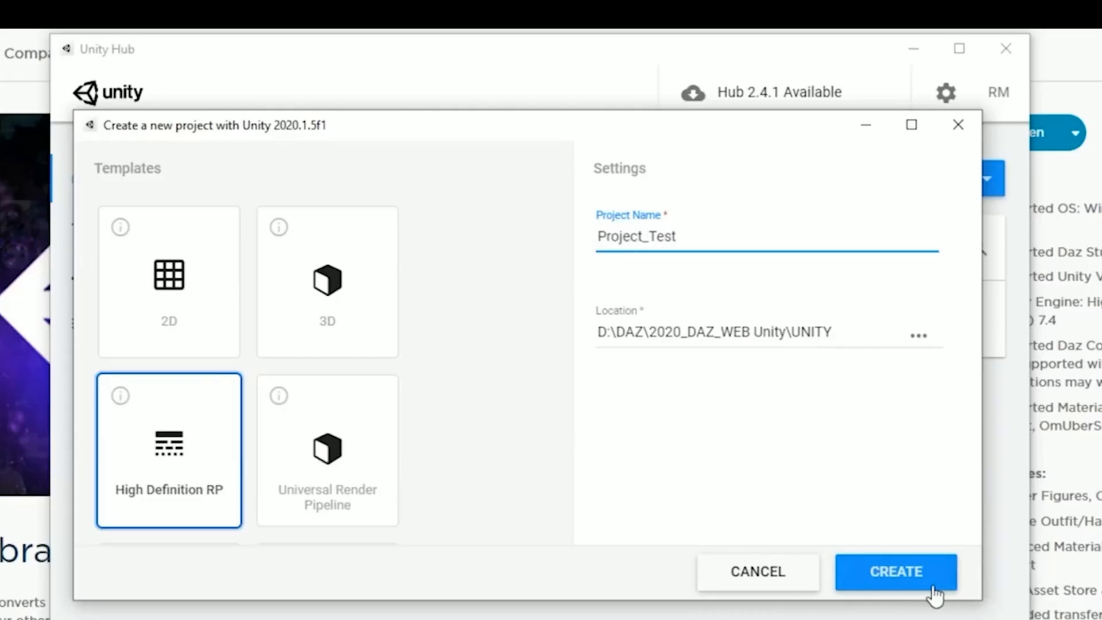
pyautogui.click(895, 572)
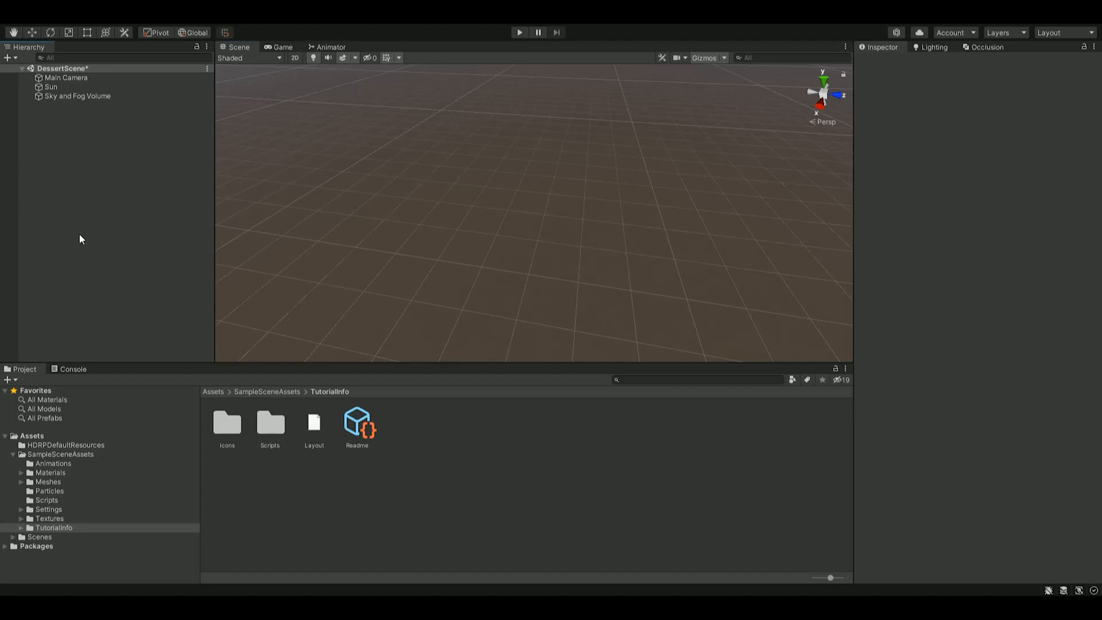
pyautogui.moveTo(166, 263)
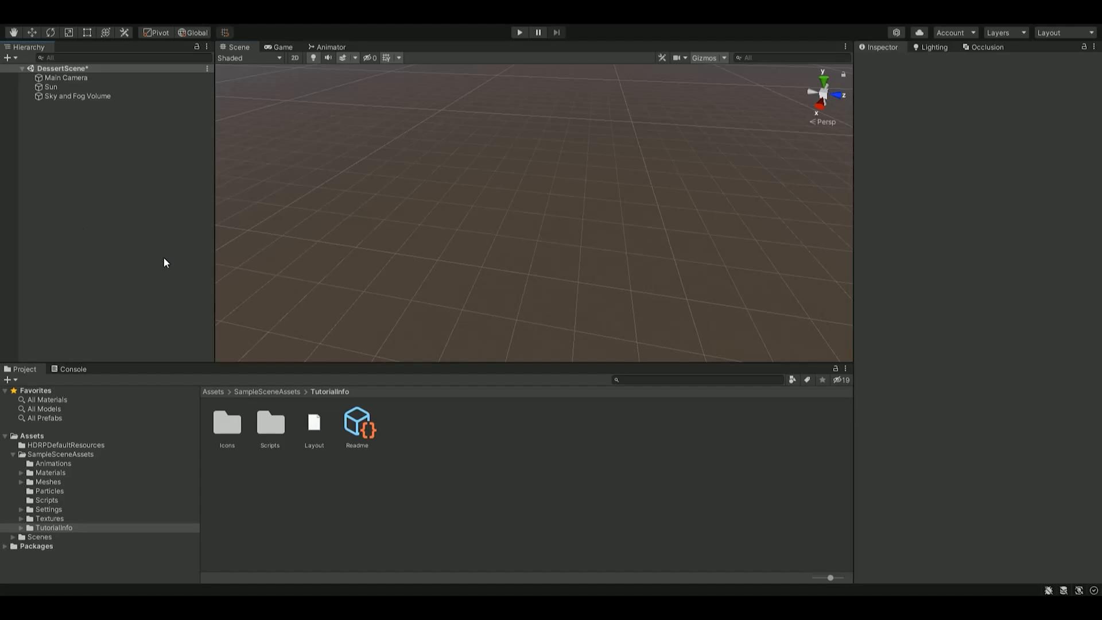
pyautogui.moveTo(183, 380)
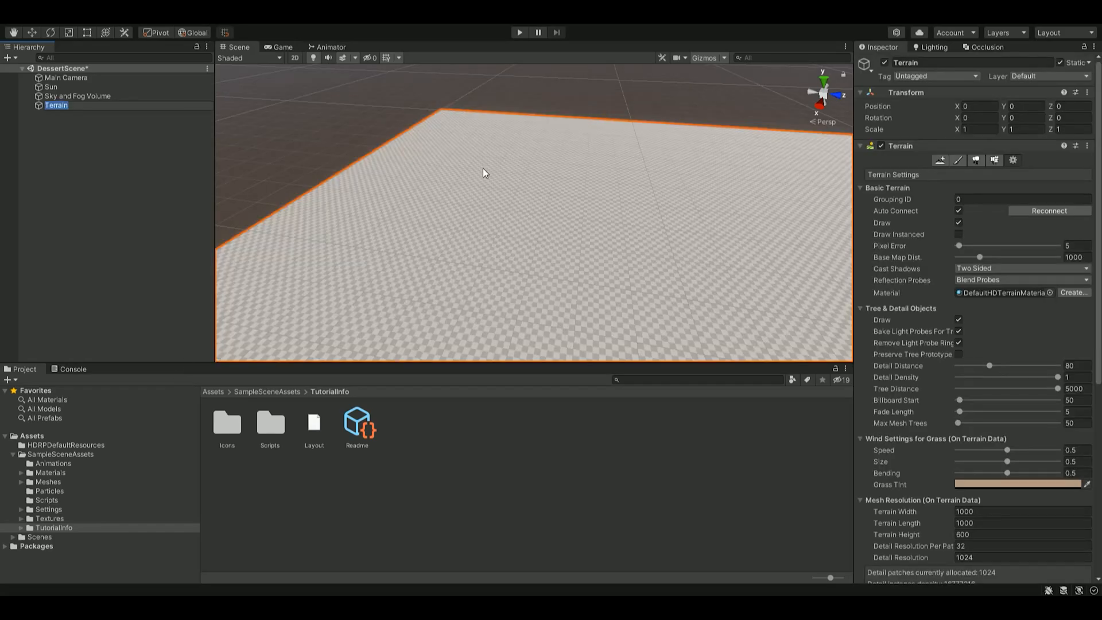
pyautogui.moveTo(75, 137)
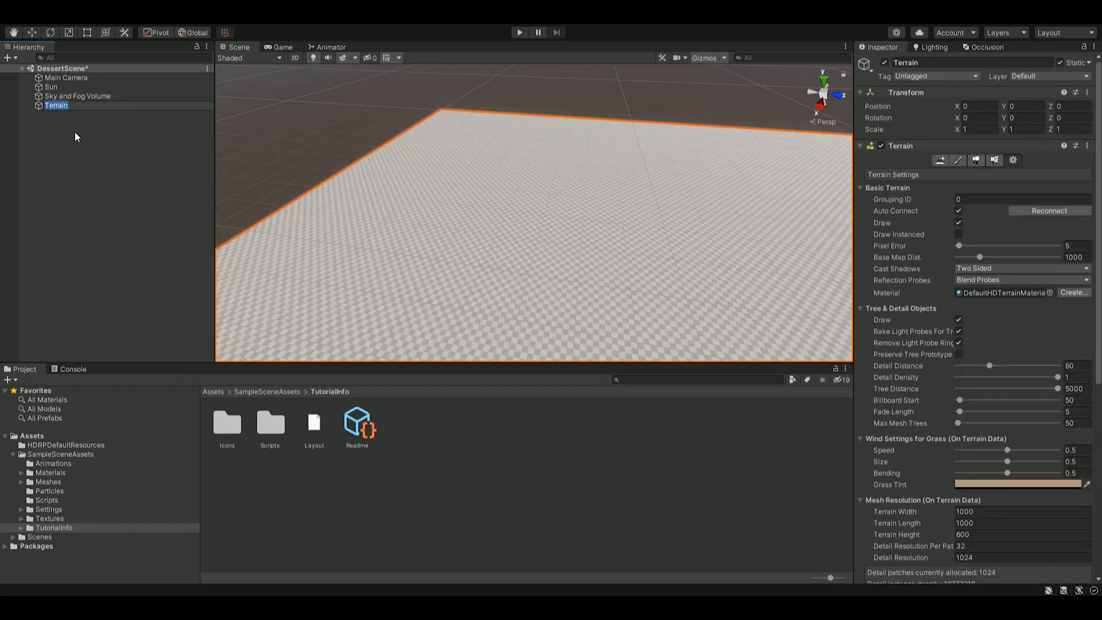
# Add a Terrain and set its Terrain Width and Terrain Length to 100.
pyautogui.click(56, 104)
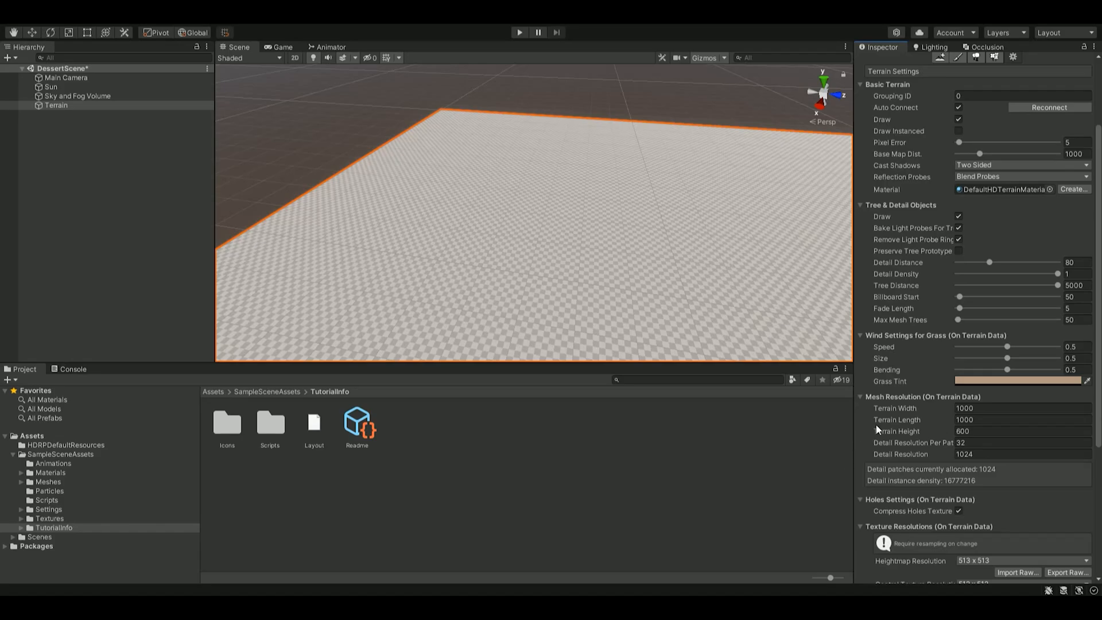
pyautogui.click(1019, 408)
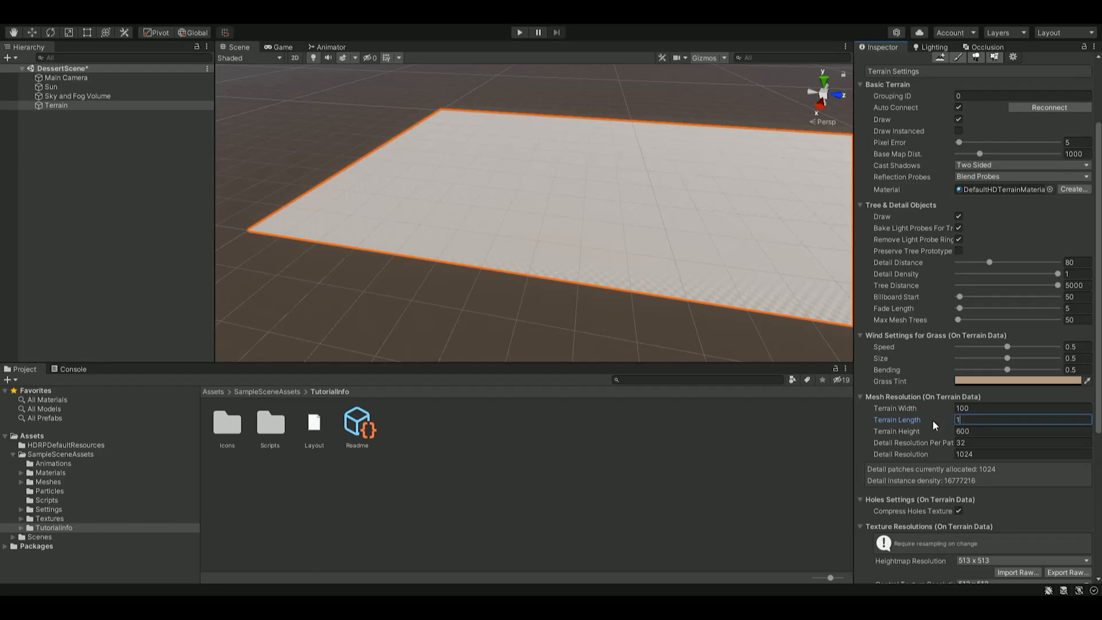
pyautogui.write('00')
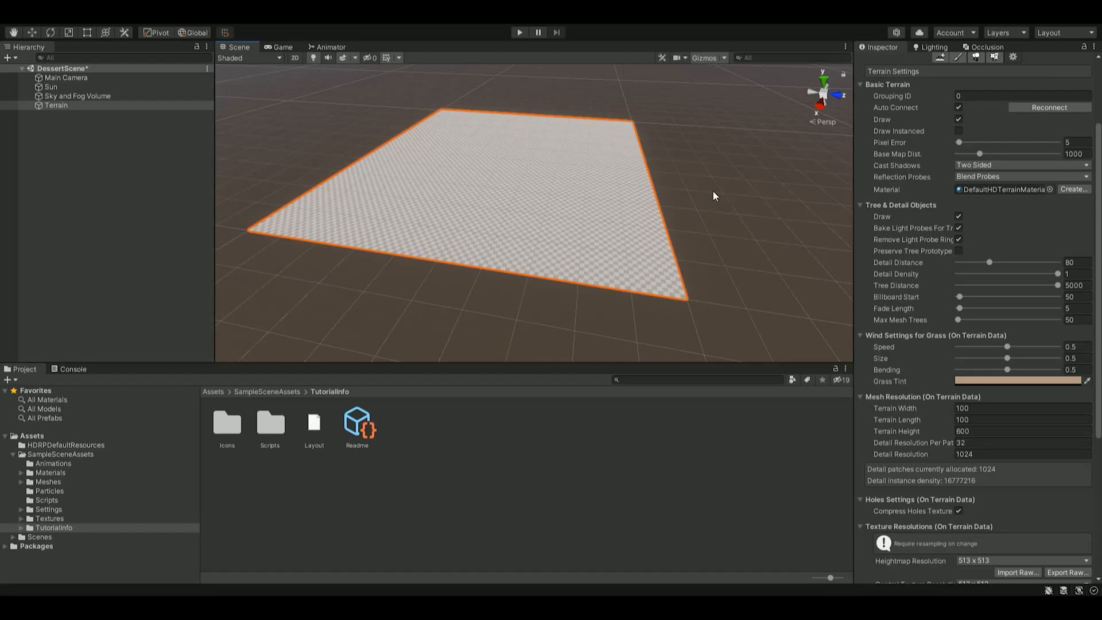
pyautogui.click(55, 105)
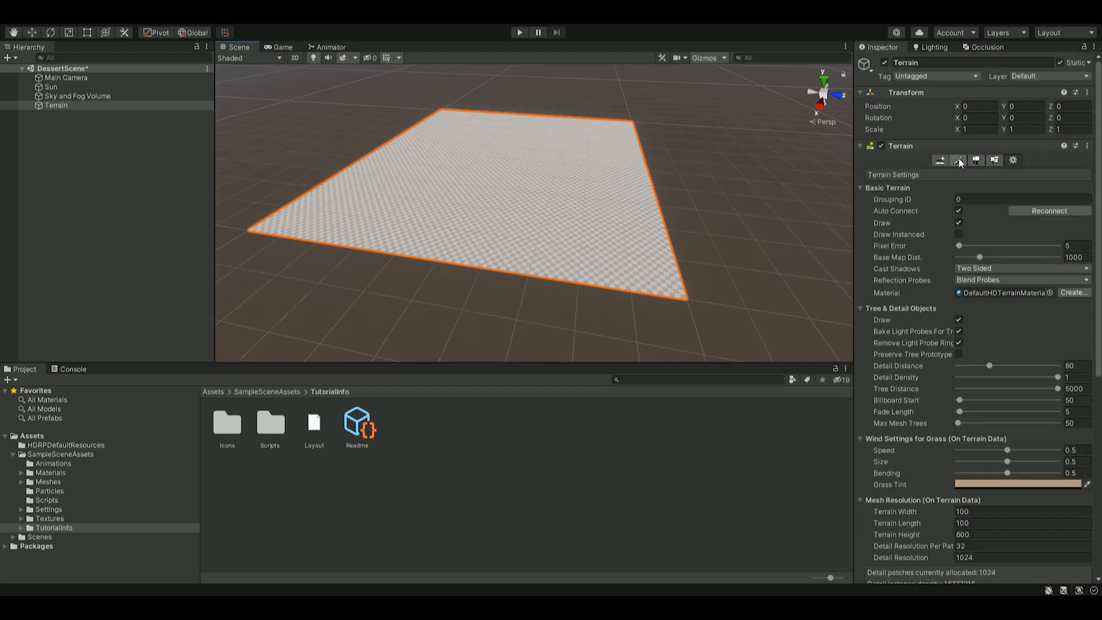
# Choose a textured Raise or Lower brush at size 64 and opacity 13.7.
pyautogui.click(960, 160)
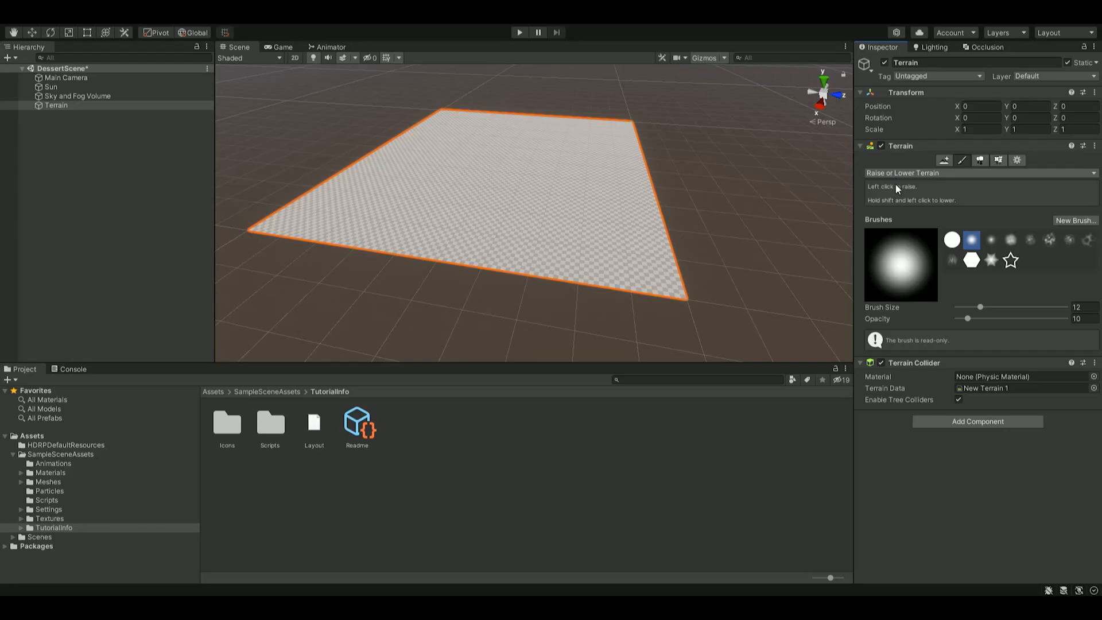
pyautogui.moveTo(896, 256)
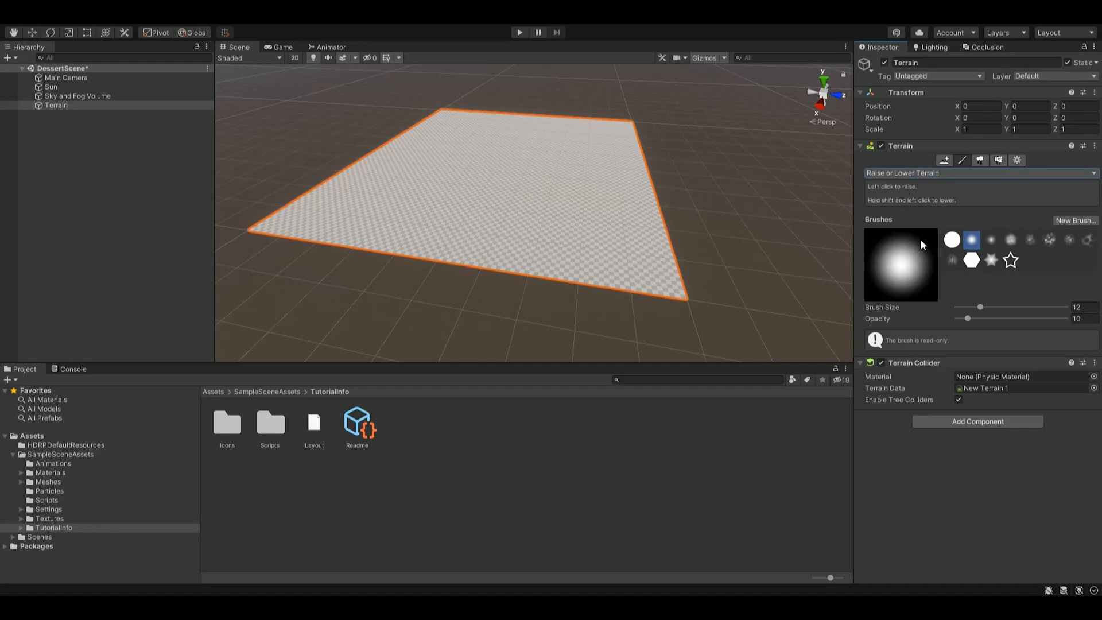
pyautogui.moveTo(1087, 246)
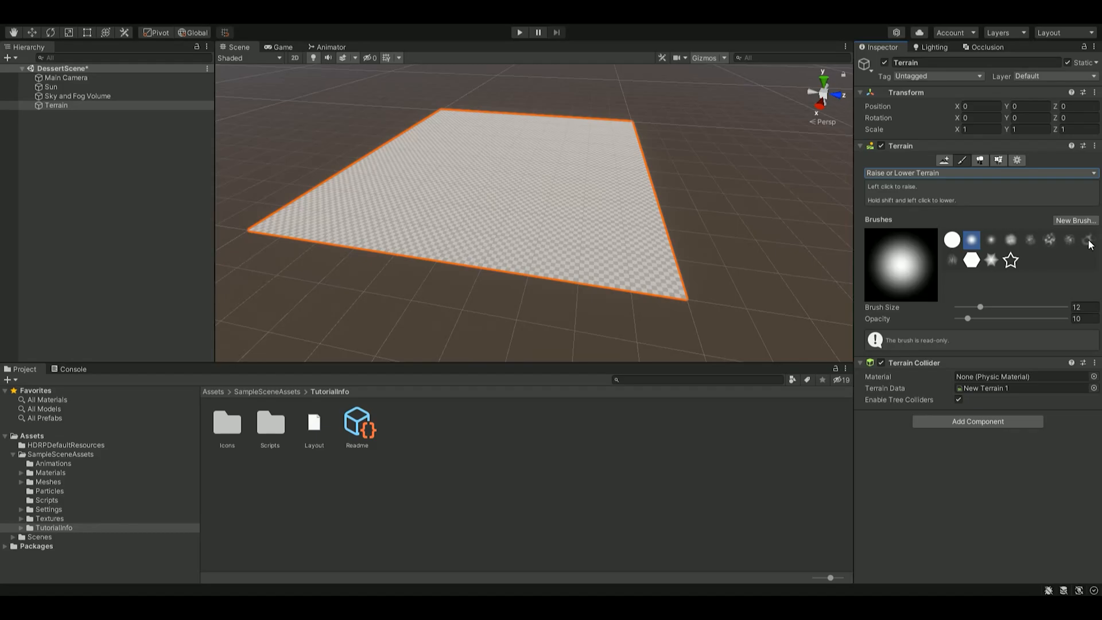
pyautogui.click(1089, 240)
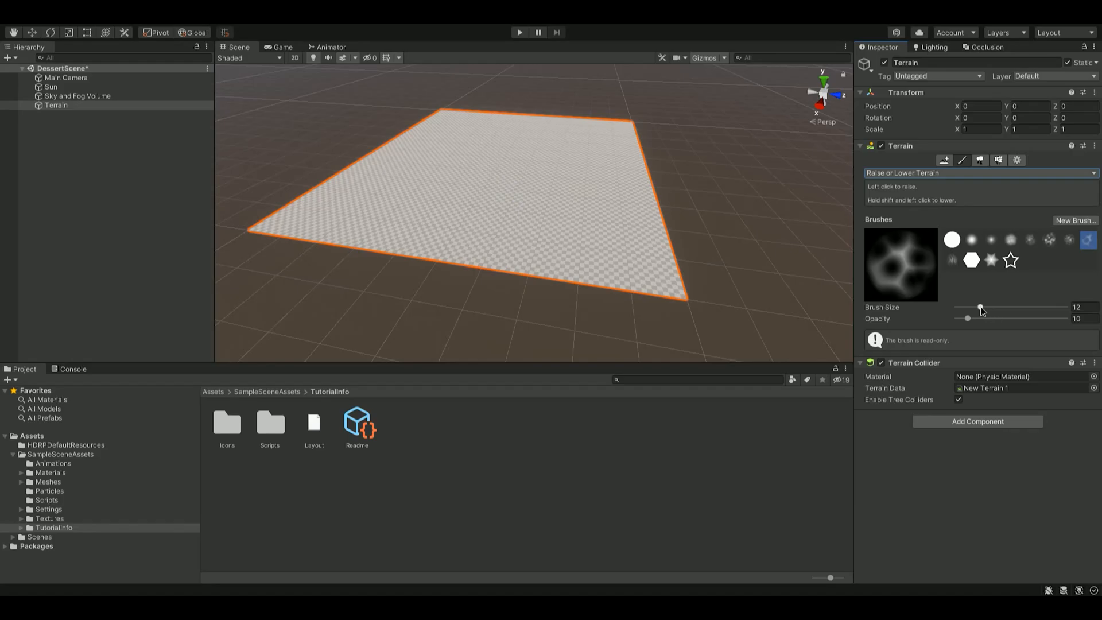
pyautogui.moveTo(980, 307); pyautogui.dragTo(1003, 308)
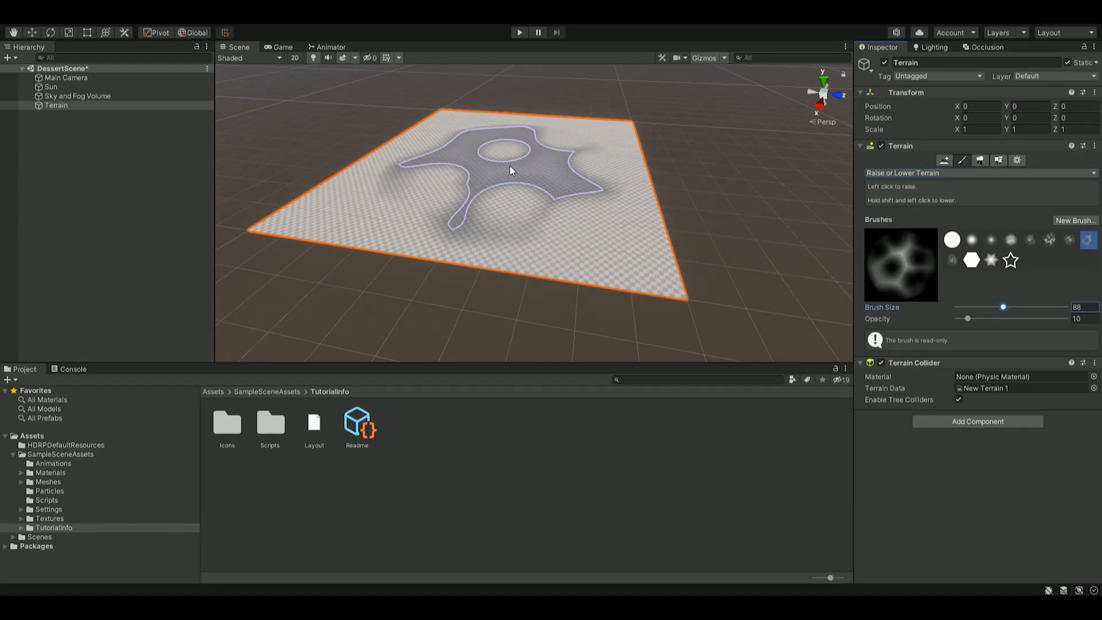
pyautogui.moveTo(1004, 308); pyautogui.dragTo(993, 308)
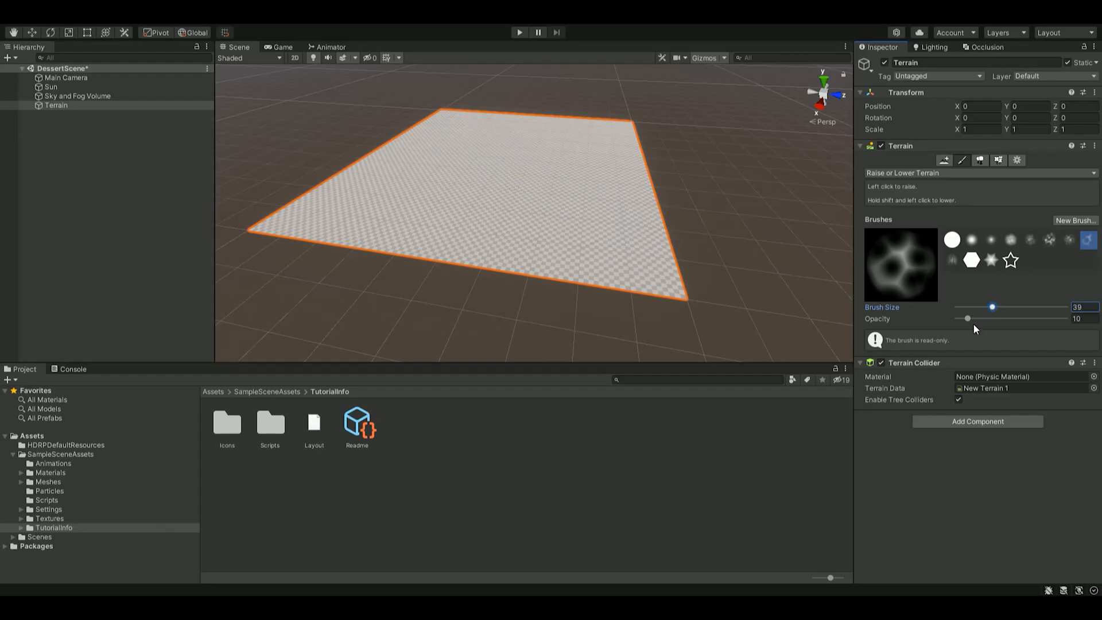
pyautogui.moveTo(967, 319); pyautogui.dragTo(973, 319)
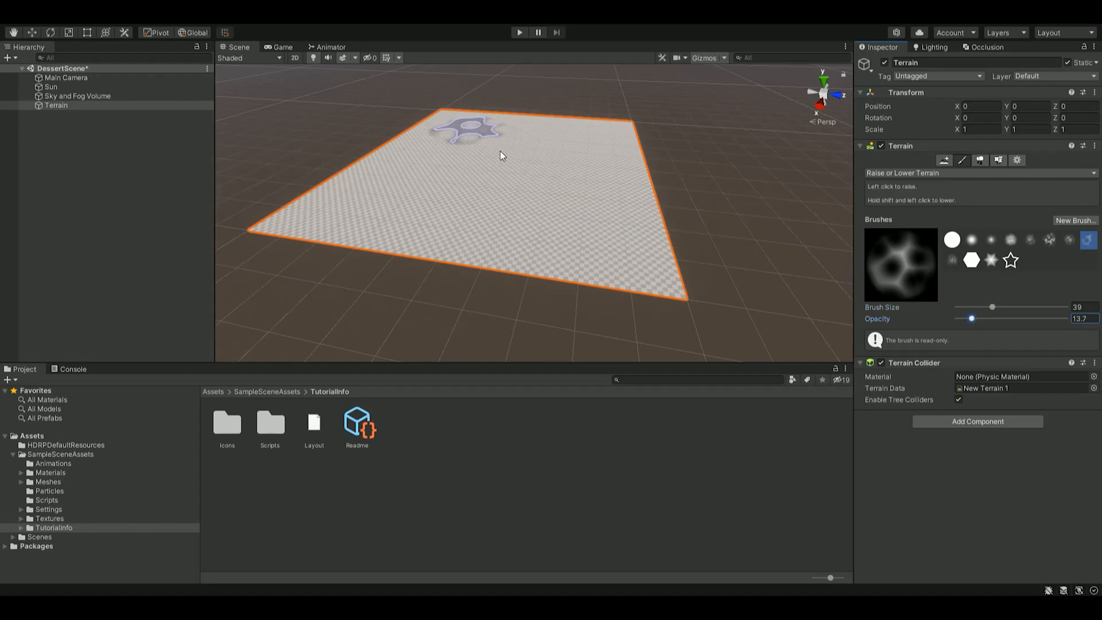
pyautogui.moveTo(992, 307); pyautogui.dragTo(1000, 307)
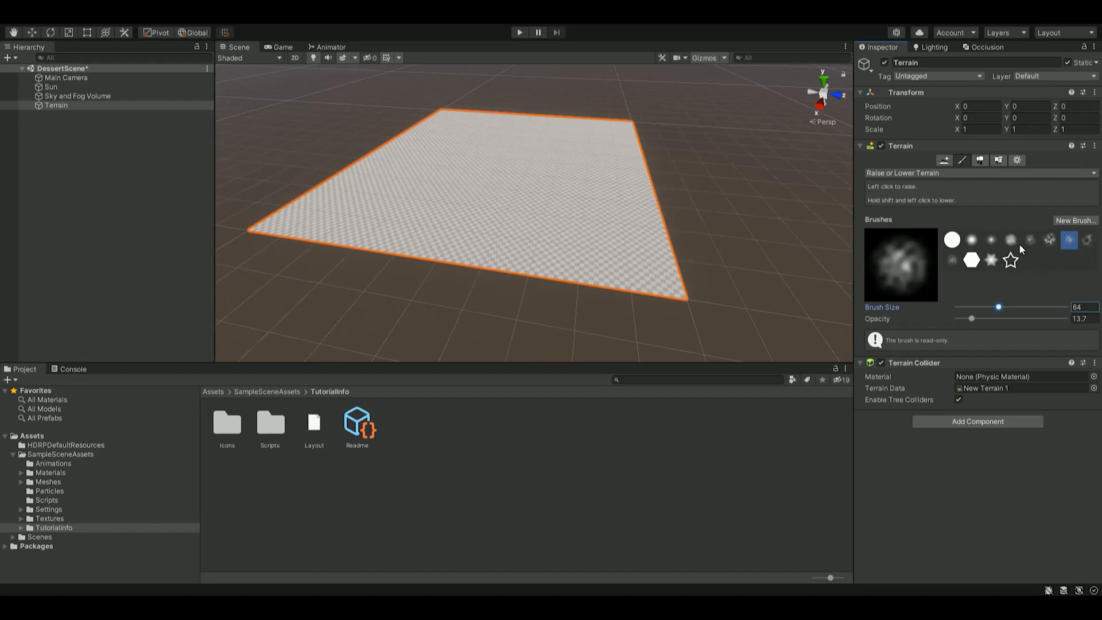
# Paint dune-like bumps with a cloudy brush, then switch to Smooth Height with a soft round brush.
pyautogui.click(1048, 239)
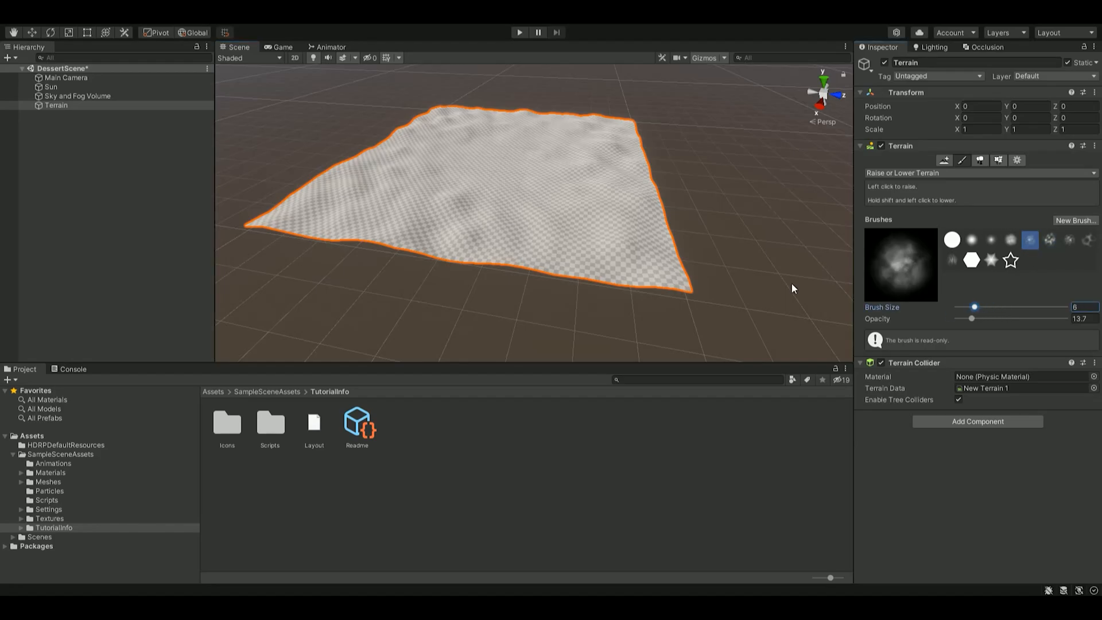
pyautogui.moveTo(974, 307); pyautogui.dragTo(984, 308)
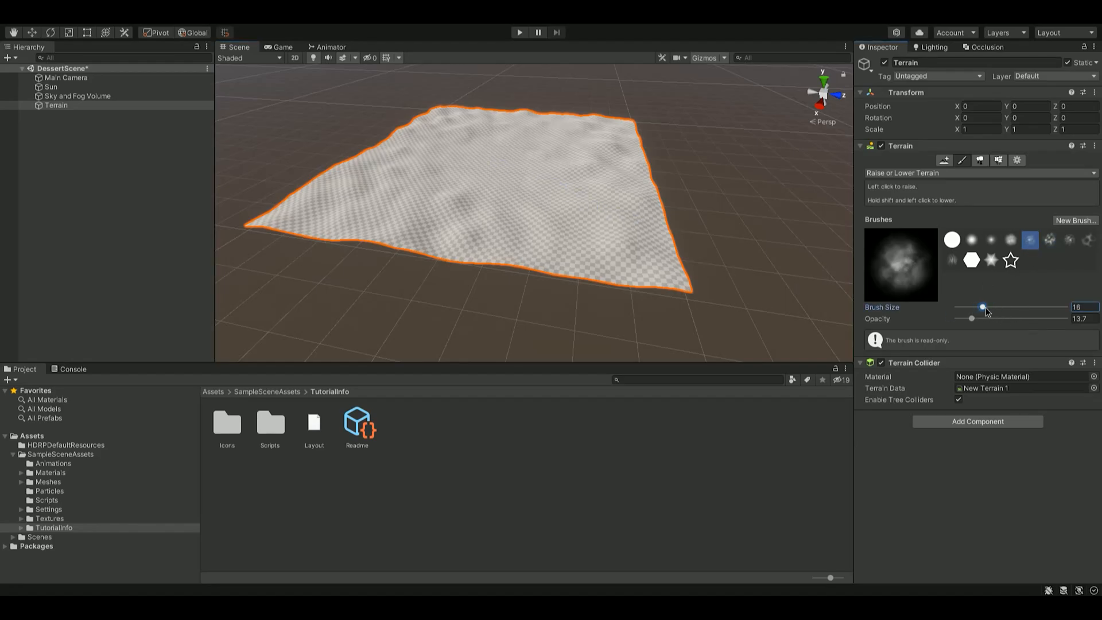
pyautogui.moveTo(983, 308); pyautogui.dragTo(992, 307)
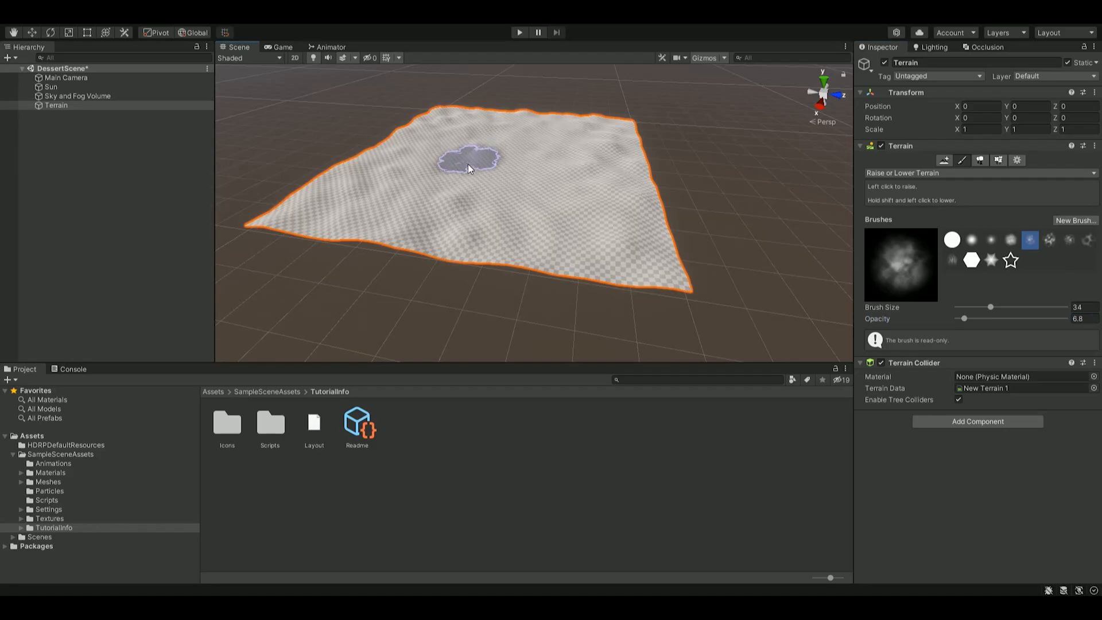
pyautogui.moveTo(531, 276)
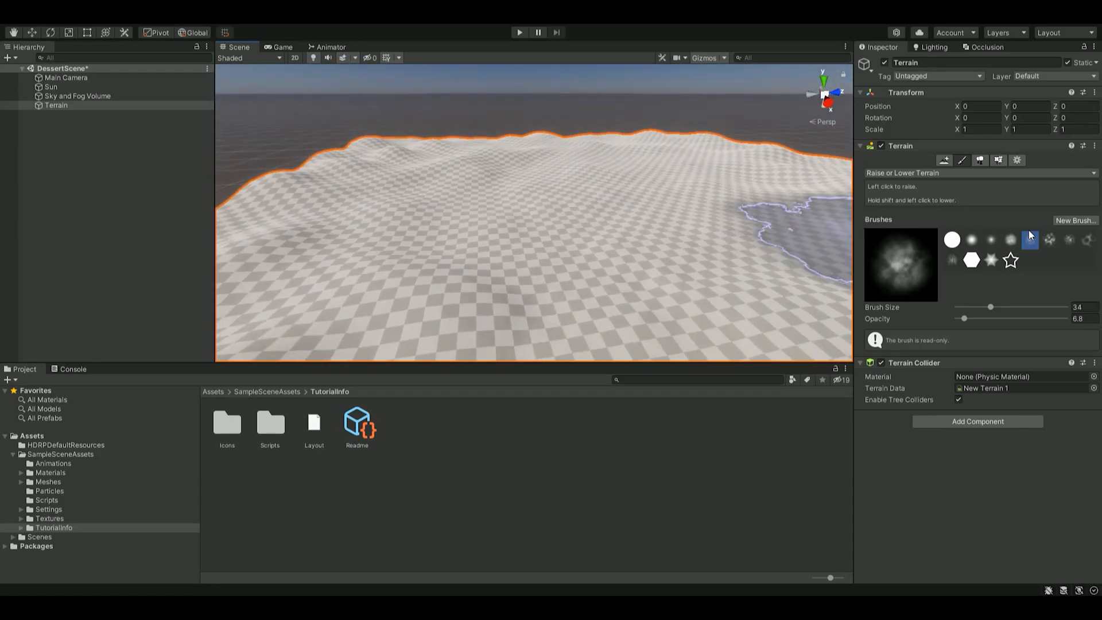
pyautogui.click(971, 240)
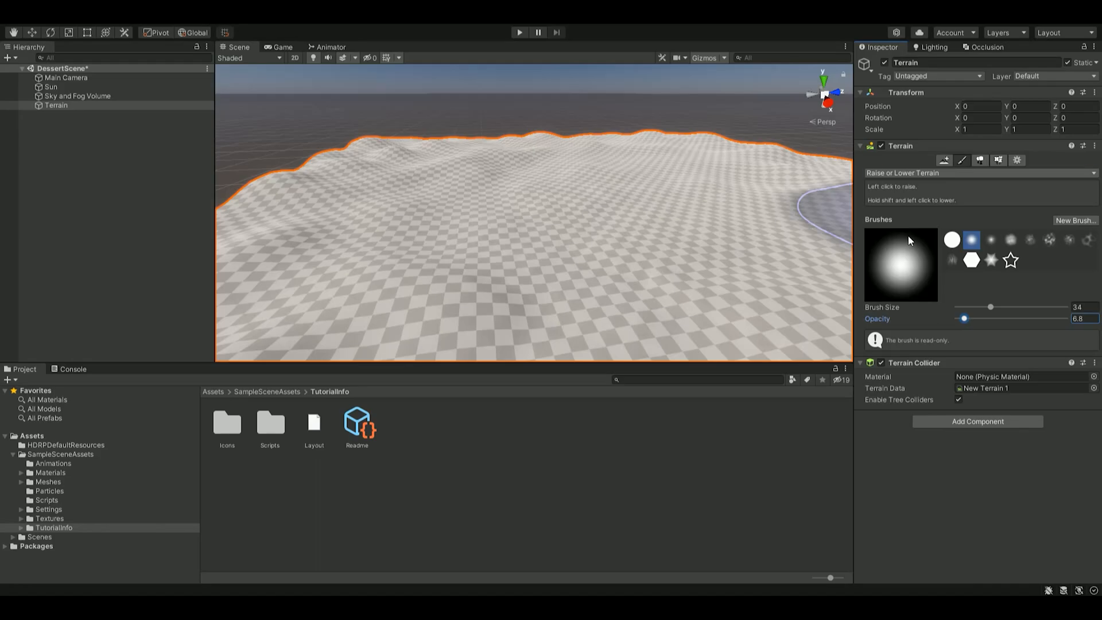
pyautogui.click(979, 159)
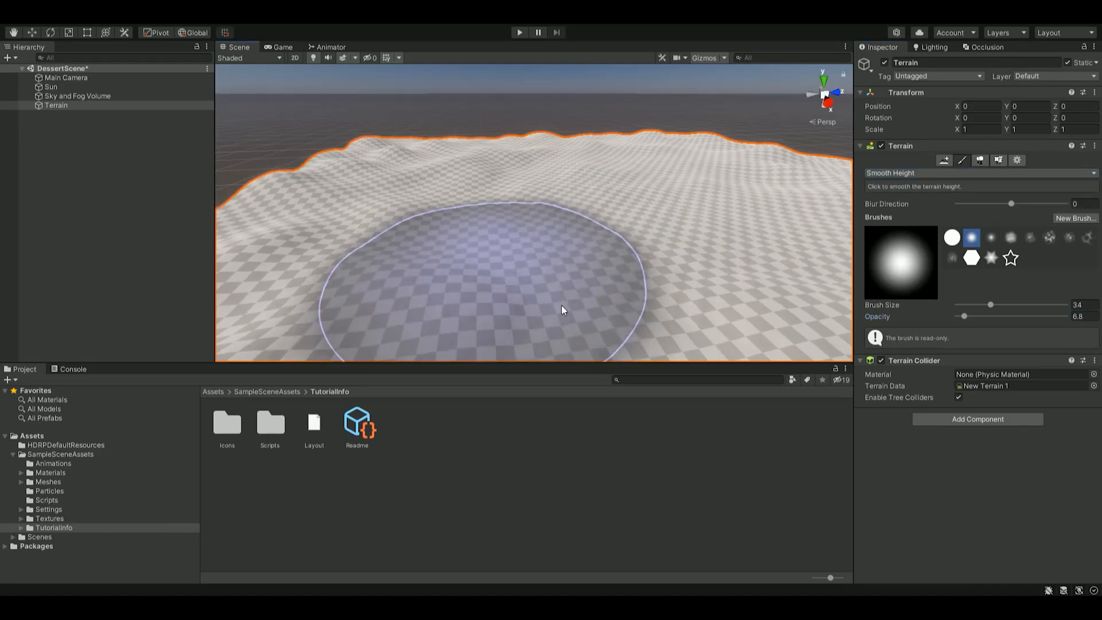
pyautogui.moveTo(752, 254)
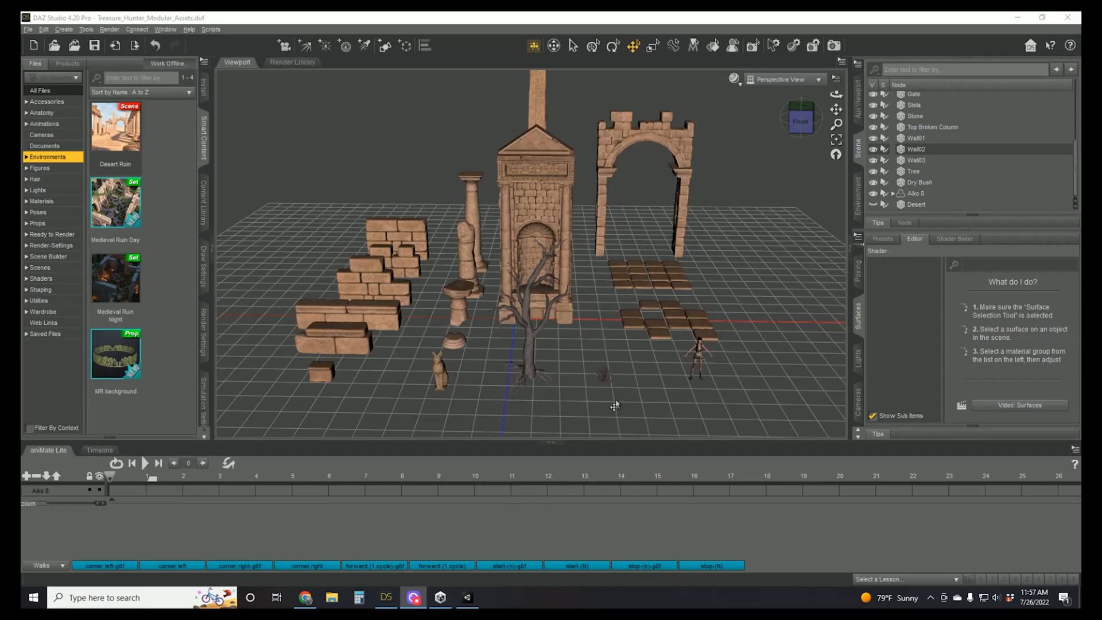
pyautogui.moveTo(325, 379)
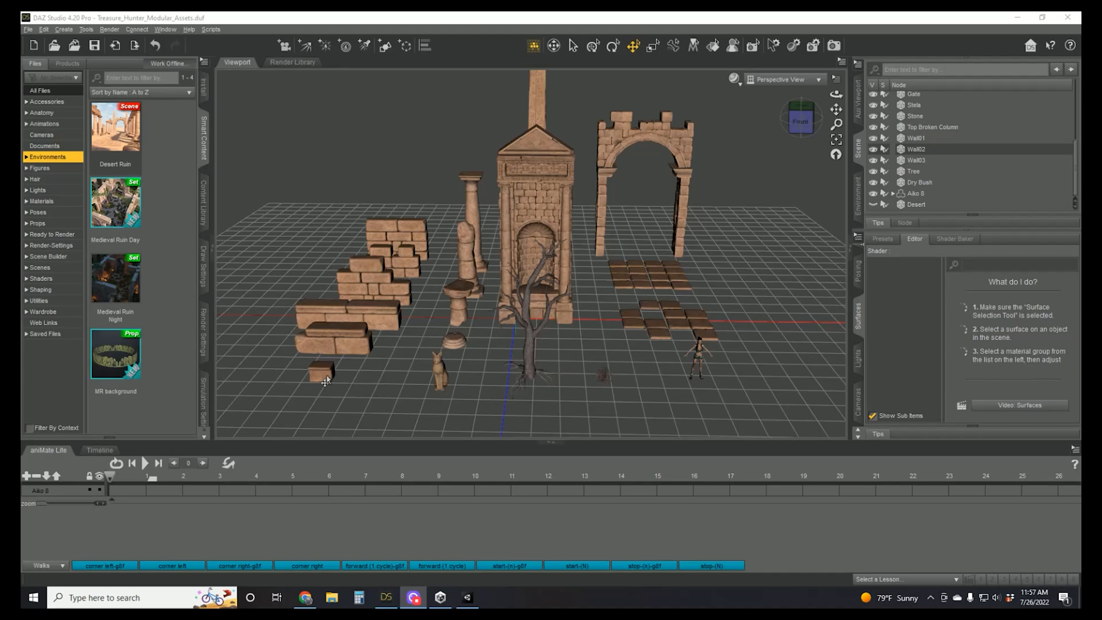
# Send the Stone node via Daz To Unity, targeting +Unity Games/DessertSceneHDRP/Assets.
pyautogui.click(320, 371)
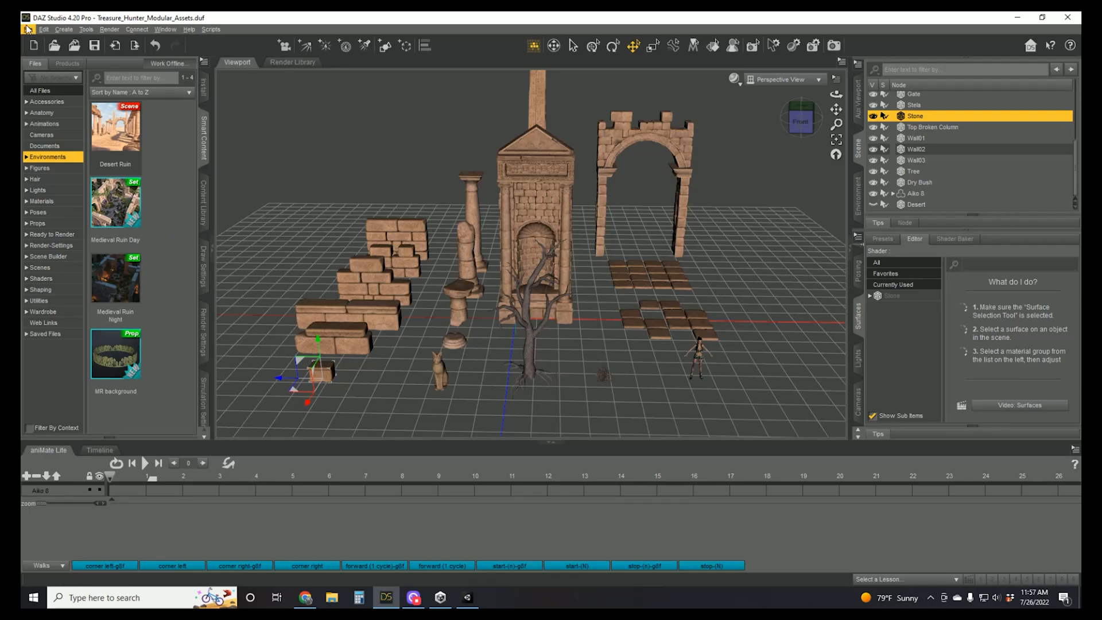
pyautogui.click(28, 29)
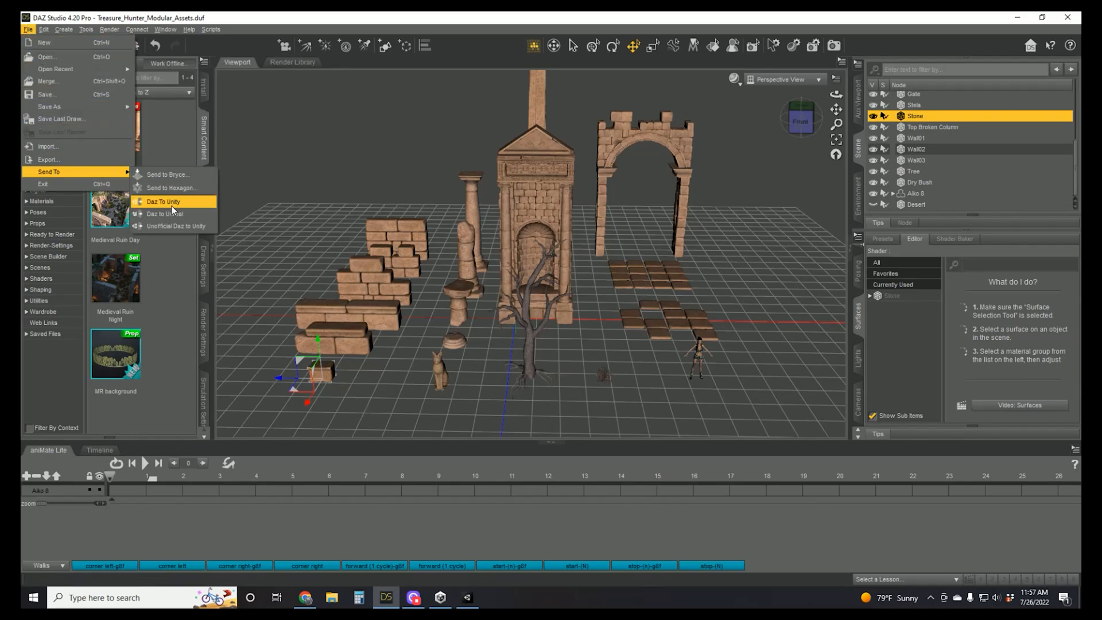
pyautogui.click(164, 201)
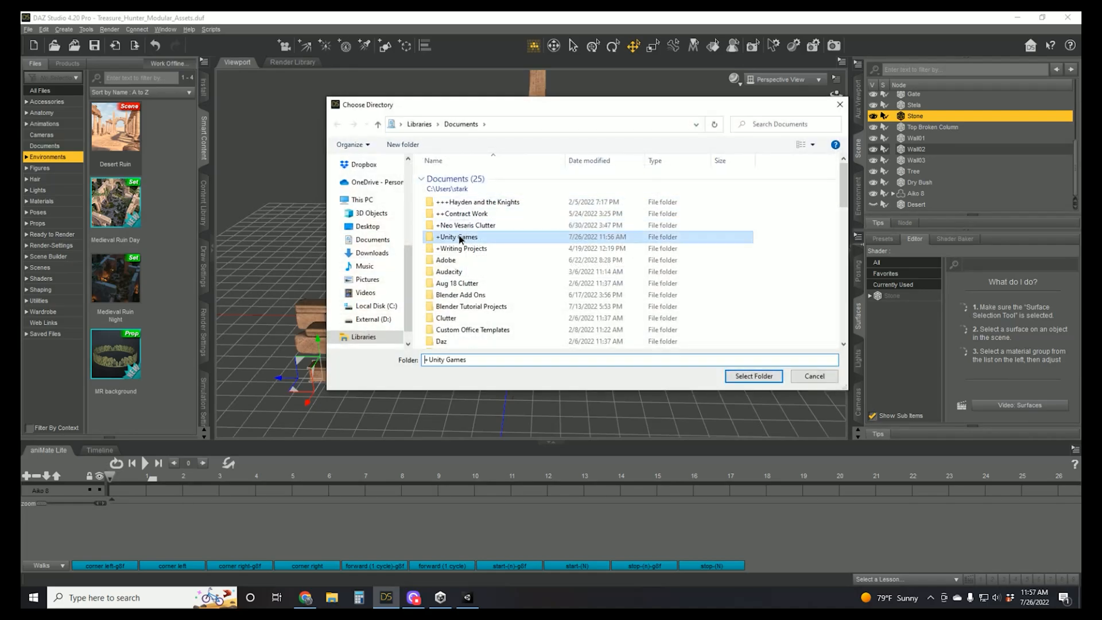
pyautogui.doubleClick(458, 237)
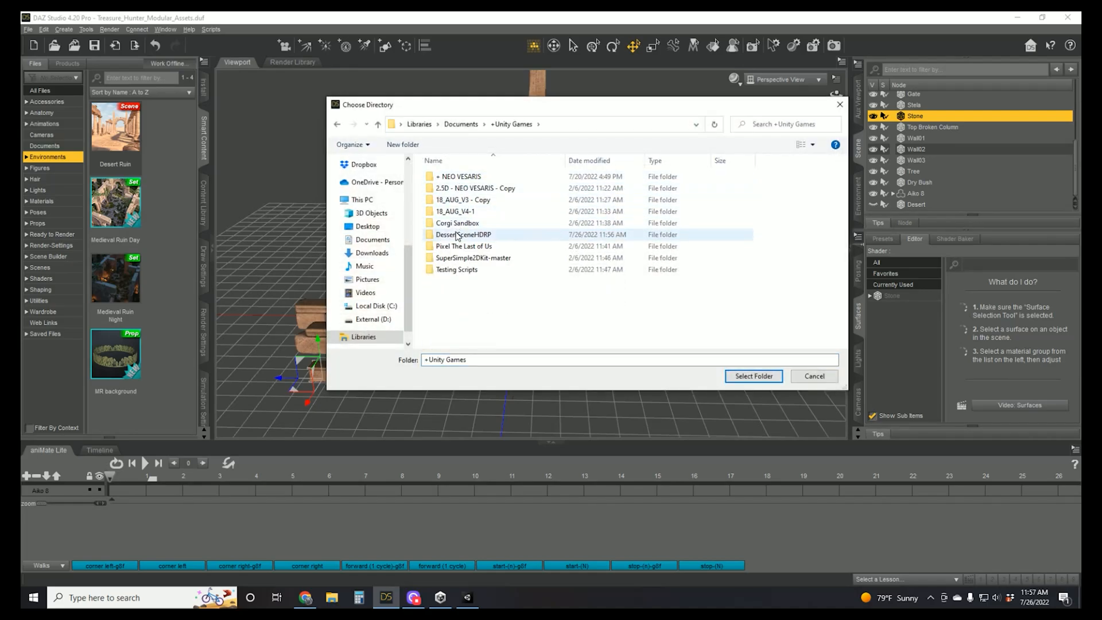
pyautogui.doubleClick(463, 234)
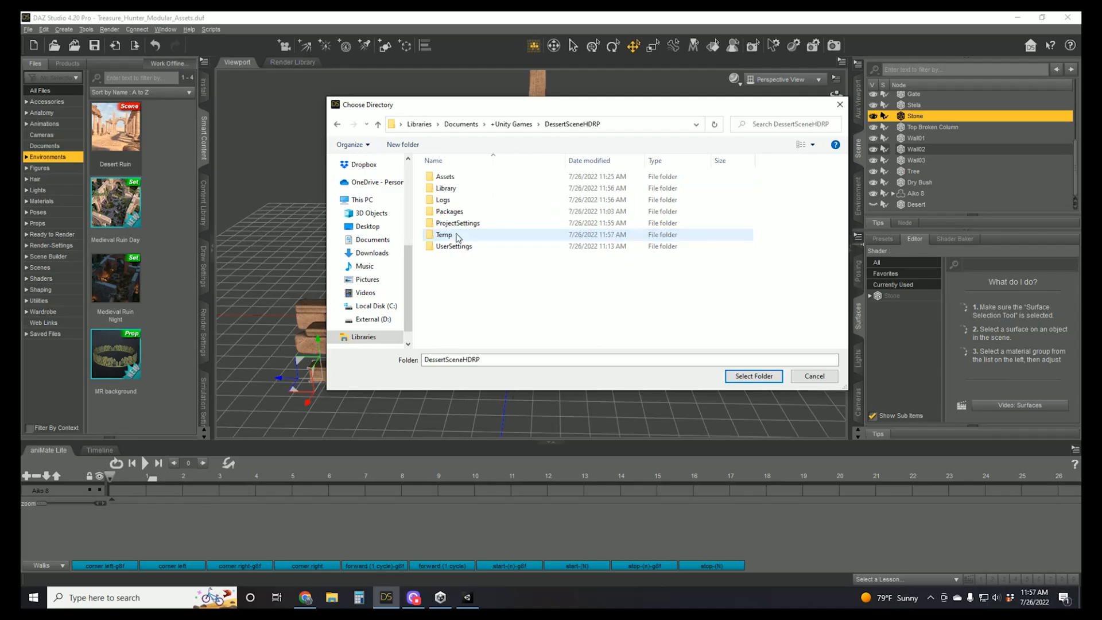
pyautogui.doubleClick(444, 176)
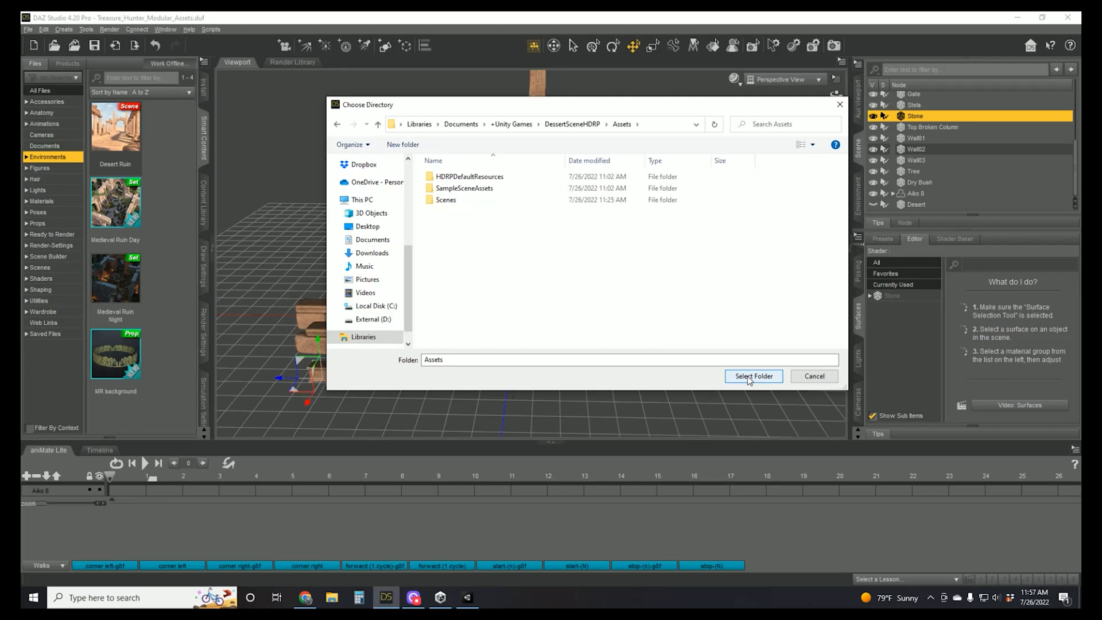
pyautogui.click(753, 376)
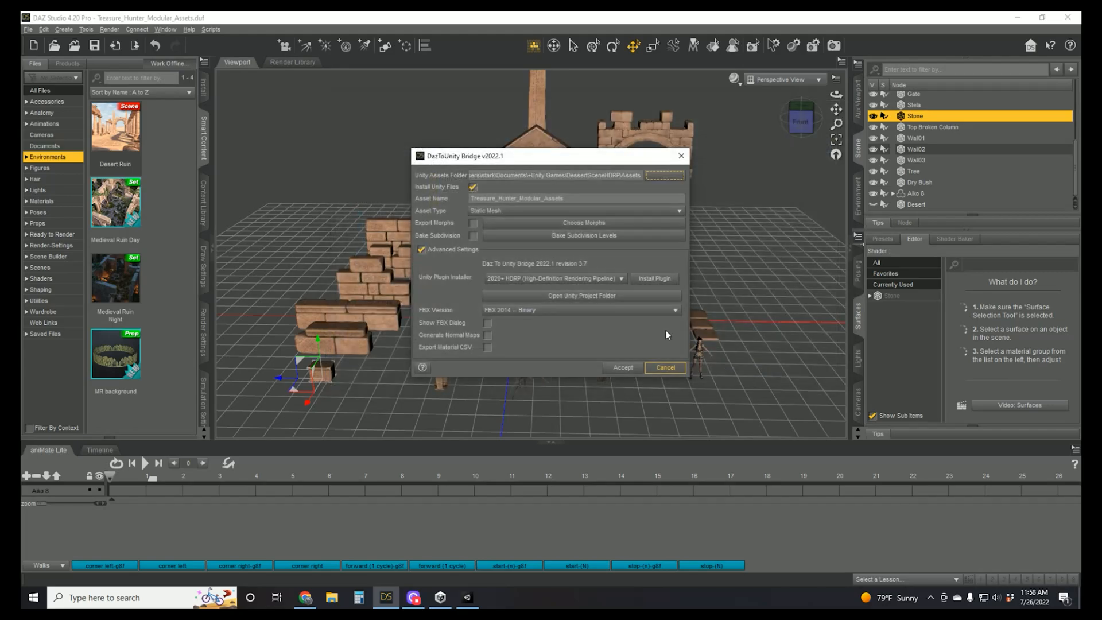
pyautogui.moveTo(441, 213)
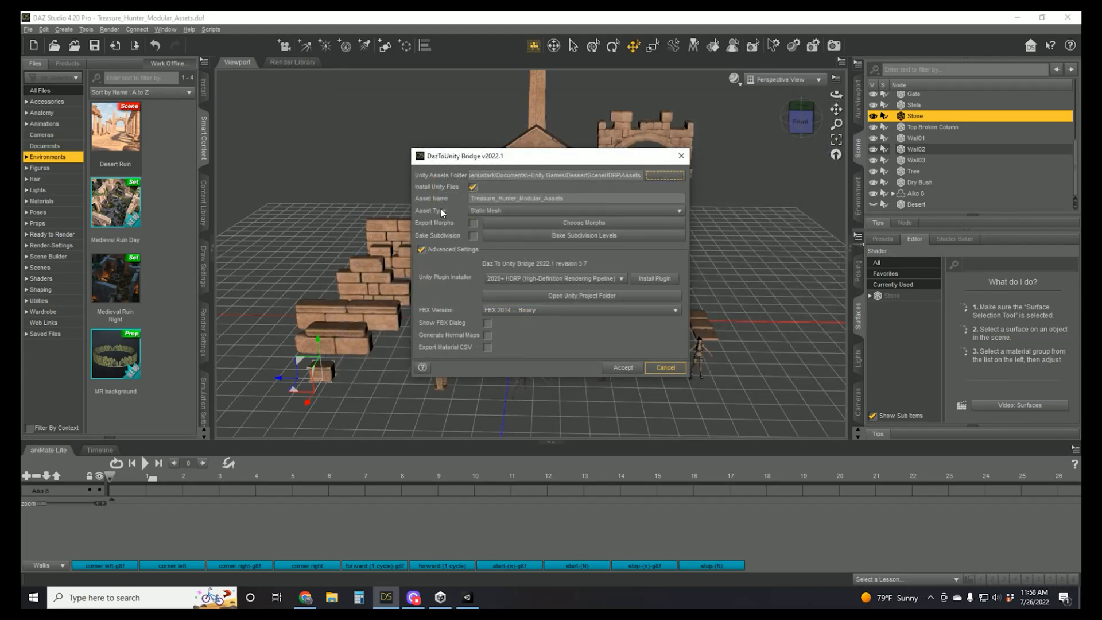
# Set the Unity Plugin Installer to 2020+ HDRP, accept the export, and dismiss the completion message.
pyautogui.click(577, 210)
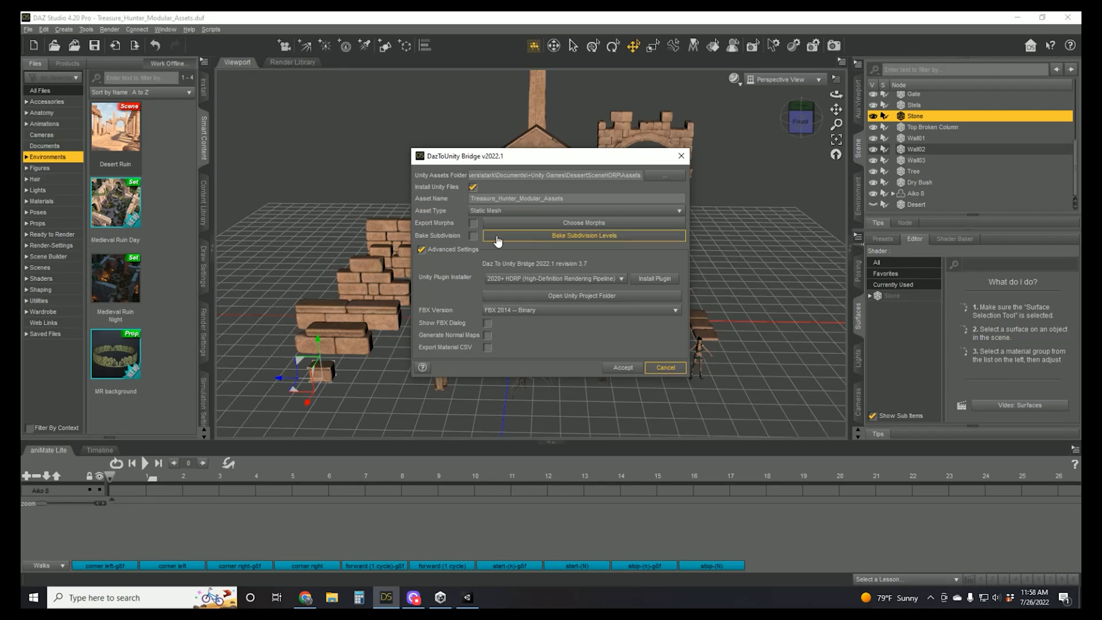
pyautogui.moveTo(585, 286)
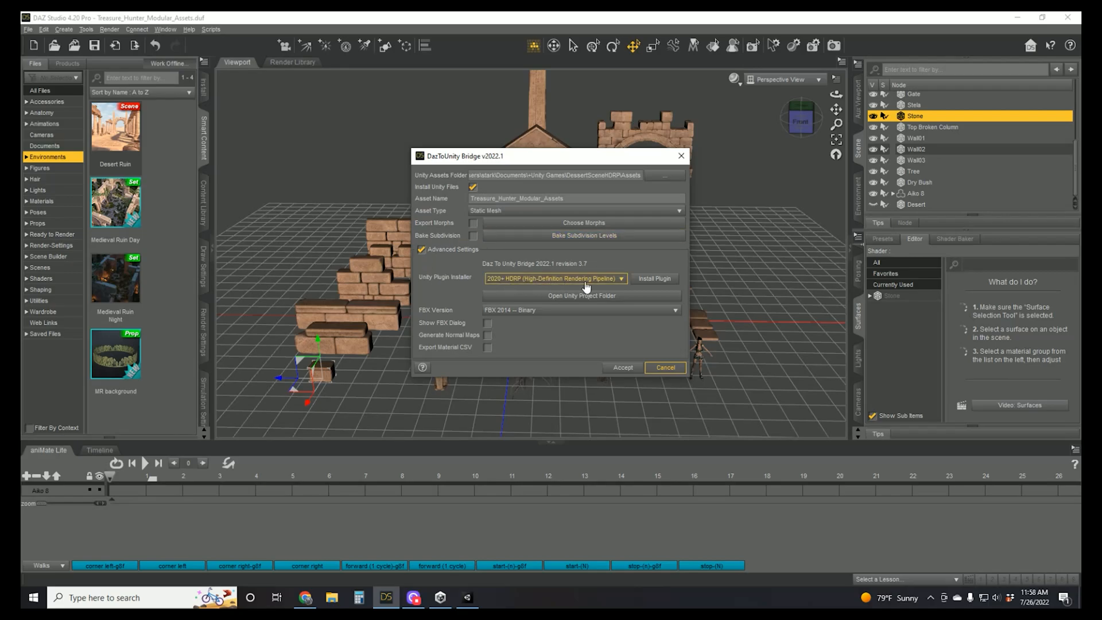
pyautogui.click(552, 279)
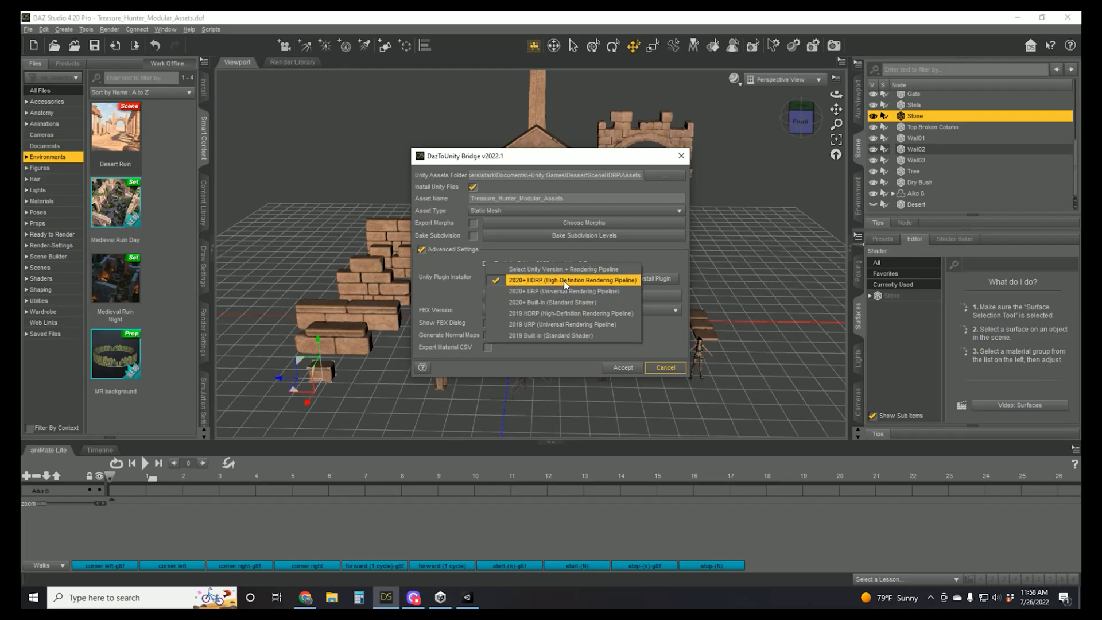
pyautogui.click(573, 280)
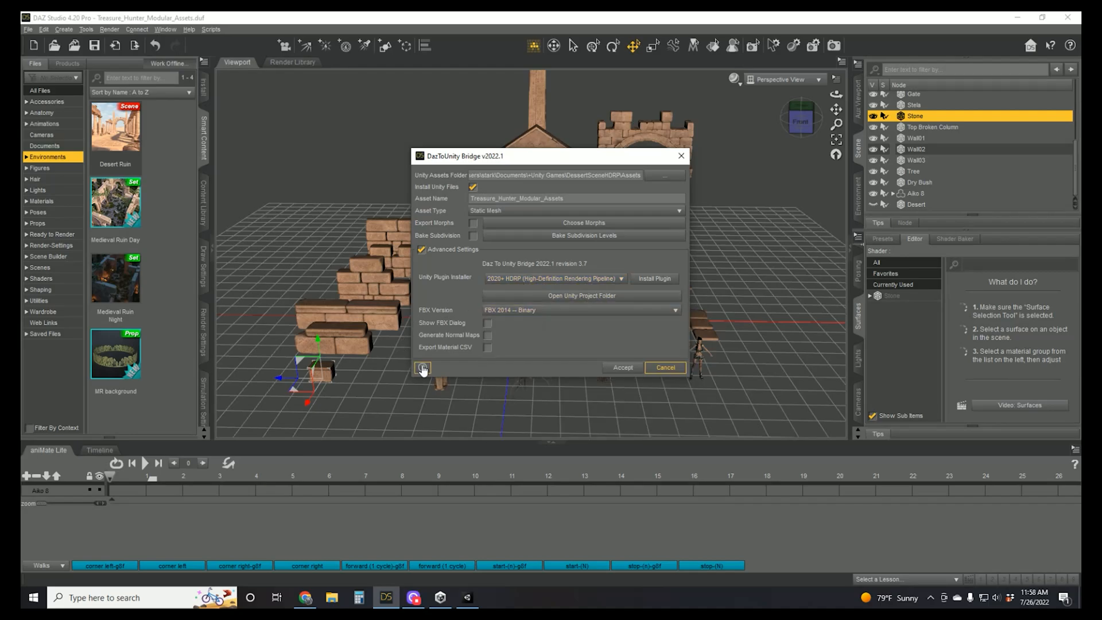
pyautogui.moveTo(622, 367)
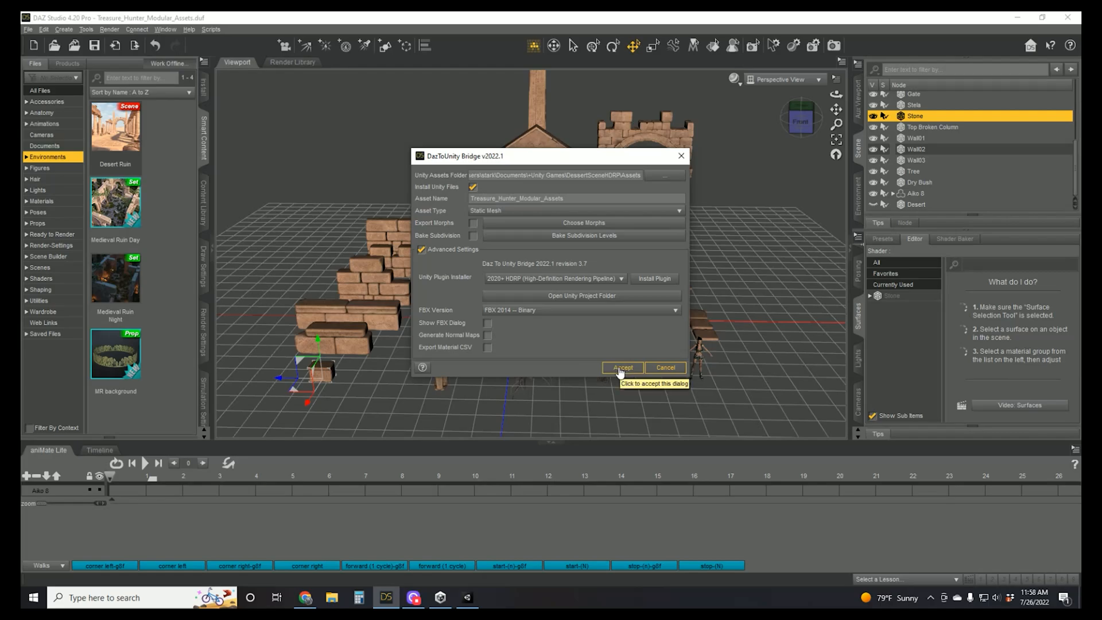
pyautogui.click(621, 367)
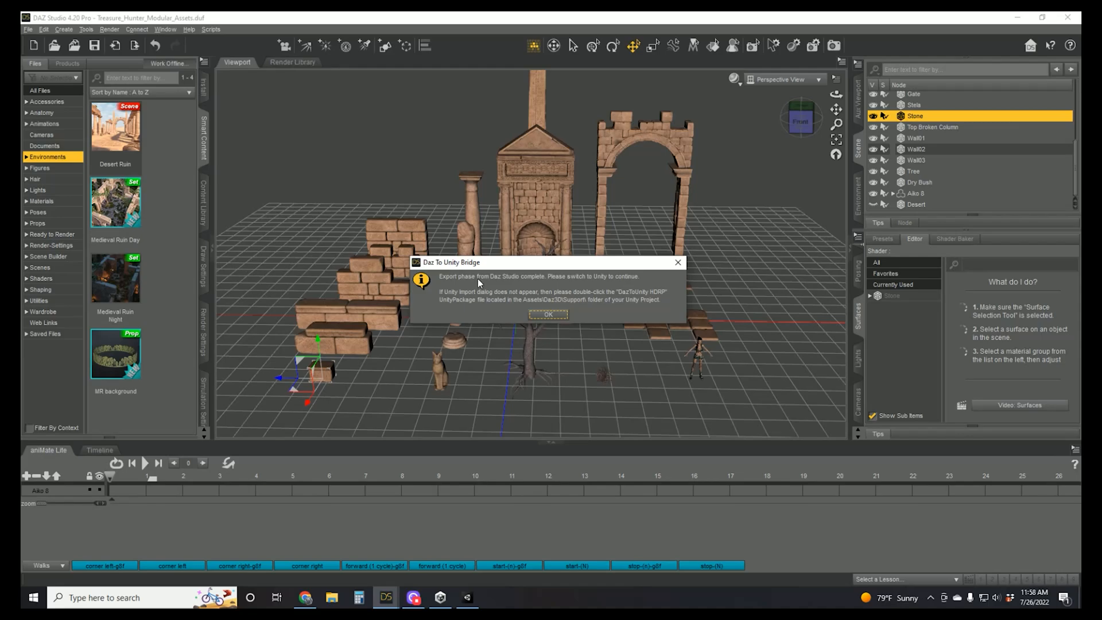
pyautogui.moveTo(478, 304)
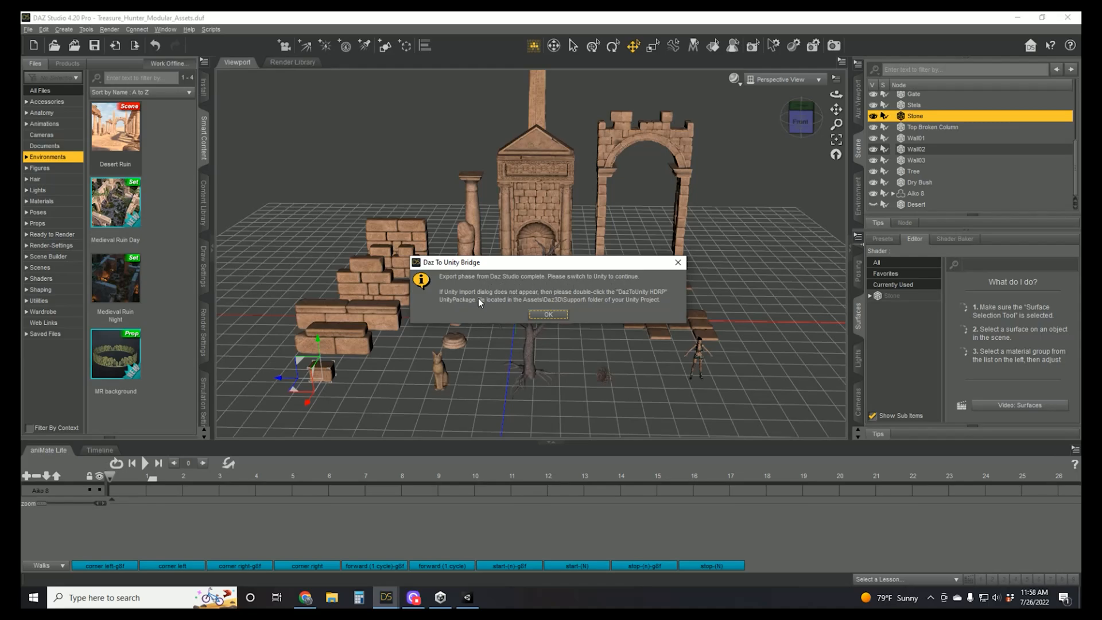
pyautogui.click(549, 315)
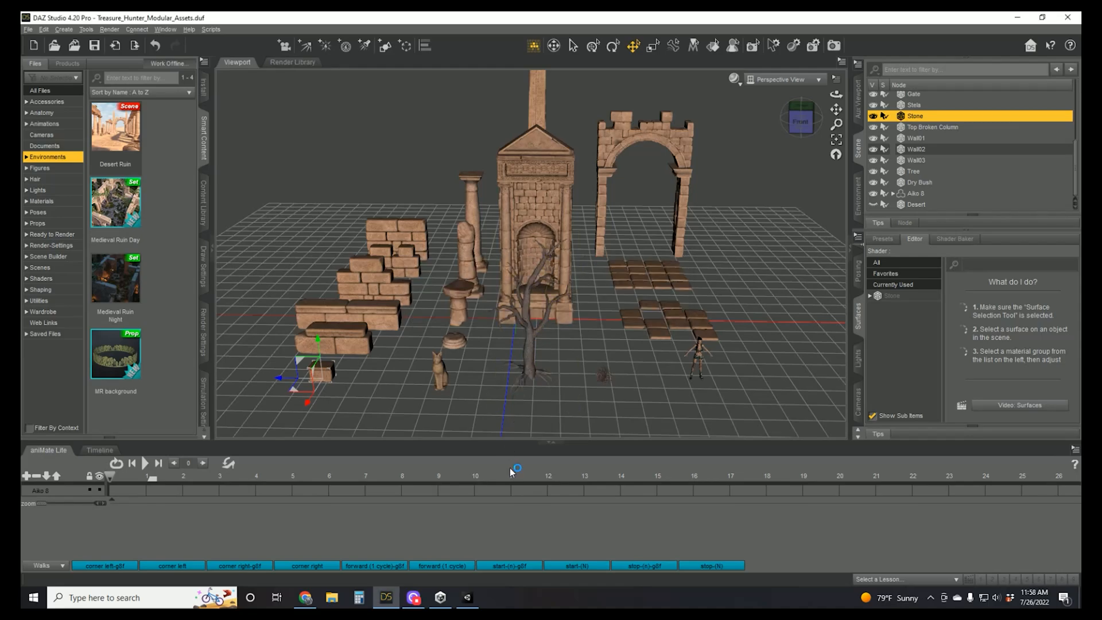
pyautogui.click(466, 598)
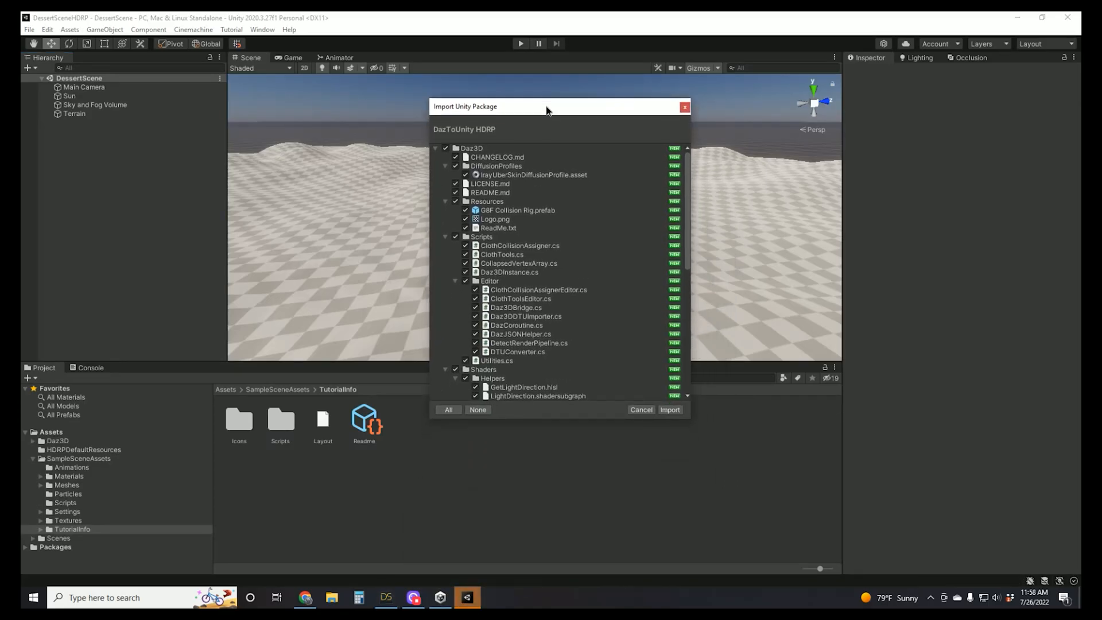
# Review the DazToUnity HDRP file list and import all of its files.
pyautogui.scroll(-3)
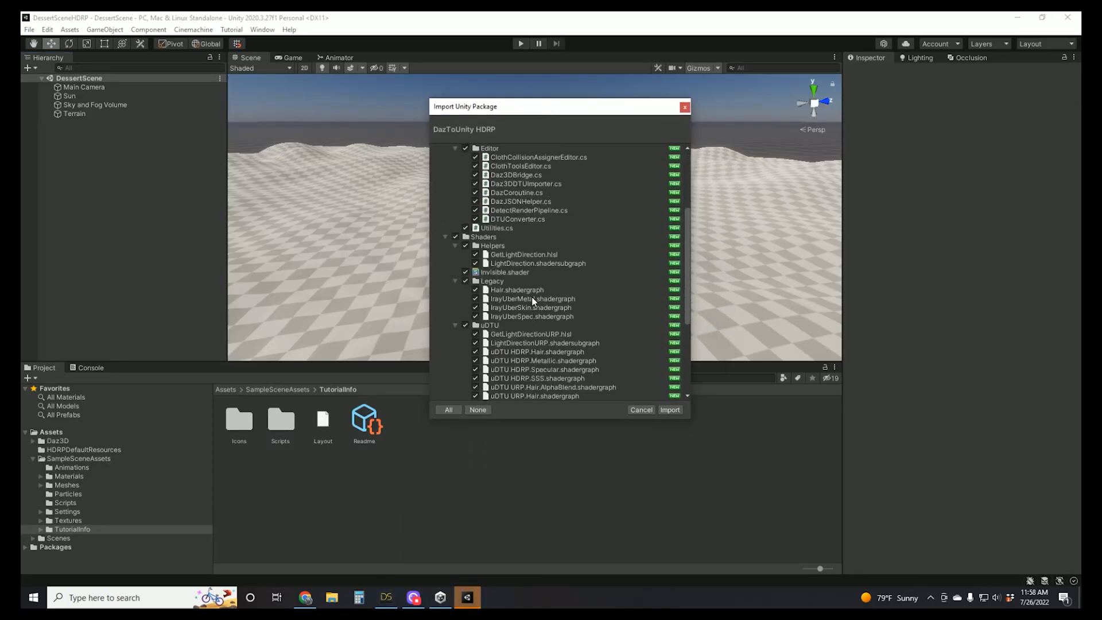
pyautogui.scroll(-3)
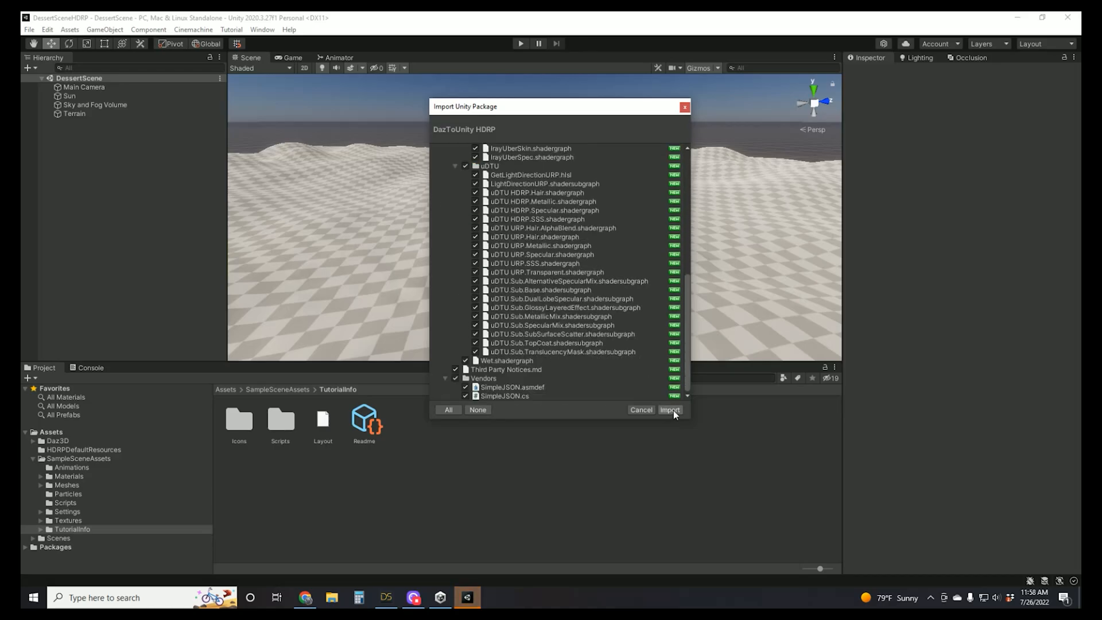
pyautogui.click(668, 409)
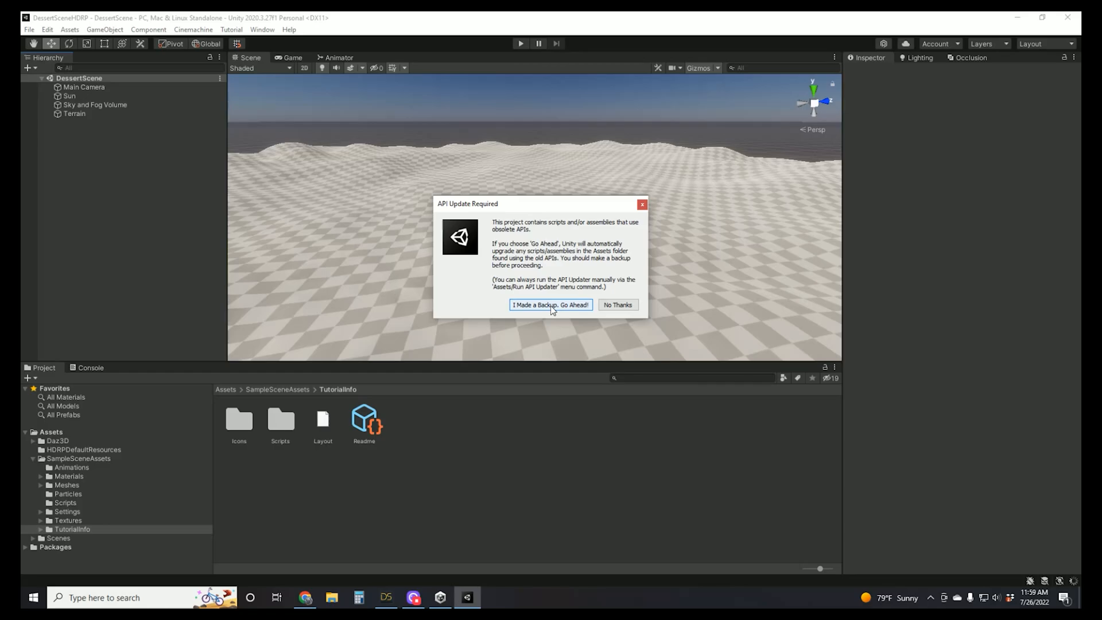
# Accept the automatic API script upgrade so Treasure_Hunter_Modular_Assets finishes importing.
pyautogui.click(551, 304)
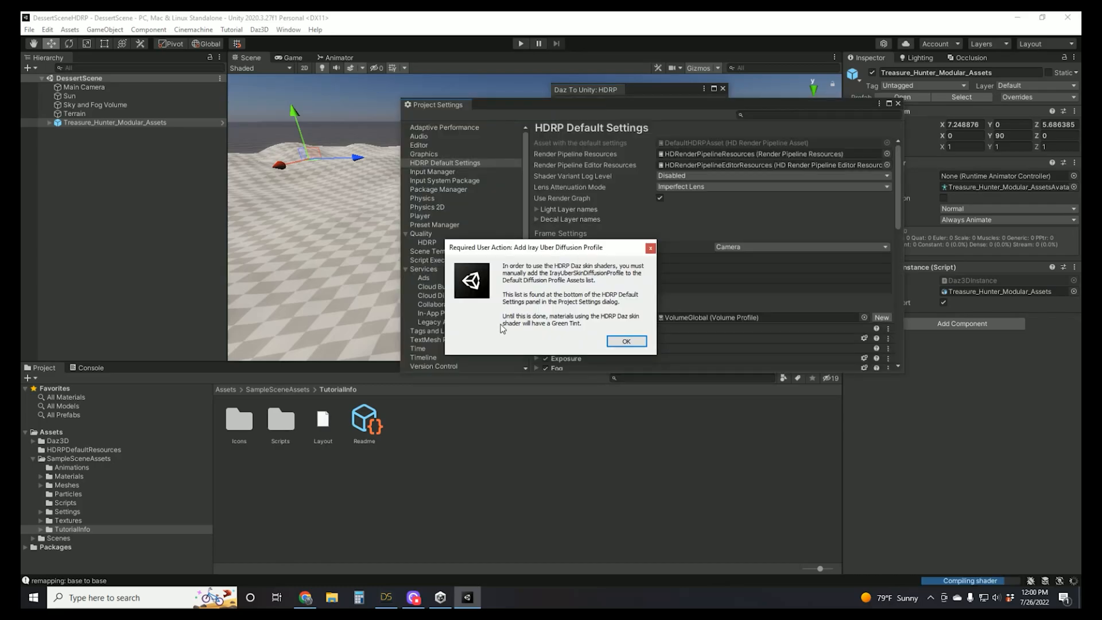
# Dismiss the notice, assign IrayUberSkinDiffusionProfile to a new Profile 4 slot, and close Project Settings.
pyautogui.click(625, 341)
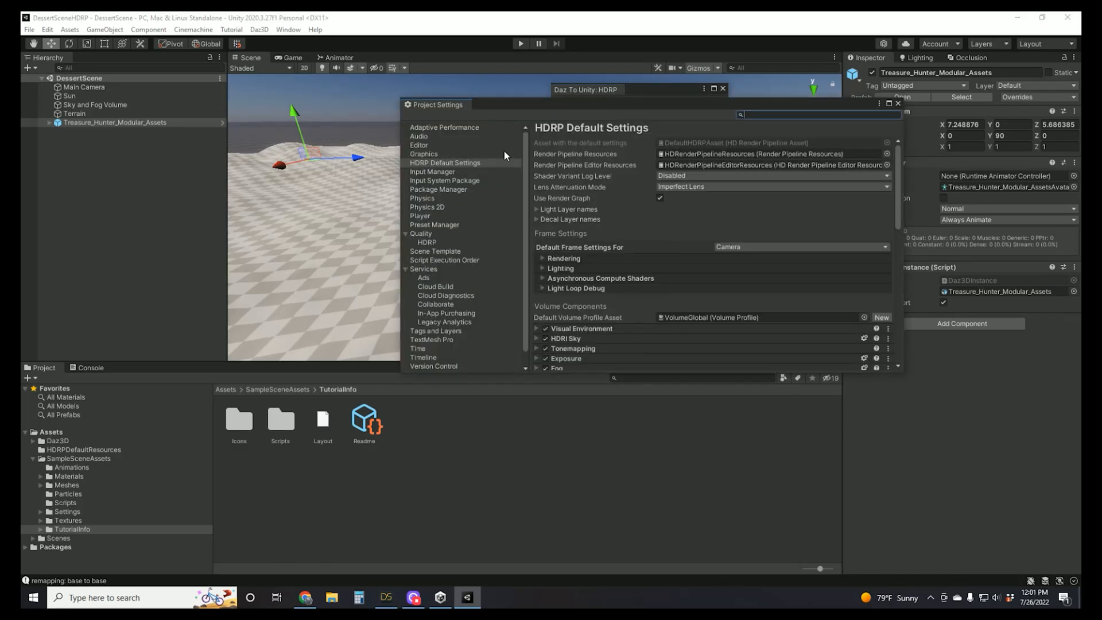
pyautogui.moveTo(594, 182)
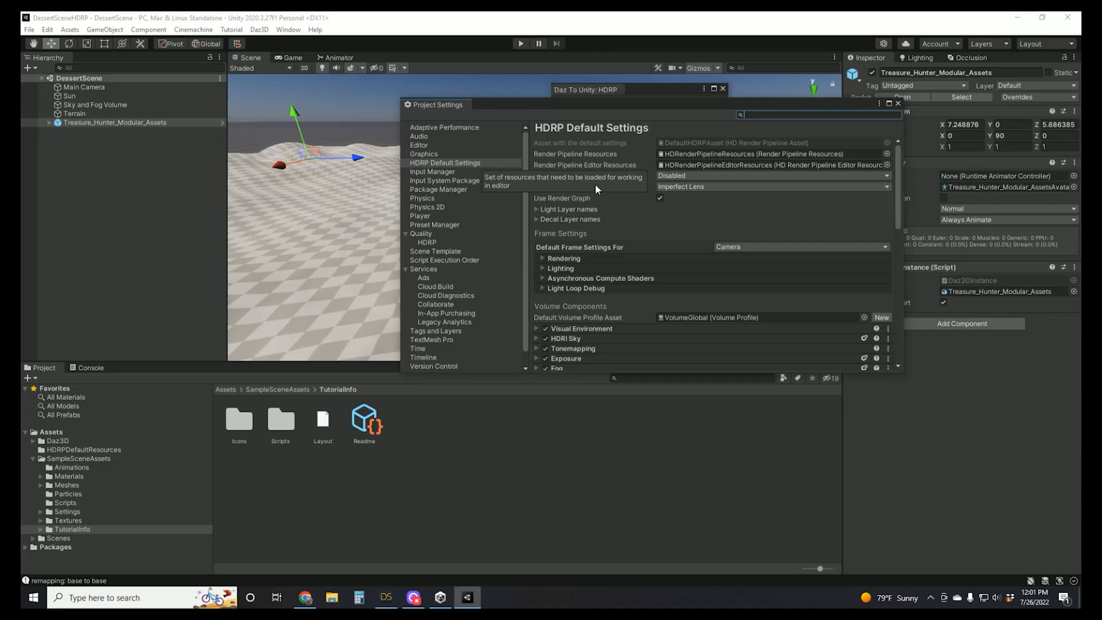
pyautogui.moveTo(679, 220)
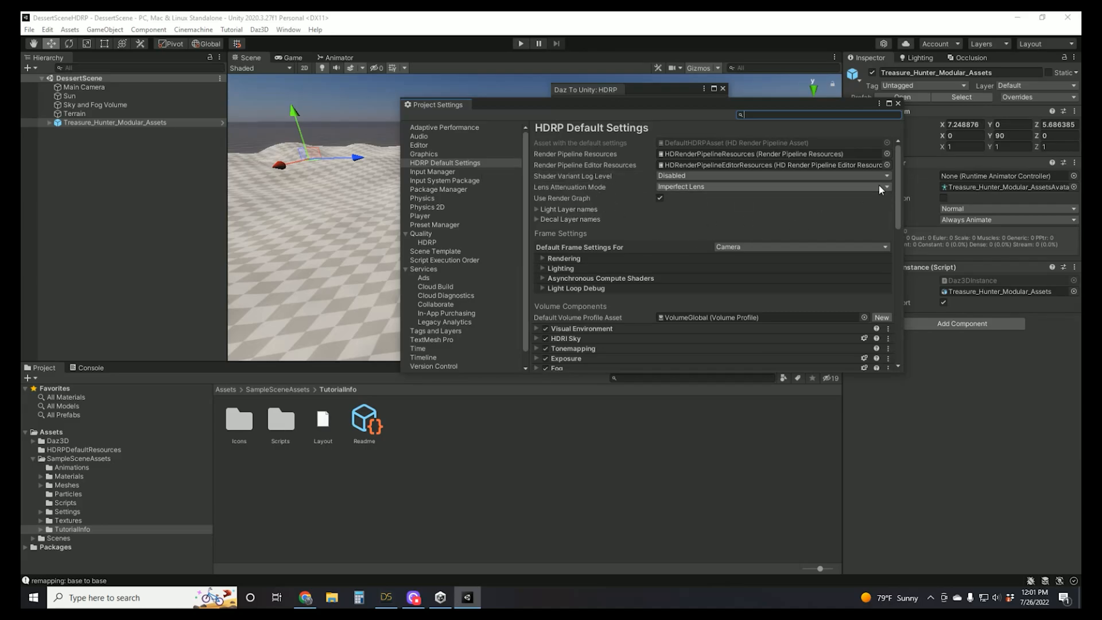
pyautogui.scroll(-3)
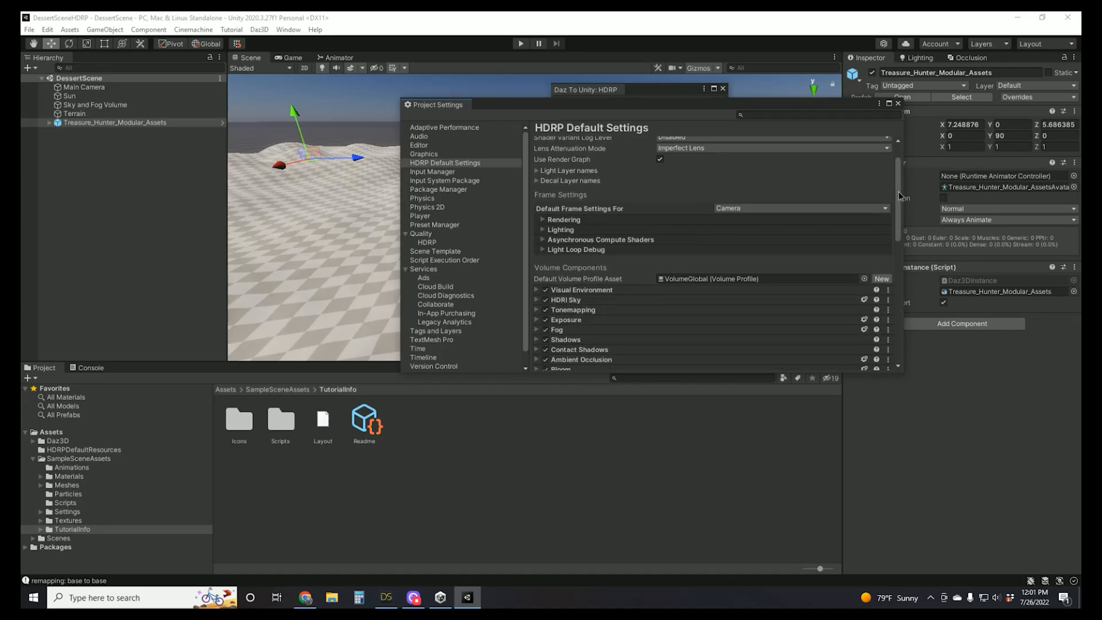
pyautogui.scroll(-3)
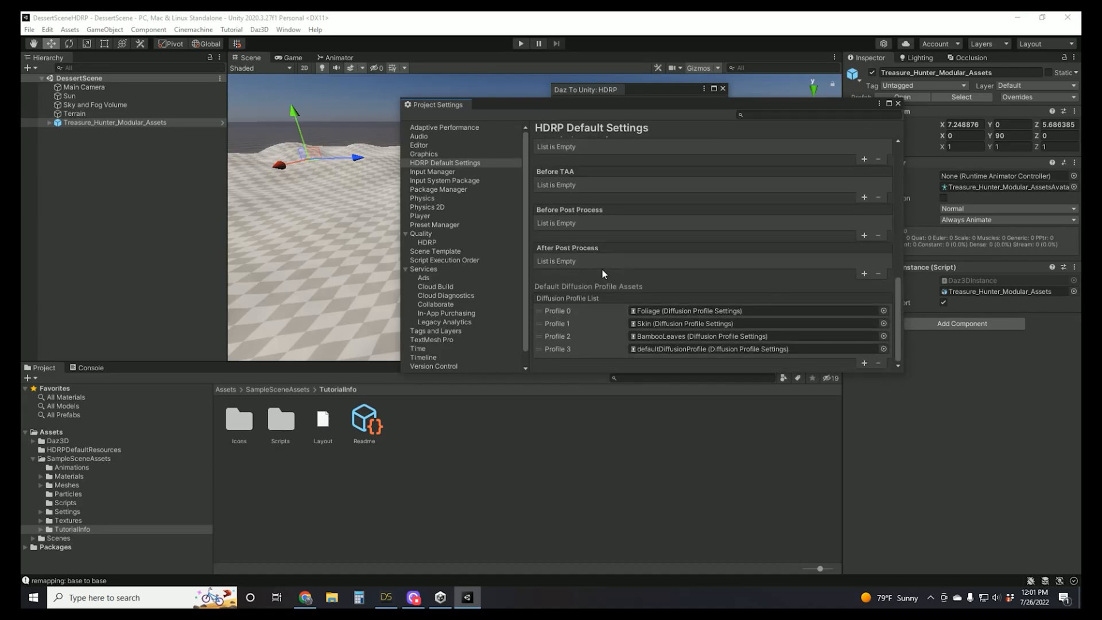
pyautogui.moveTo(571, 313)
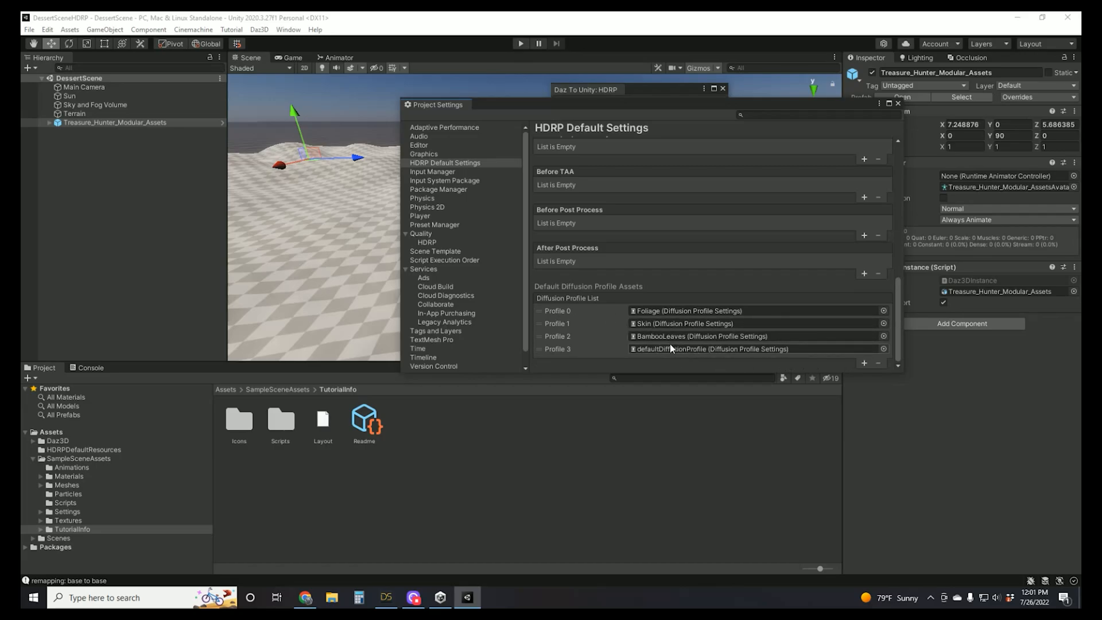
pyautogui.moveTo(864, 364)
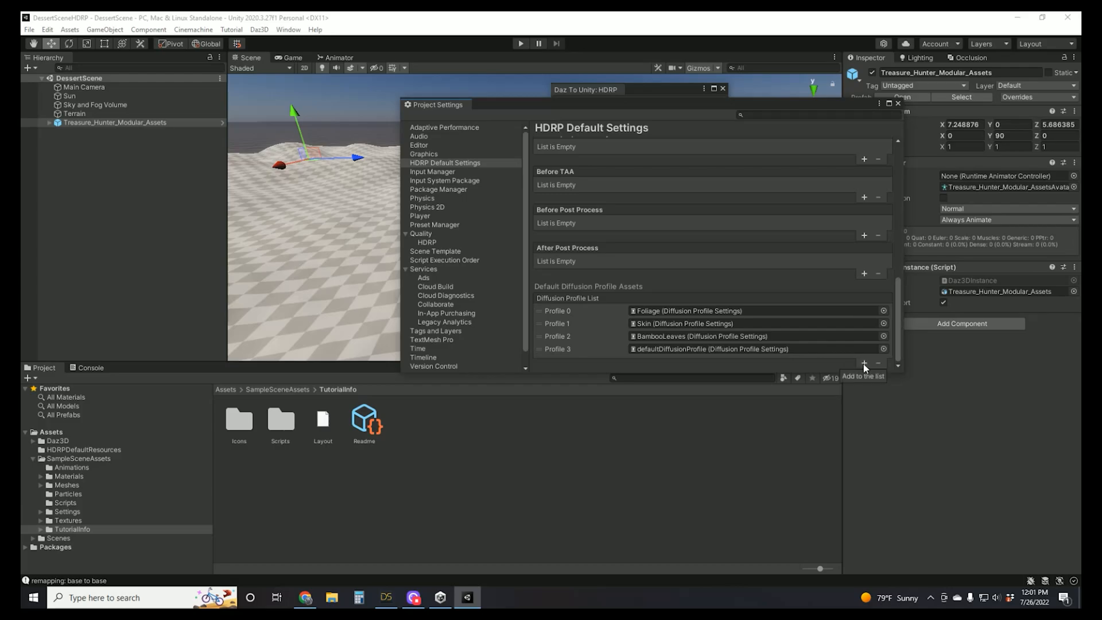
pyautogui.click(865, 364)
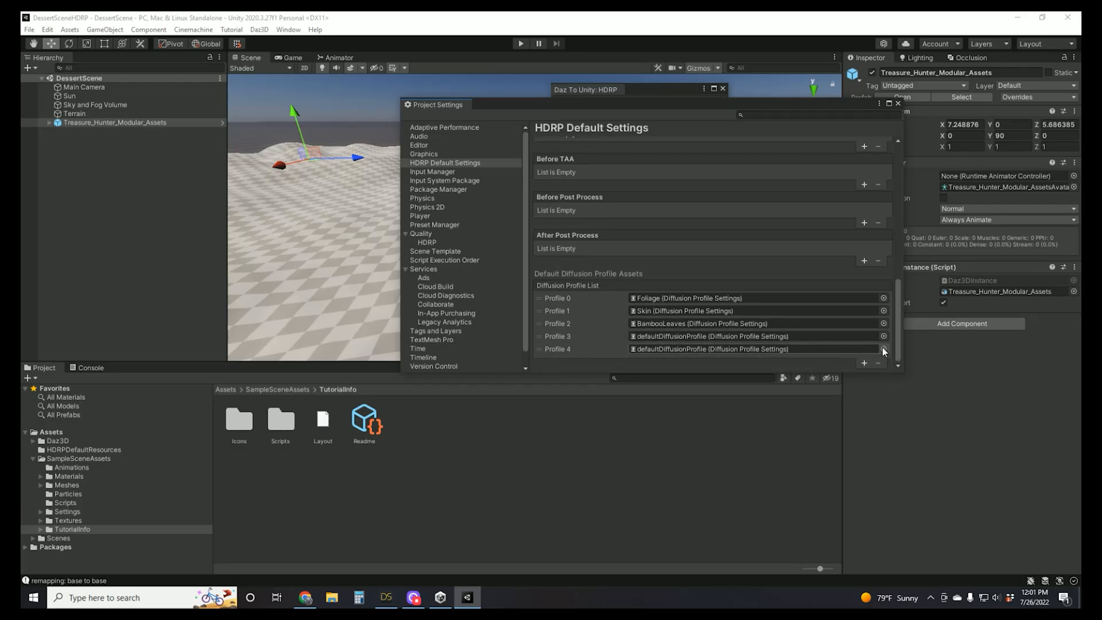
pyautogui.click(884, 348)
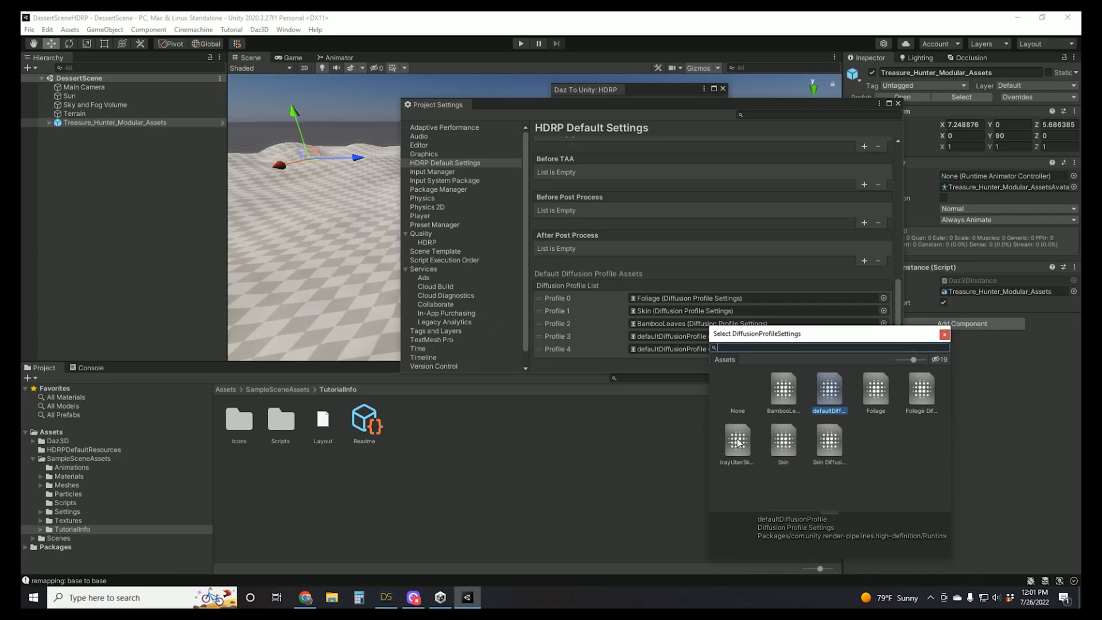
pyautogui.click(736, 442)
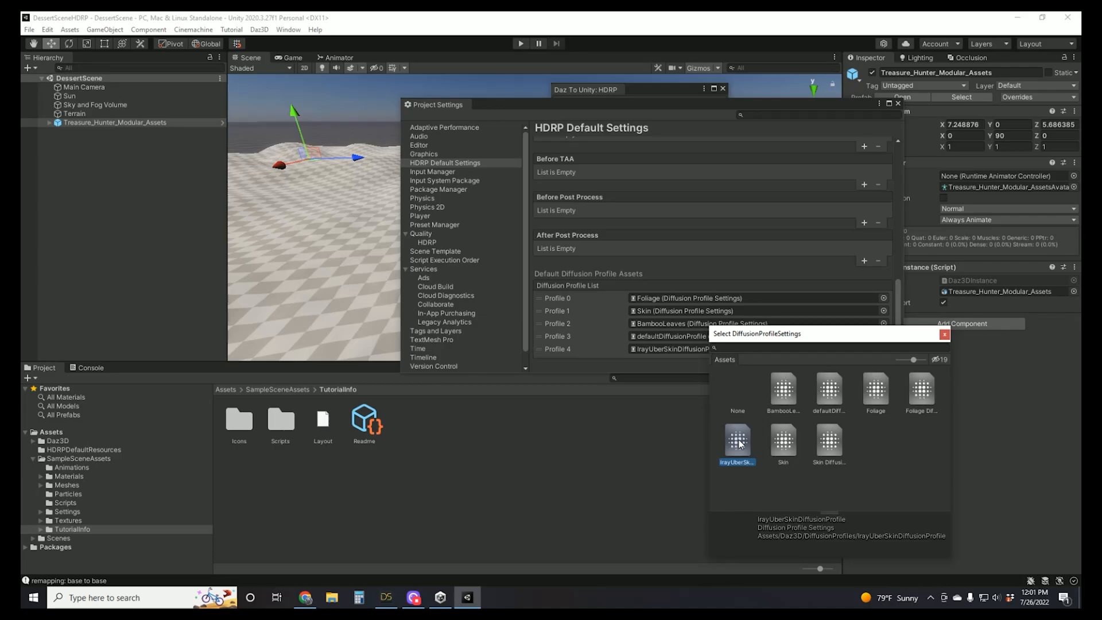
pyautogui.doubleClick(736, 443)
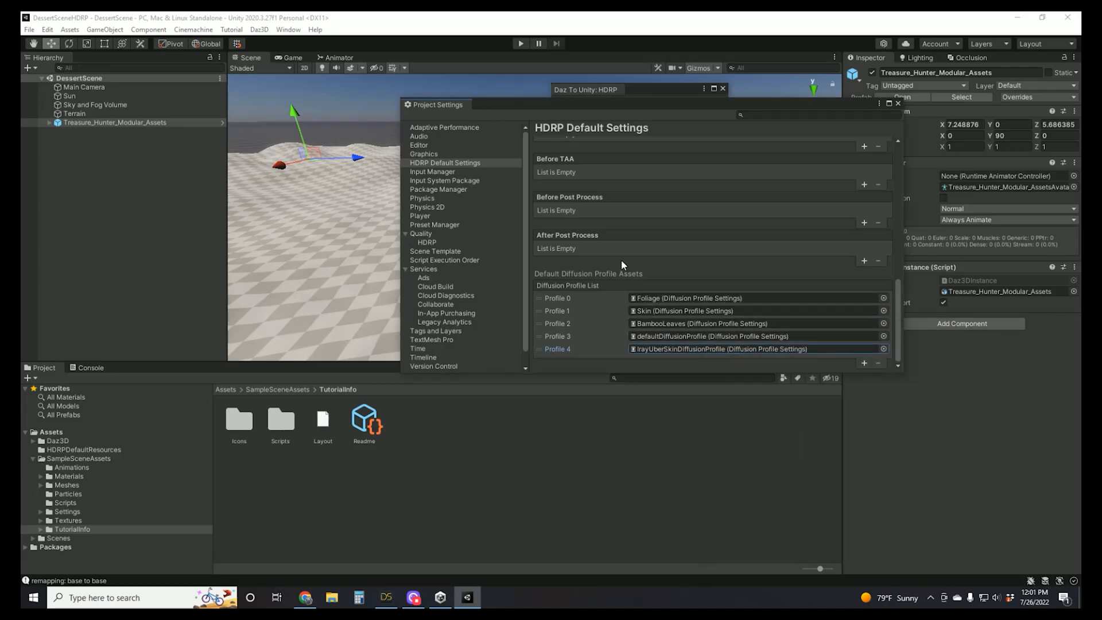
pyautogui.moveTo(515, 259)
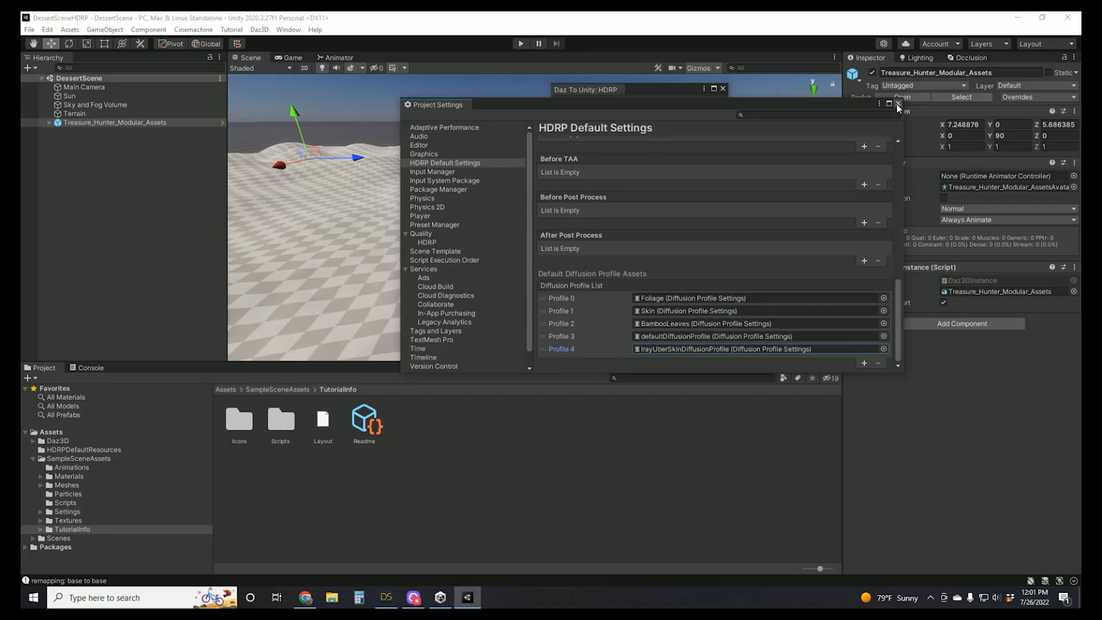
pyautogui.click(897, 104)
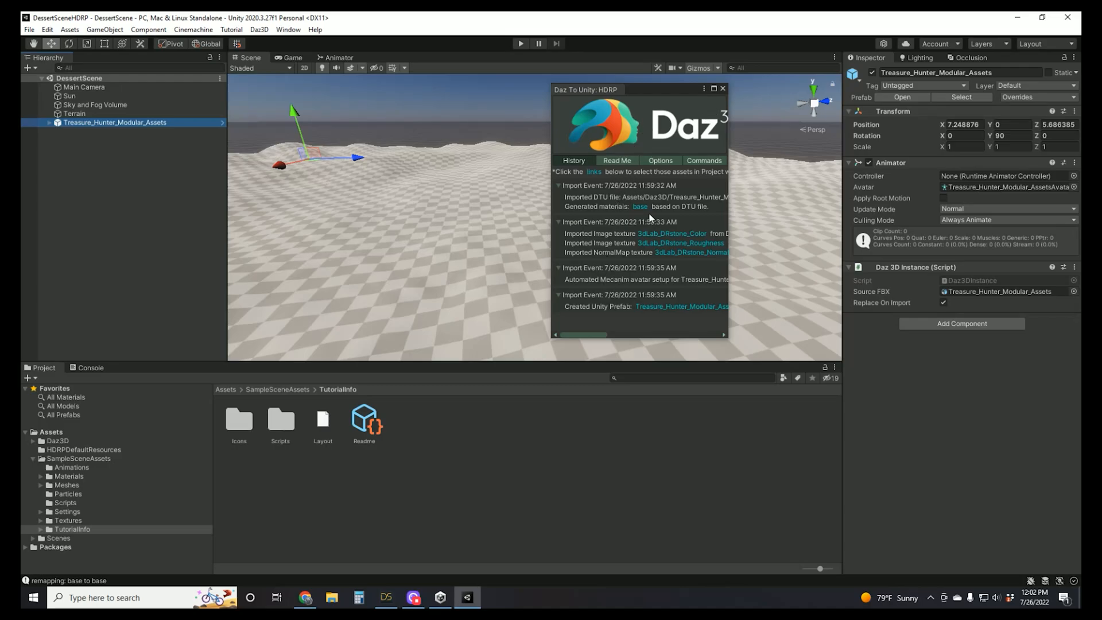
# Close the Daz To Unity: HDRP import history window.
pyautogui.click(723, 89)
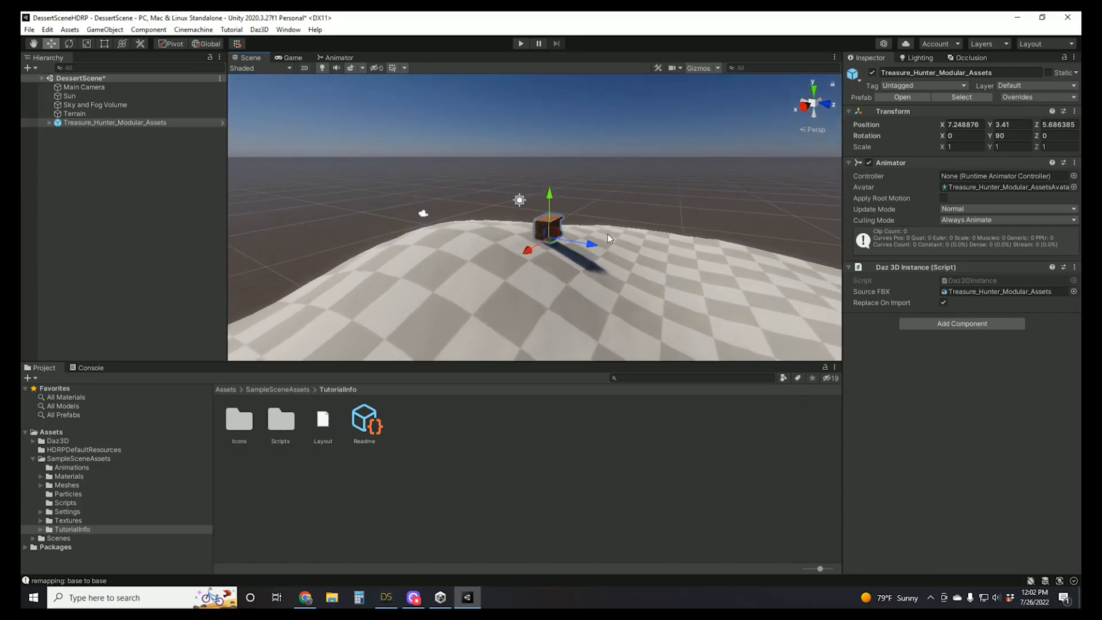
pyautogui.moveTo(649, 186)
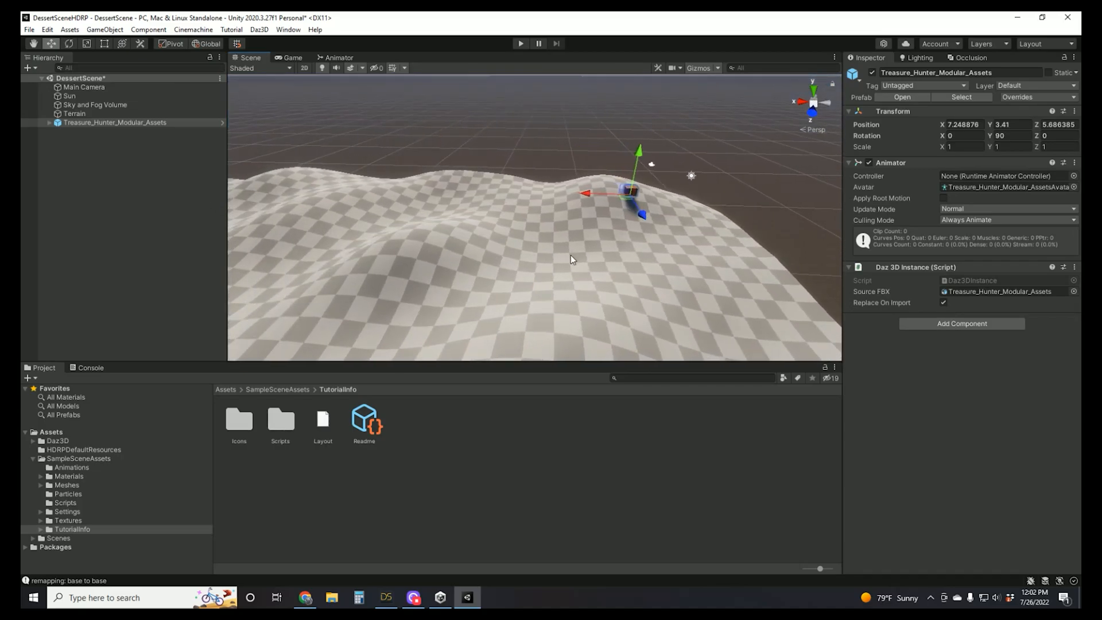
# Flatten the Terrain with the Raise or Lower Terrain paint tool, then select the imported asset.
pyautogui.click(74, 113)
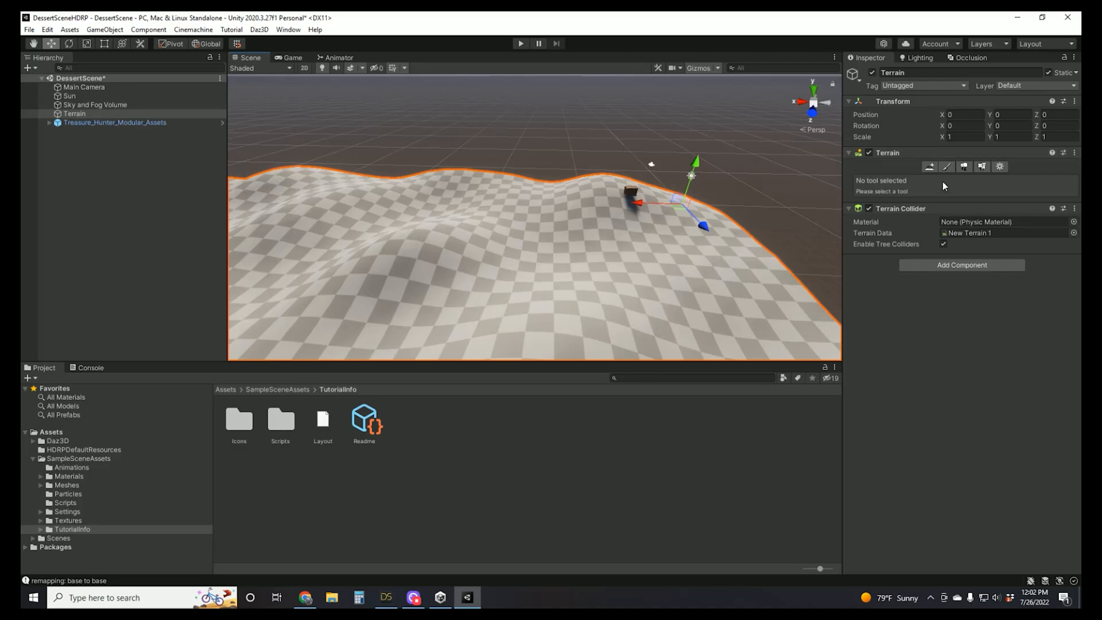
pyautogui.click(946, 166)
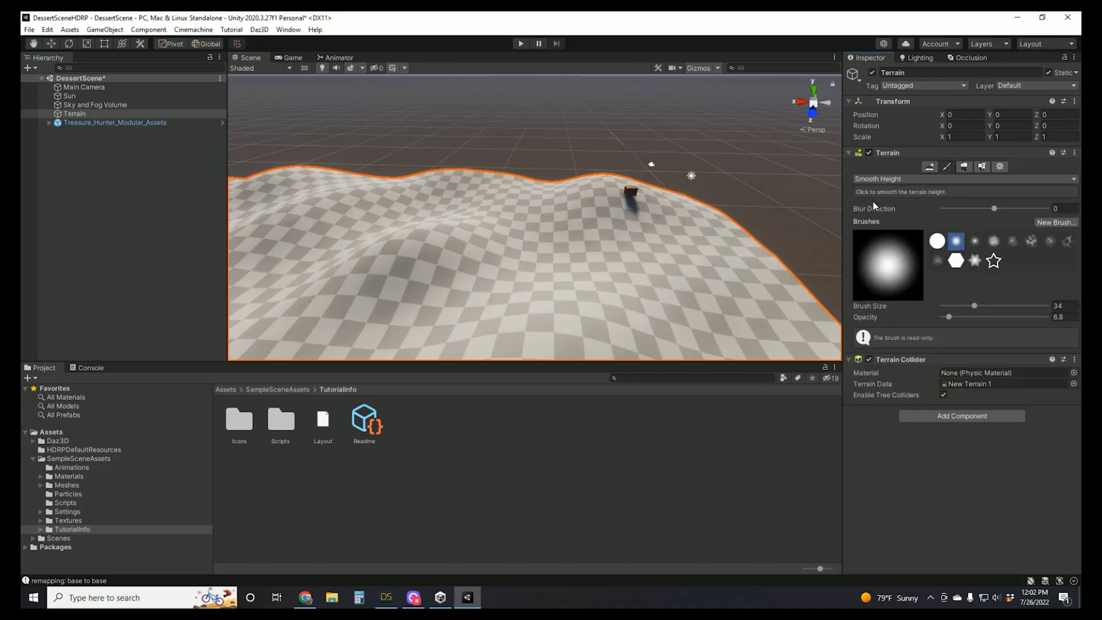
pyautogui.click(964, 179)
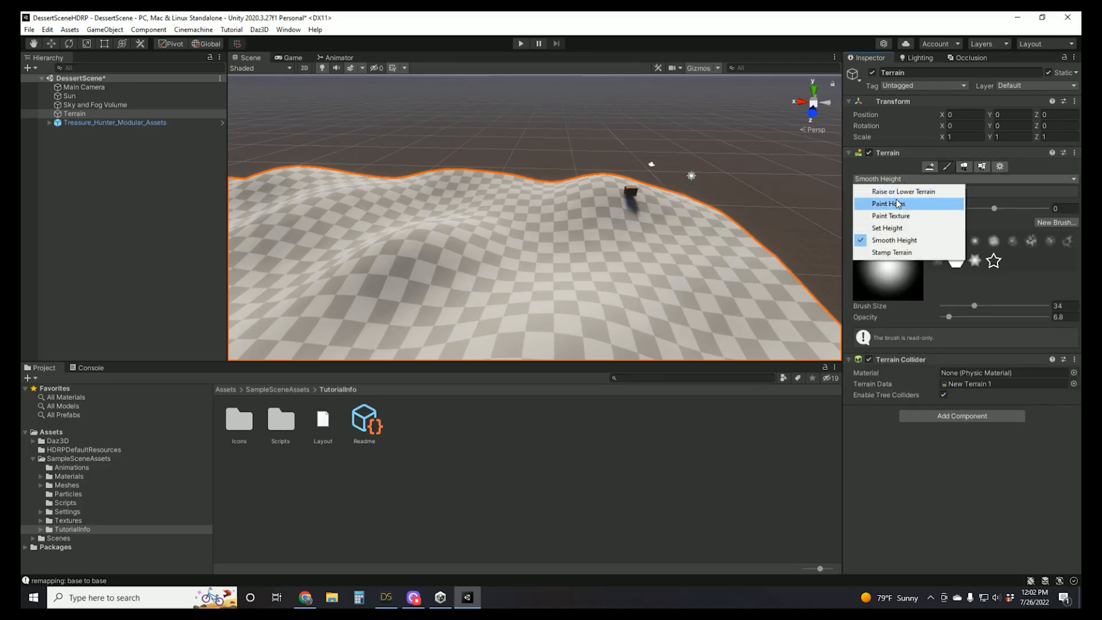
pyautogui.click(903, 191)
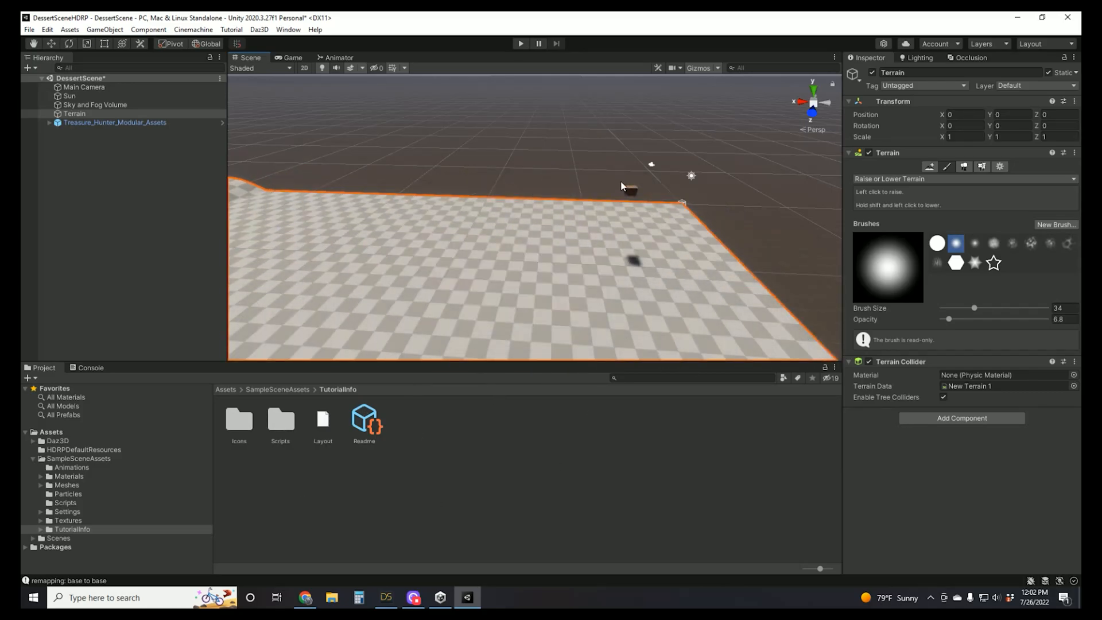
pyautogui.click(115, 122)
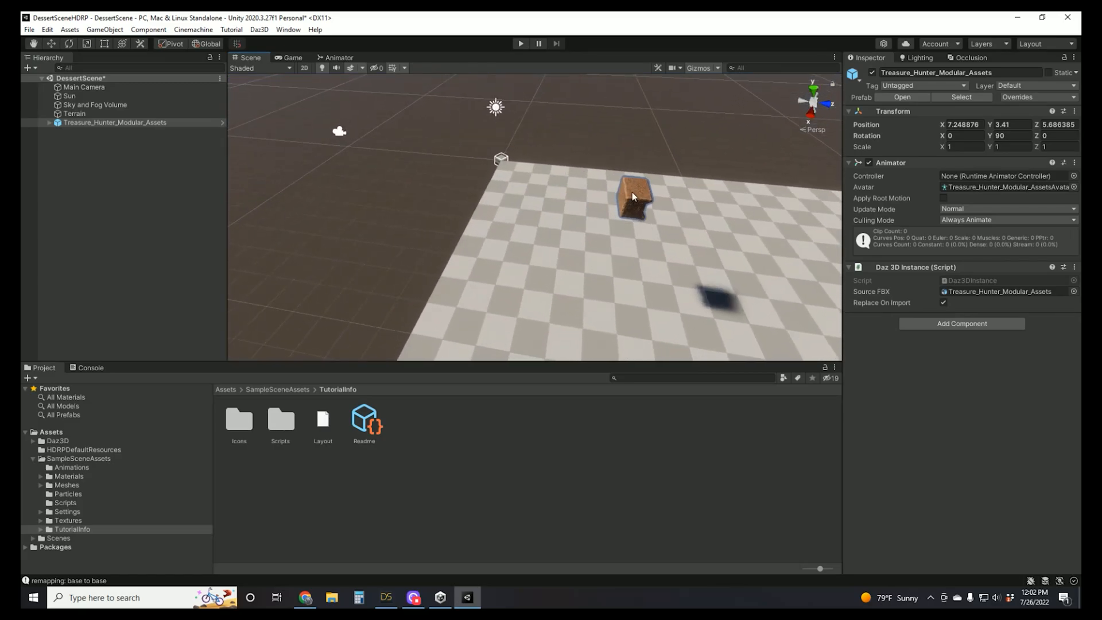
# Select Treasure_Hunter_Modular_Assets with the Move tool active and open the Layout presets.
pyautogui.click(632, 197)
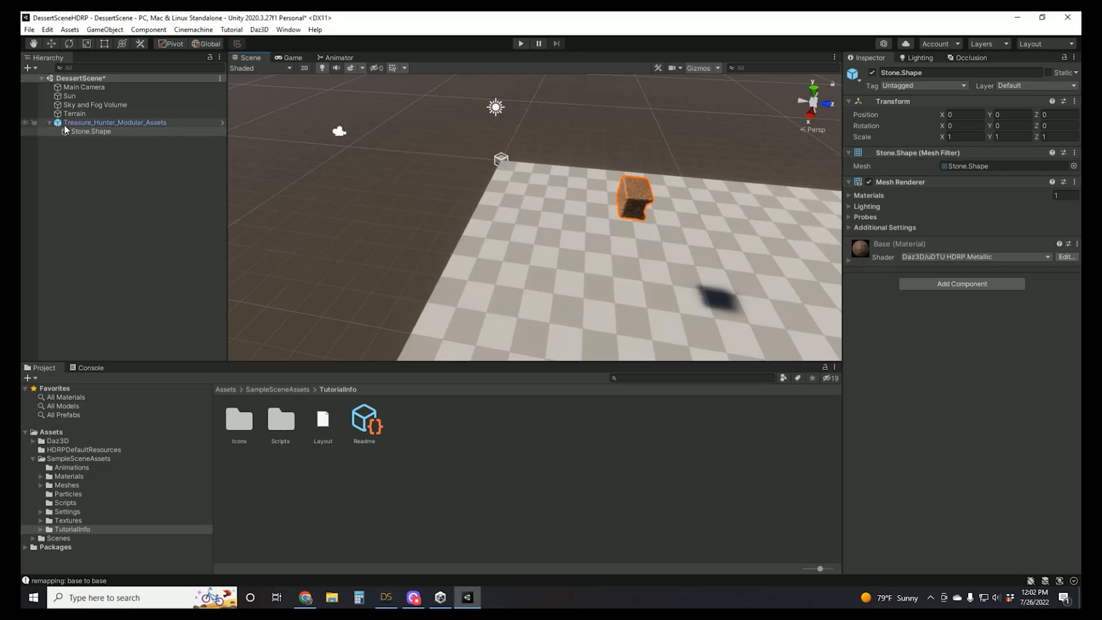
pyautogui.click(115, 122)
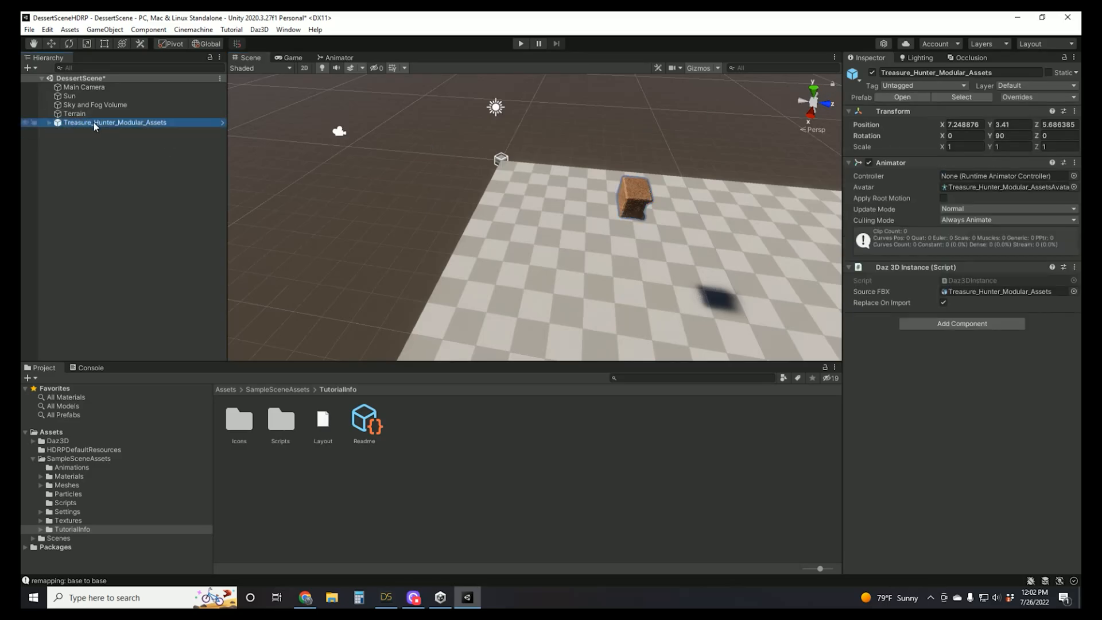
pyautogui.click(50, 44)
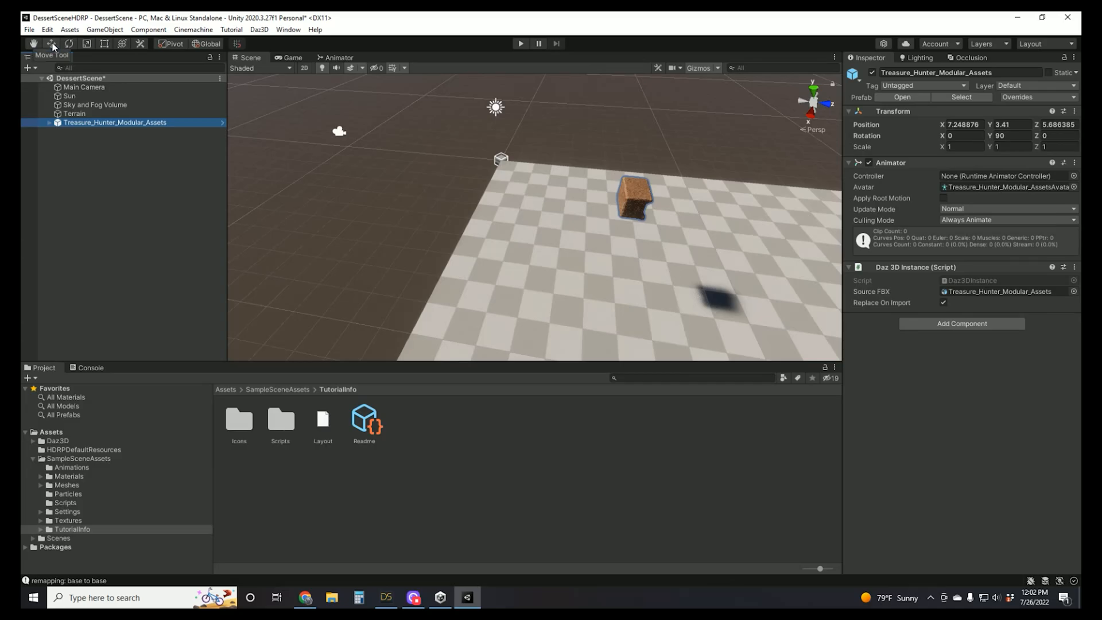
pyautogui.click(48, 43)
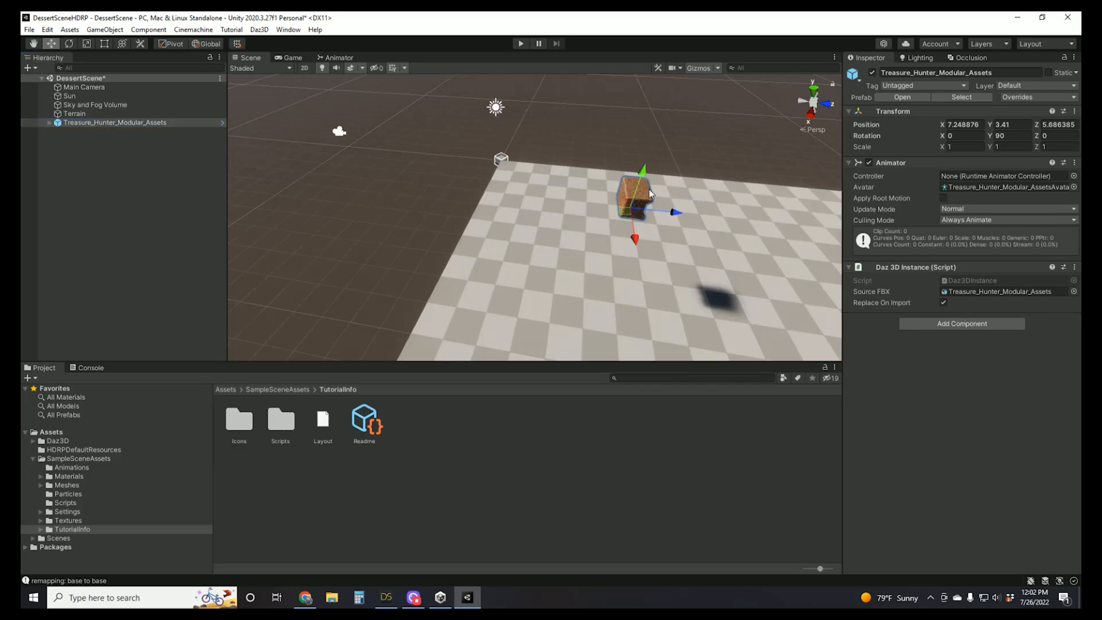
pyautogui.moveTo(716, 162)
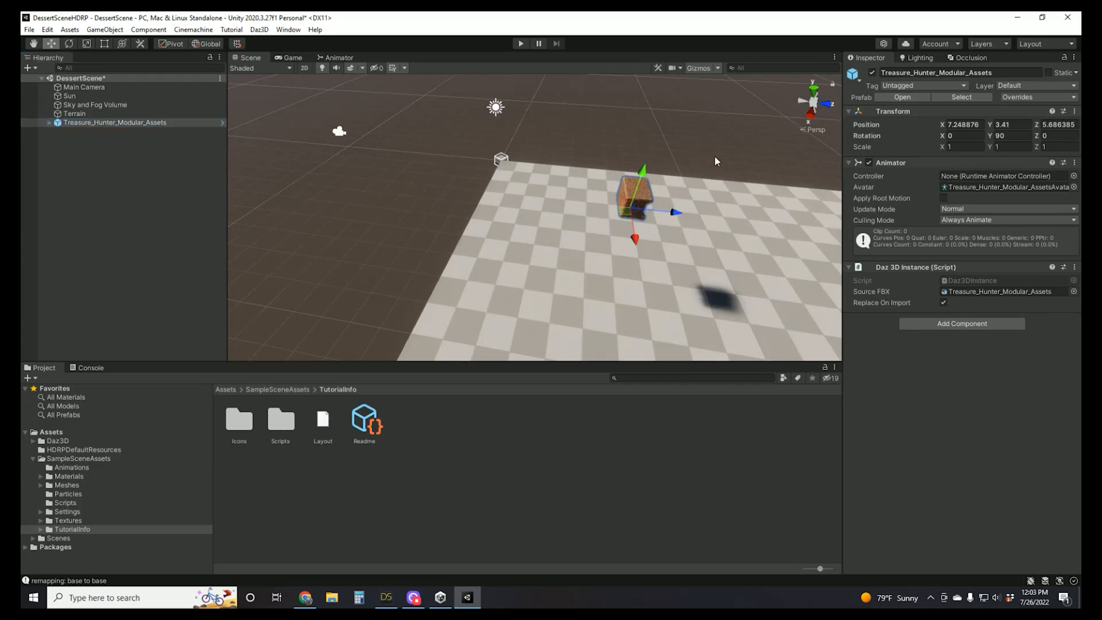
pyautogui.click(1046, 44)
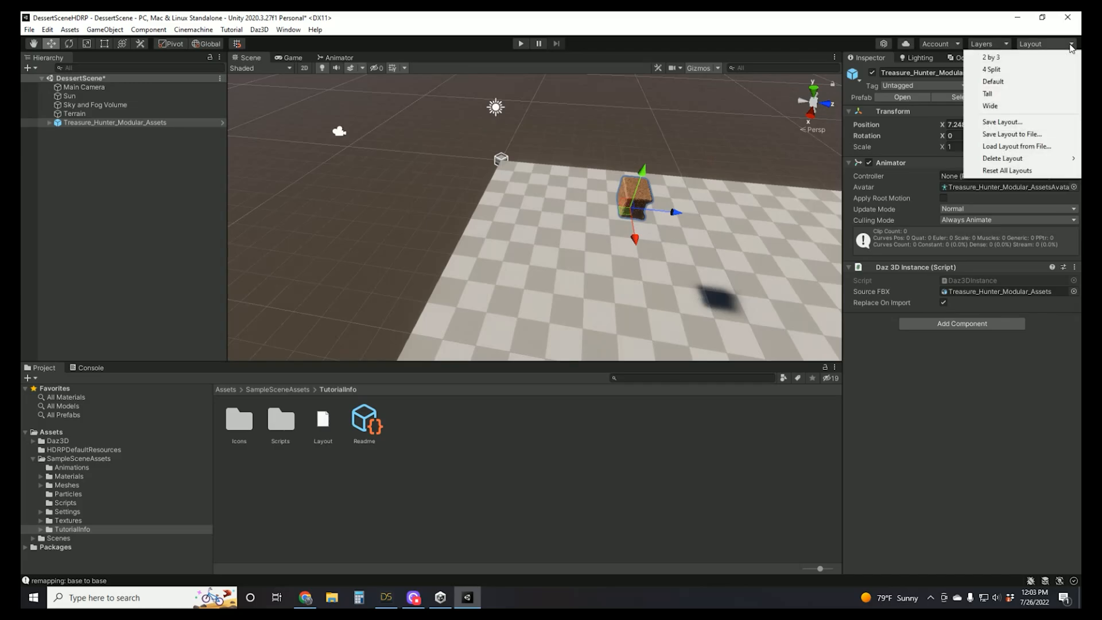
pyautogui.moveTo(678, 146)
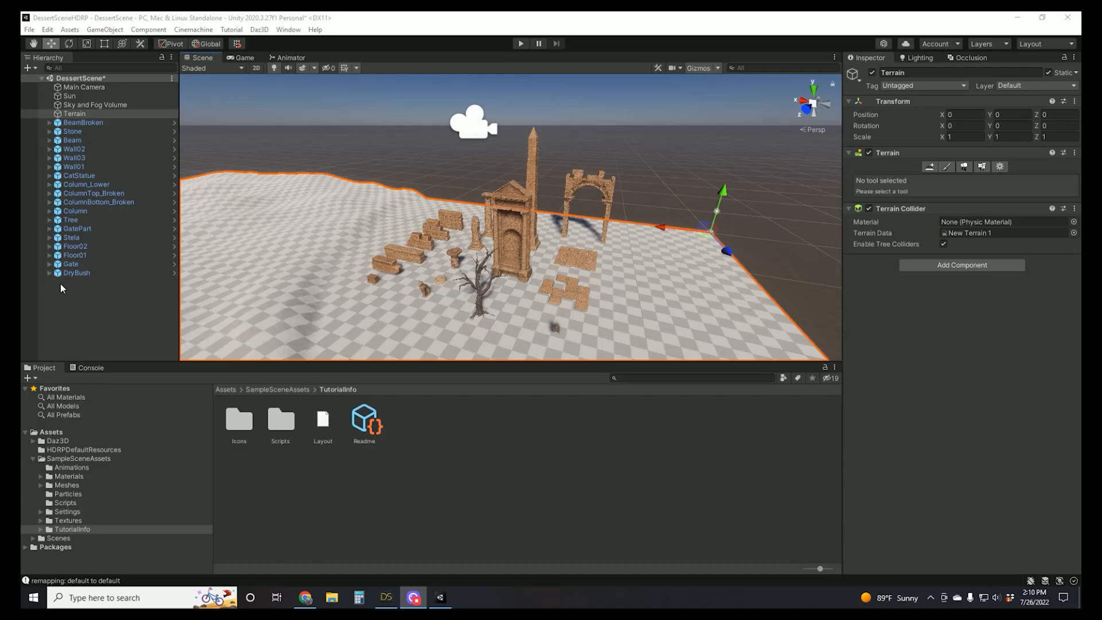
# Create an empty World object and parent the Terrain under it.
pyautogui.rightClick(74, 113)
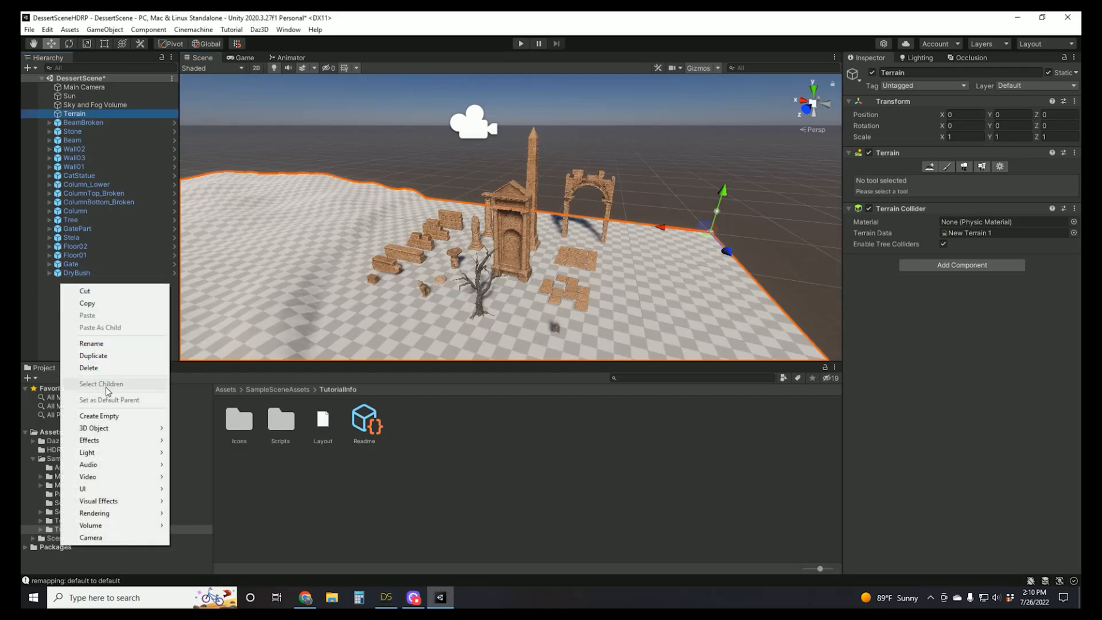
pyautogui.click(98, 415)
pyautogui.write('------------World------------')
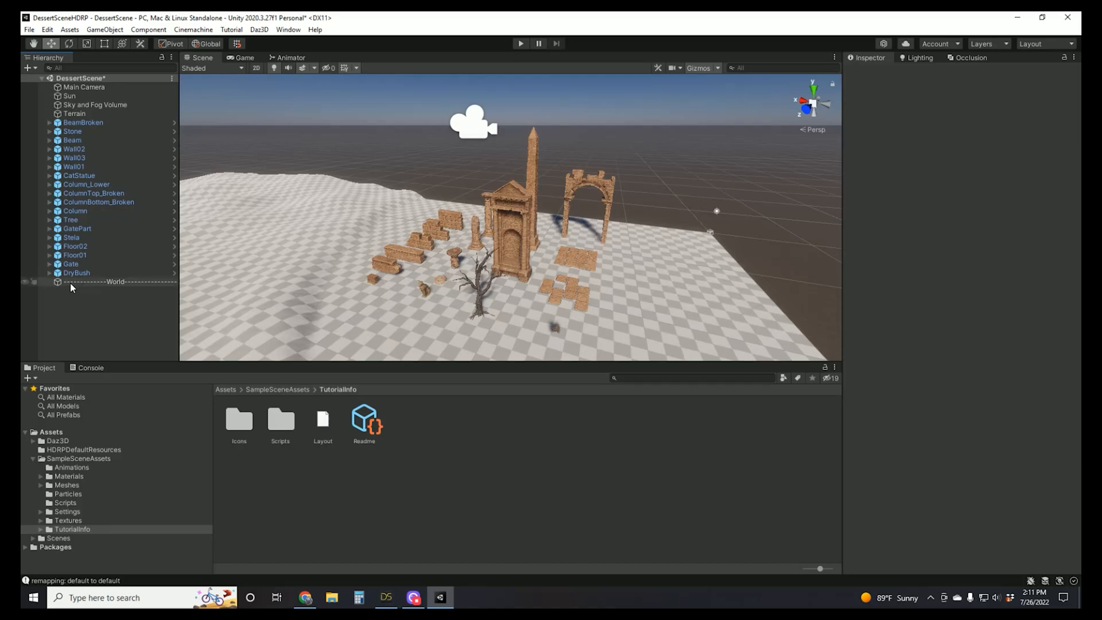
pyautogui.click(115, 281)
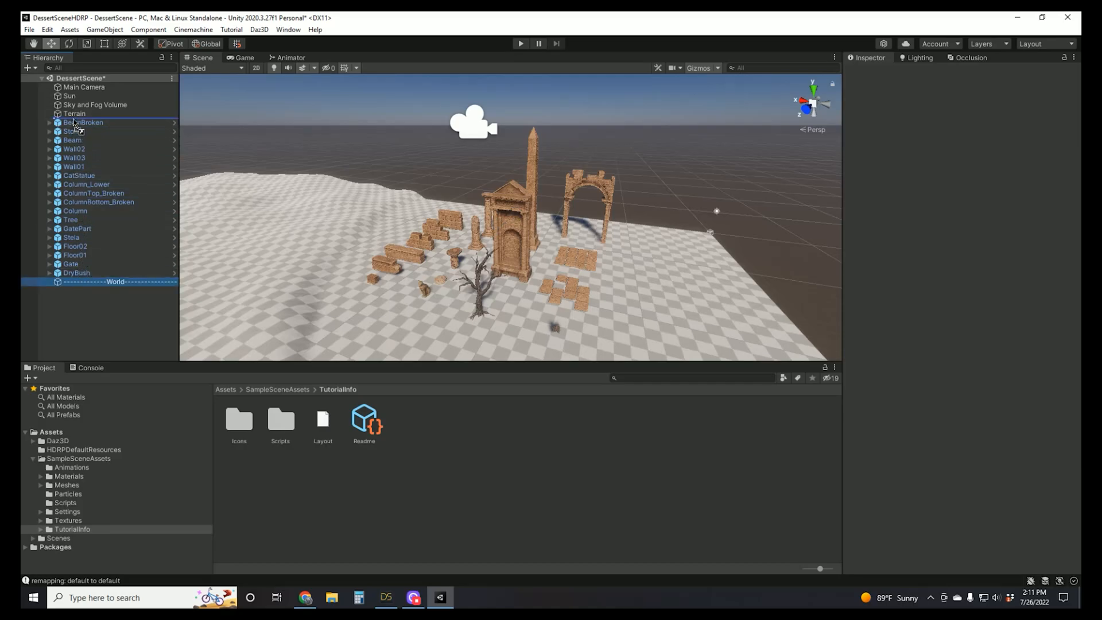
pyautogui.click(116, 122)
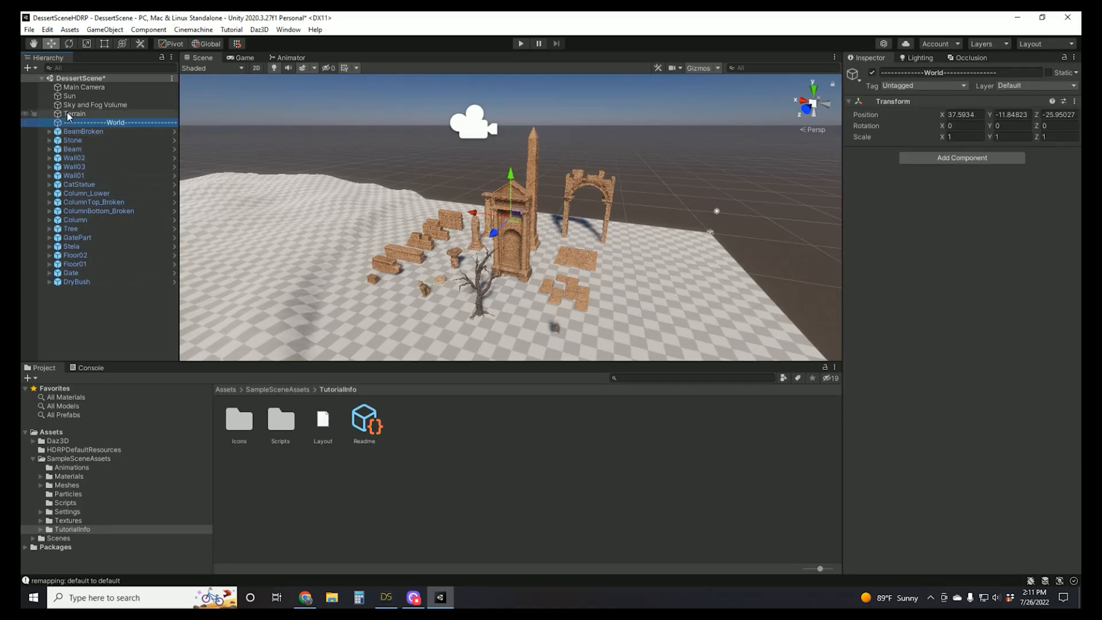
pyautogui.click(75, 113)
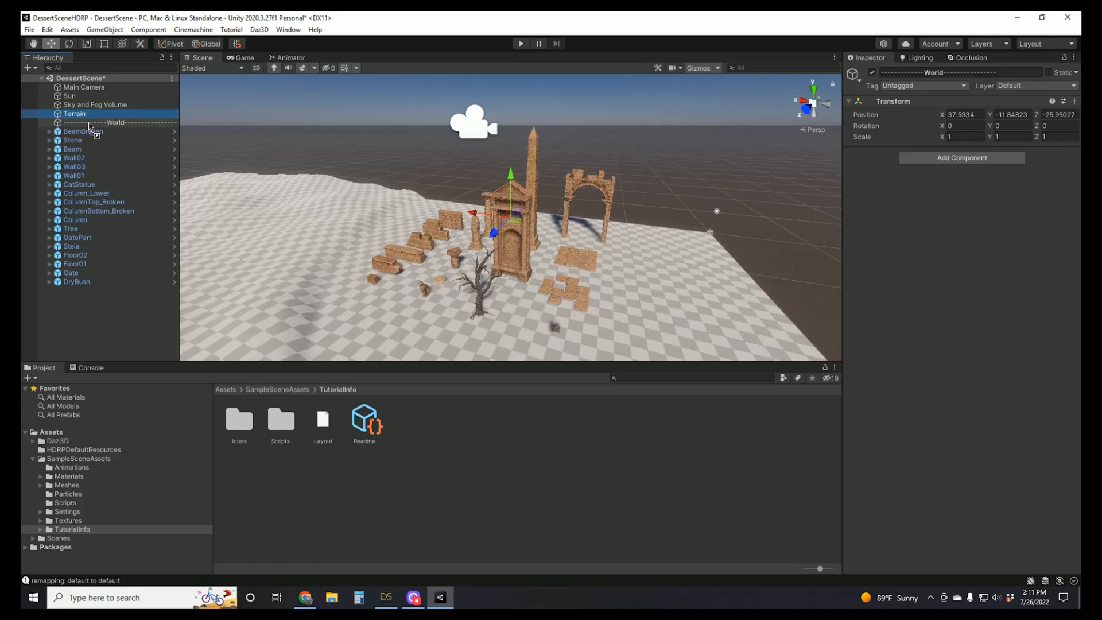
pyautogui.click(74, 121)
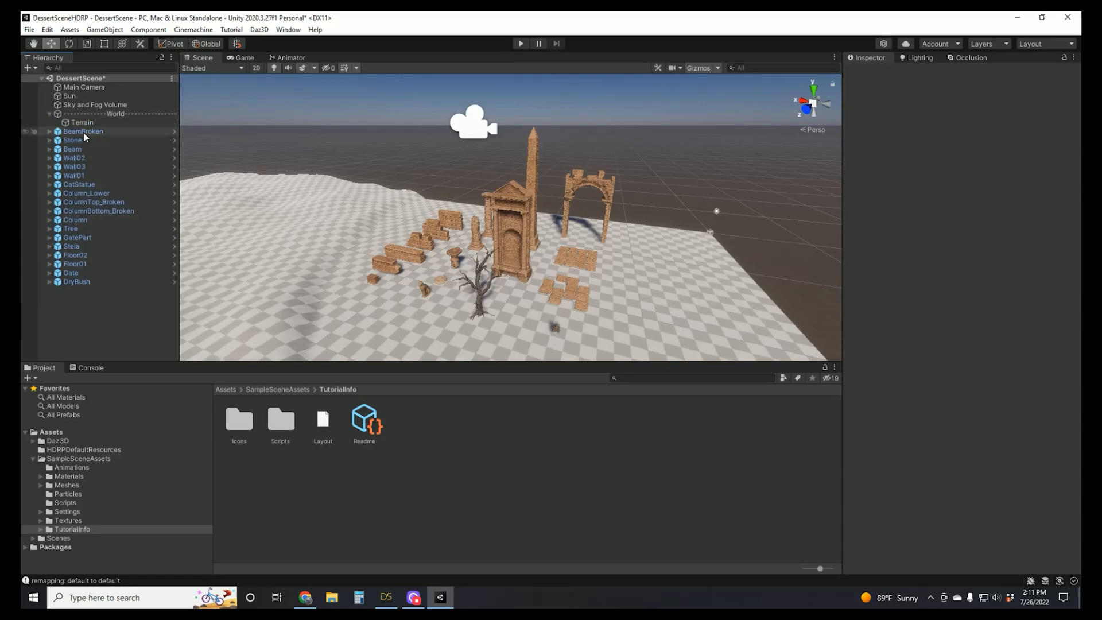
# Create an empty object named 'Architecture'.
pyautogui.rightClick(83, 137)
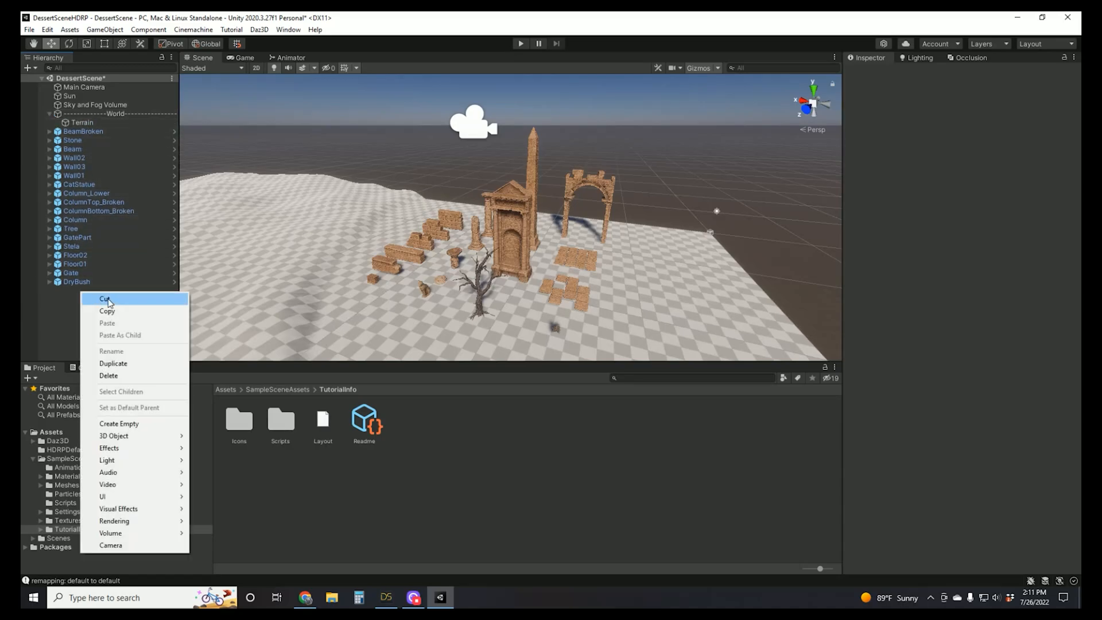
pyautogui.click(119, 423)
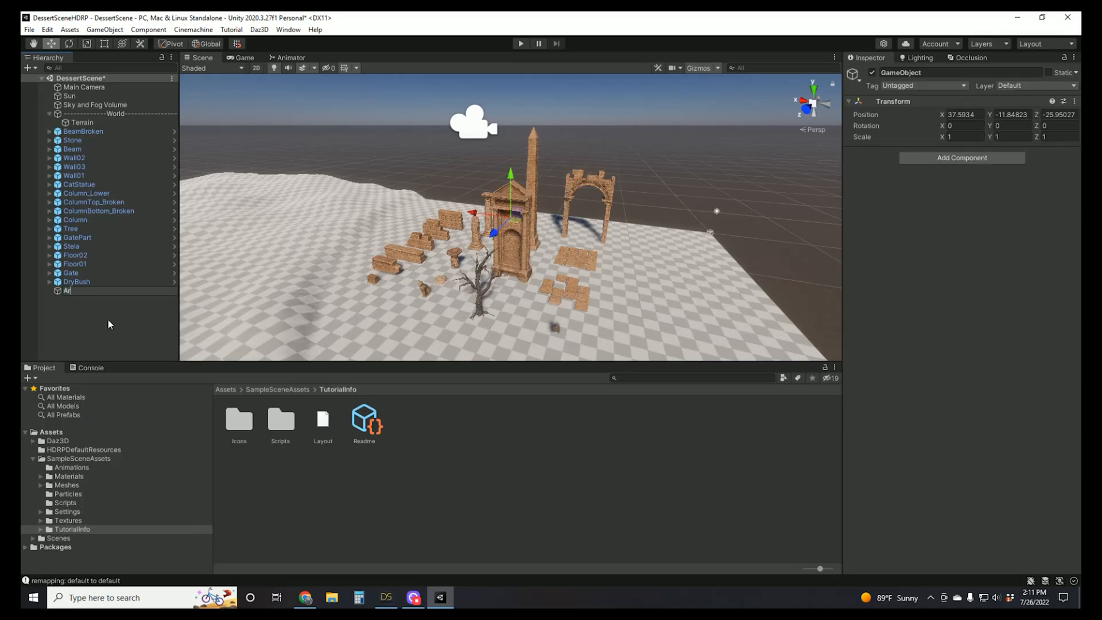
pyautogui.write('Architecture')
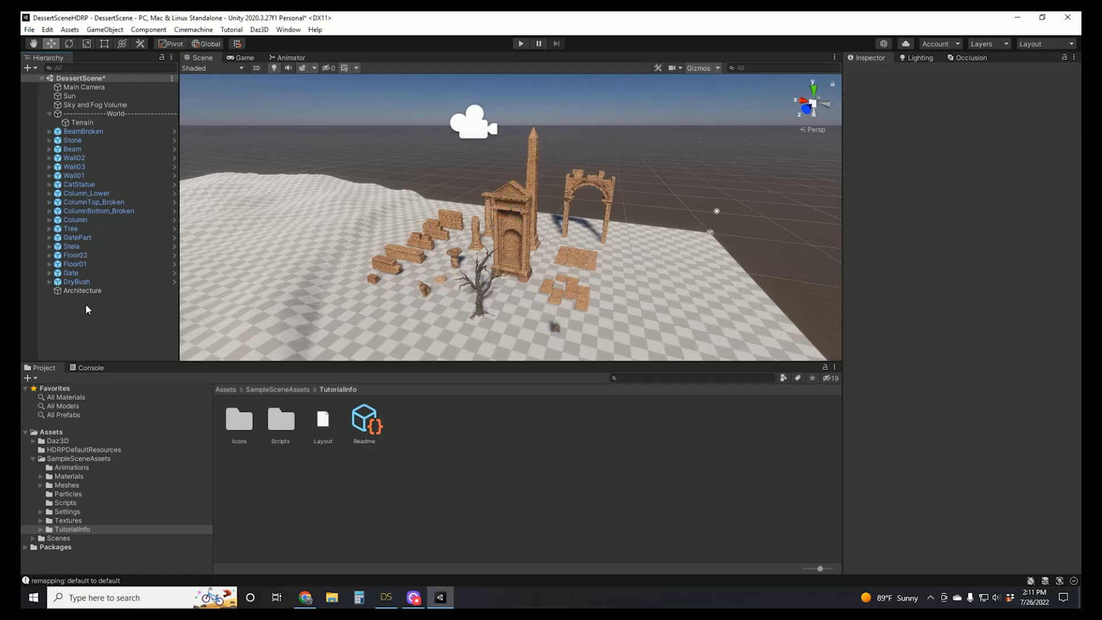
# Group BeamBroken through DryBush under Architecture and shift the group across the terrain.
pyautogui.click(83, 132)
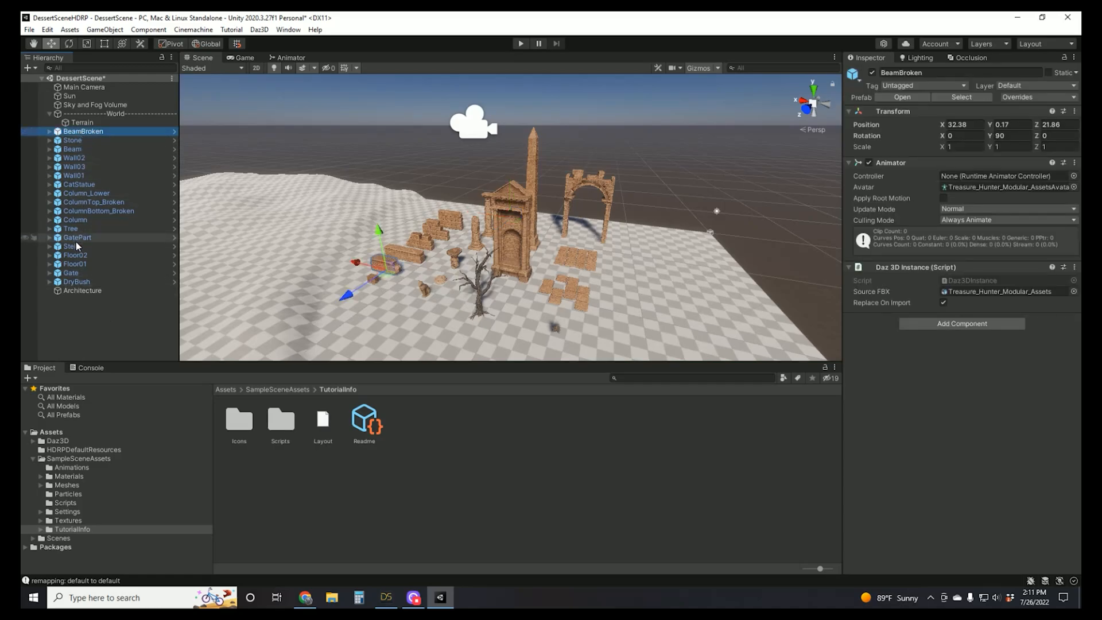
pyautogui.click(75, 281)
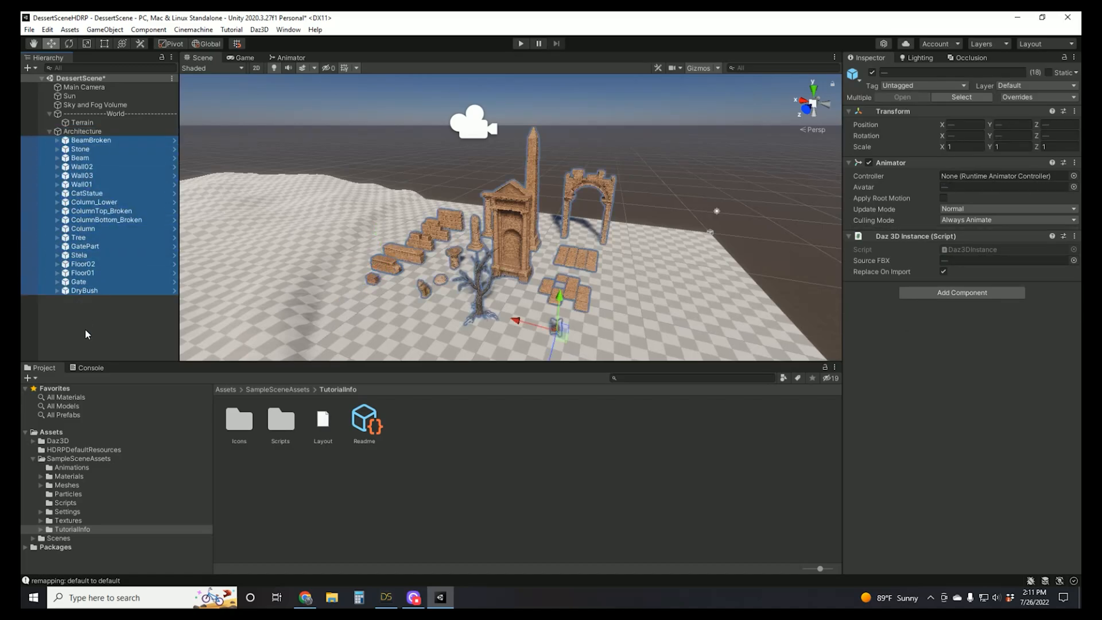
pyautogui.click(48, 131)
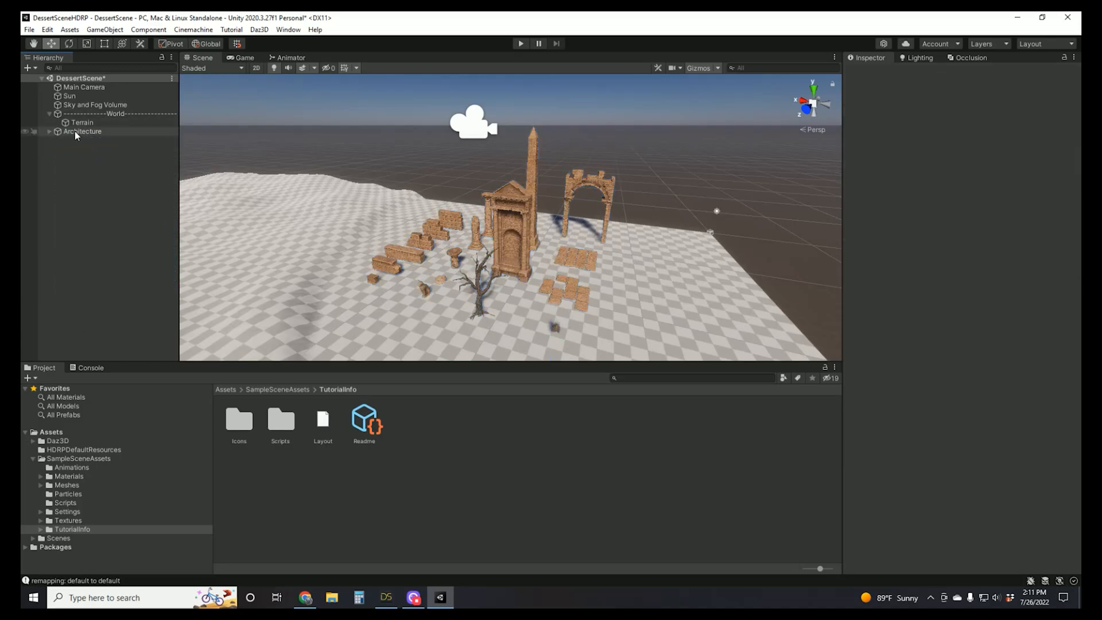
pyautogui.click(82, 132)
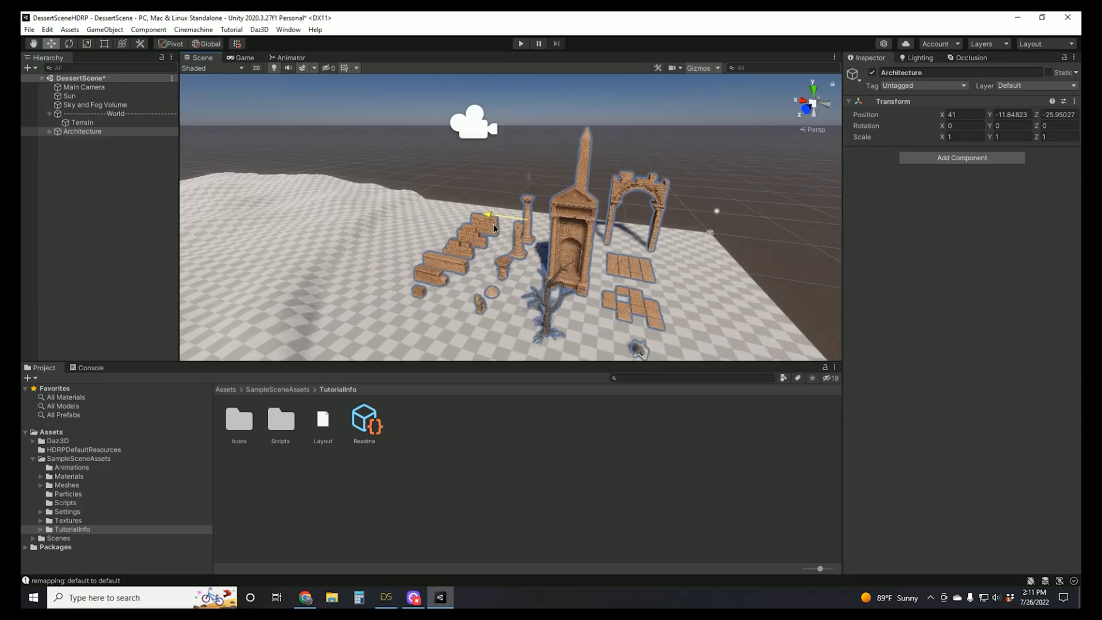
pyautogui.moveTo(523, 216); pyautogui.dragTo(504, 235)
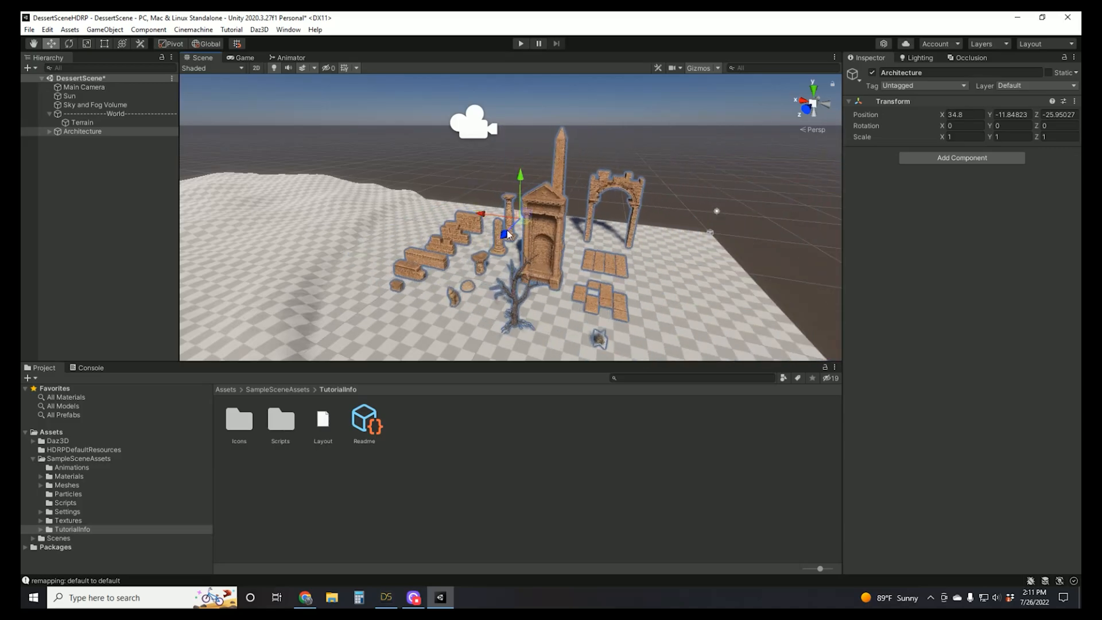
pyautogui.moveTo(504, 233); pyautogui.dragTo(505, 234)
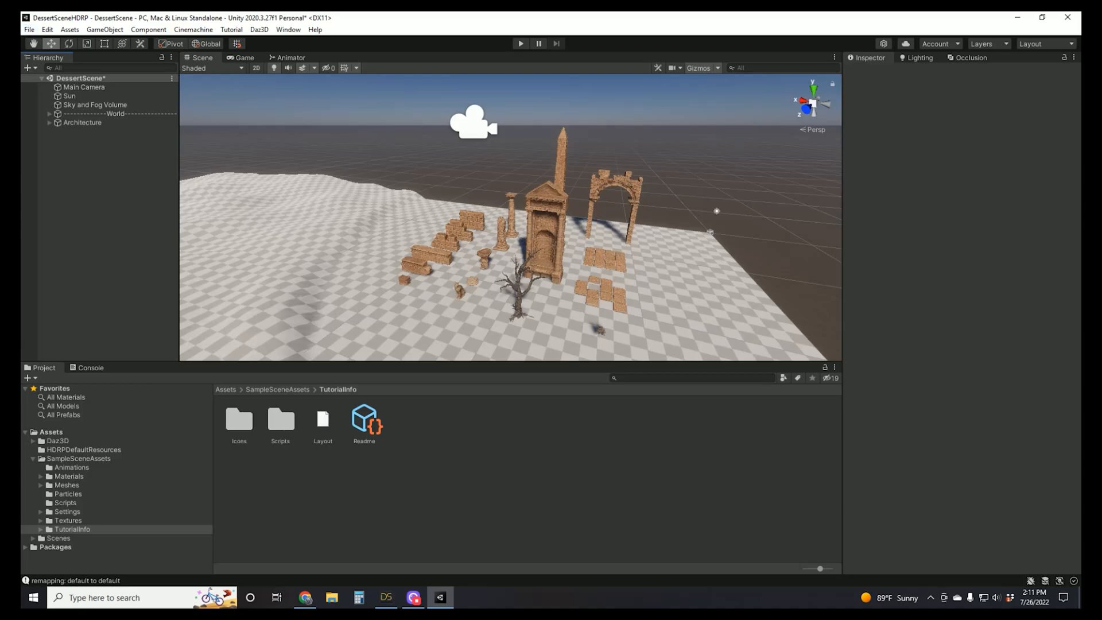
pyautogui.moveTo(342, 472)
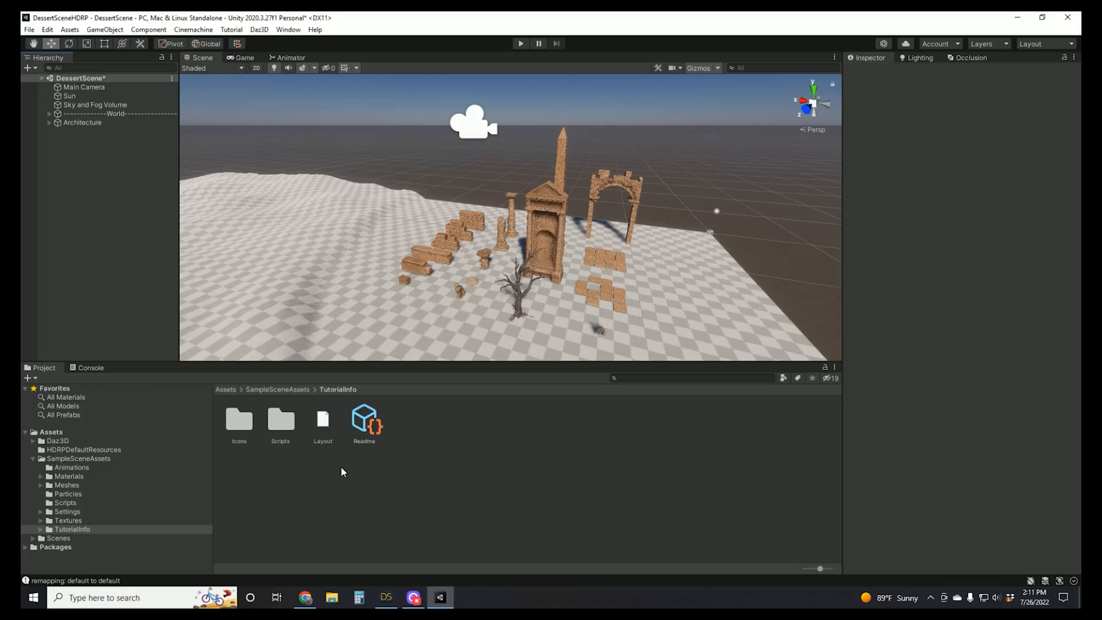
# Browse the Daz3D folder into CatStatue, then return to the Assets root.
pyautogui.click(50, 431)
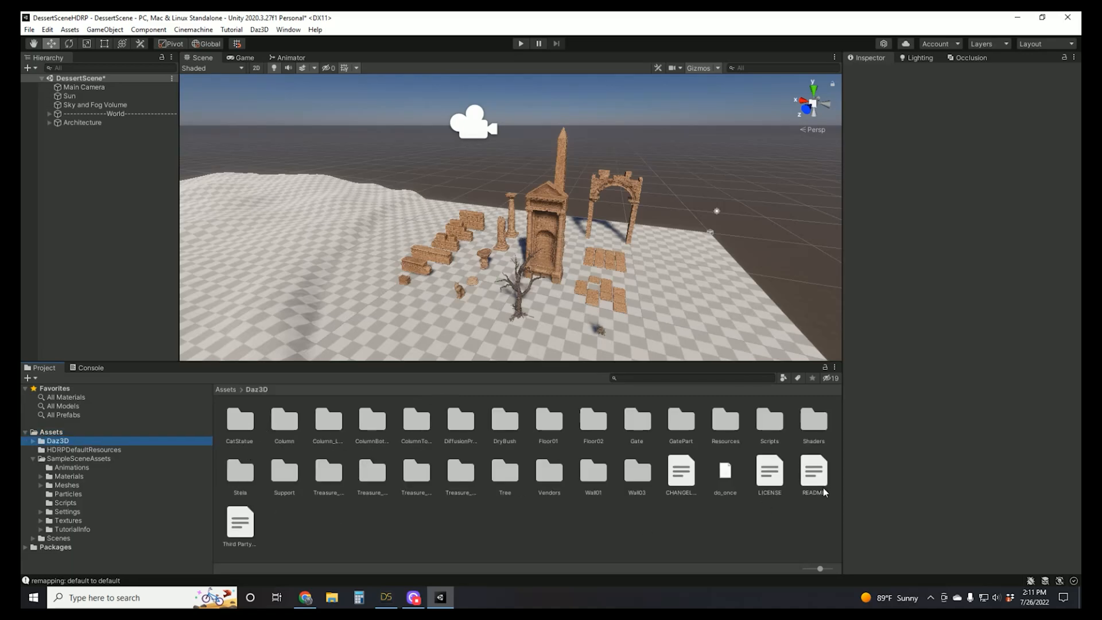
pyautogui.click(239, 421)
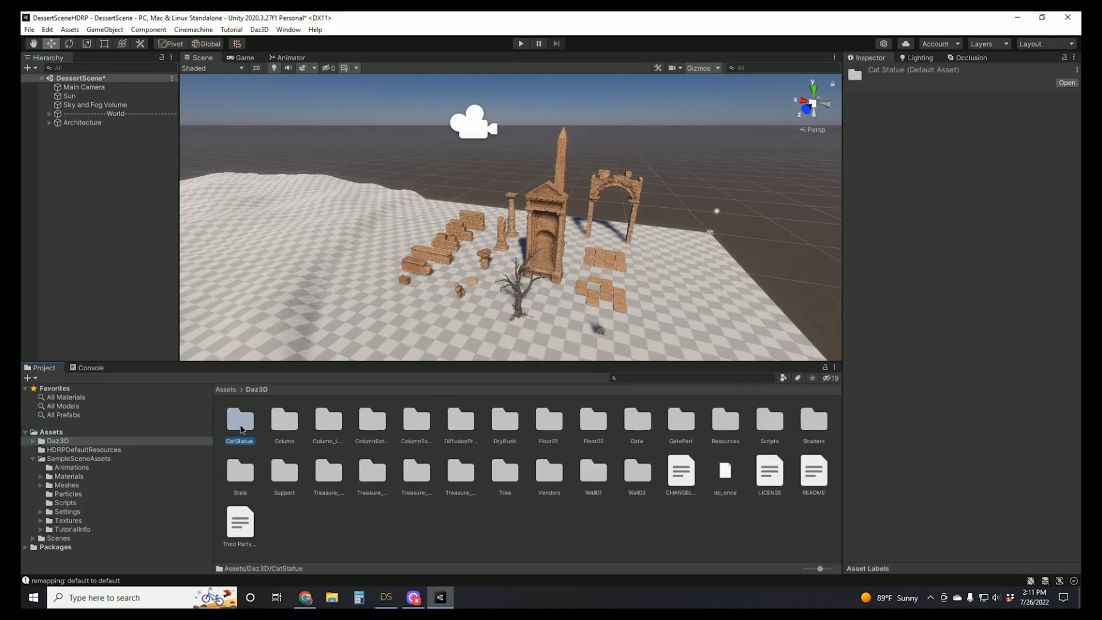
pyautogui.doubleClick(239, 420)
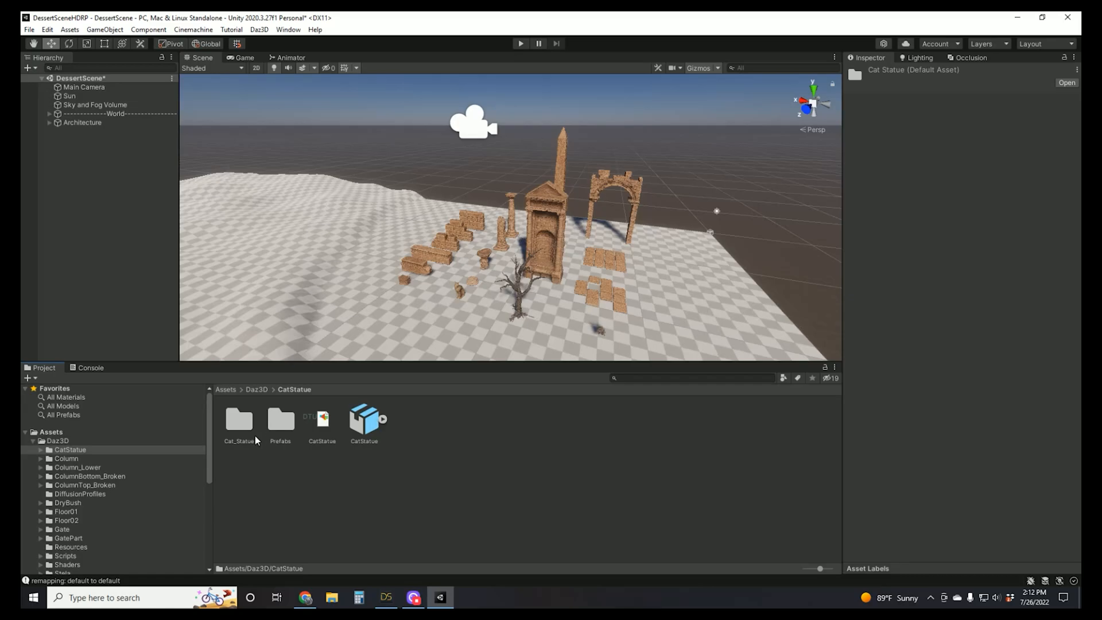
pyautogui.click(57, 441)
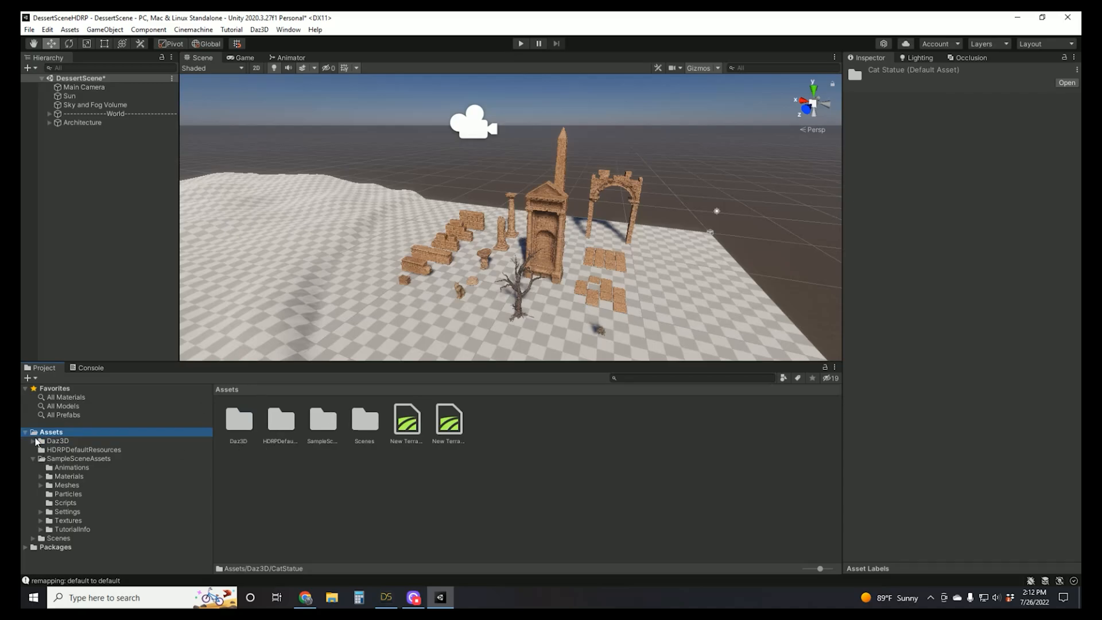
# Create a folder named 'Prefabs' in Assets.
pyautogui.rightClick(51, 431)
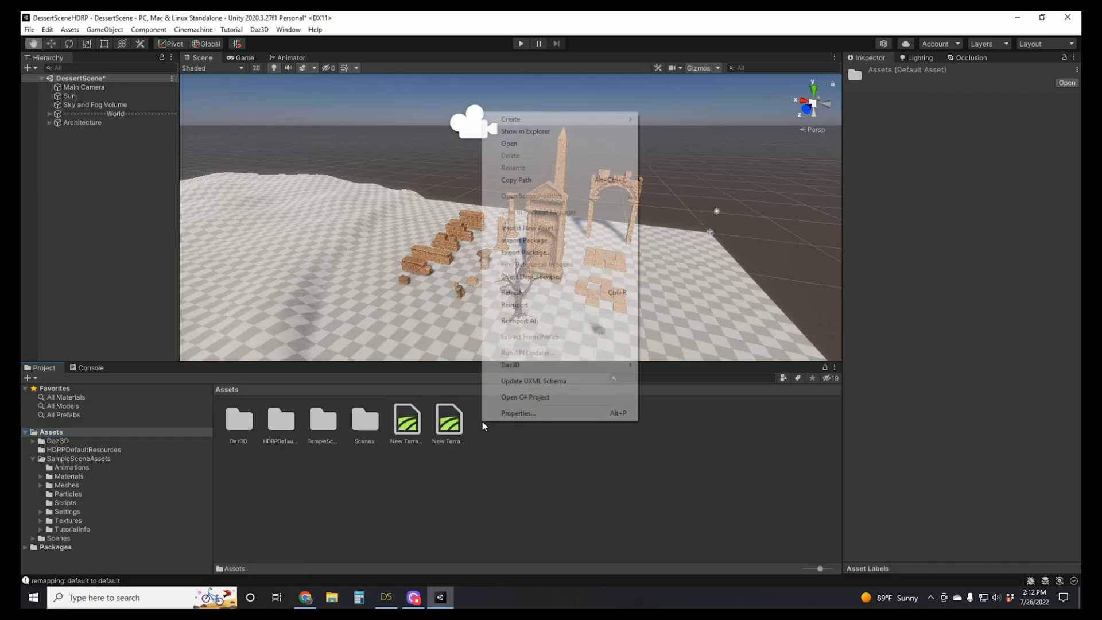
pyautogui.moveTo(510, 119)
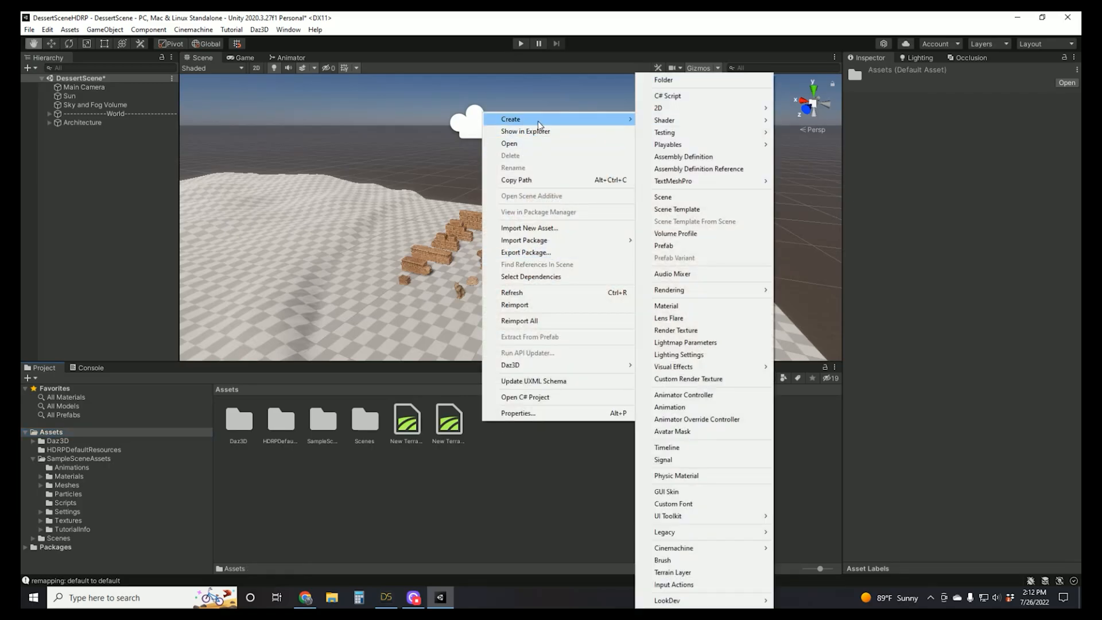
pyautogui.click(662, 79)
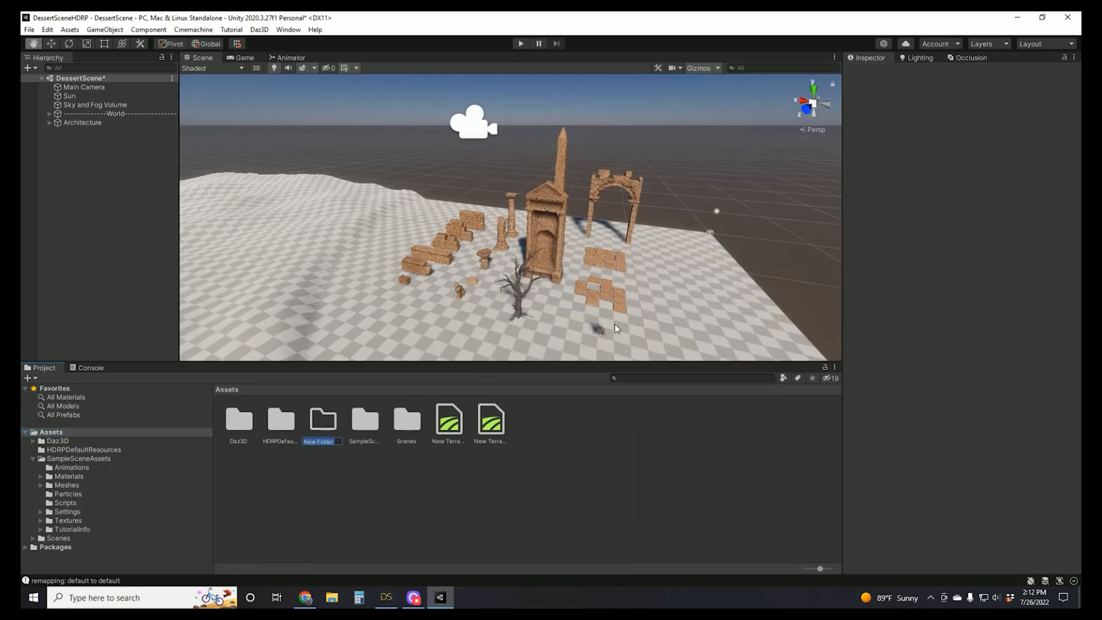
pyautogui.write('Prefabs')
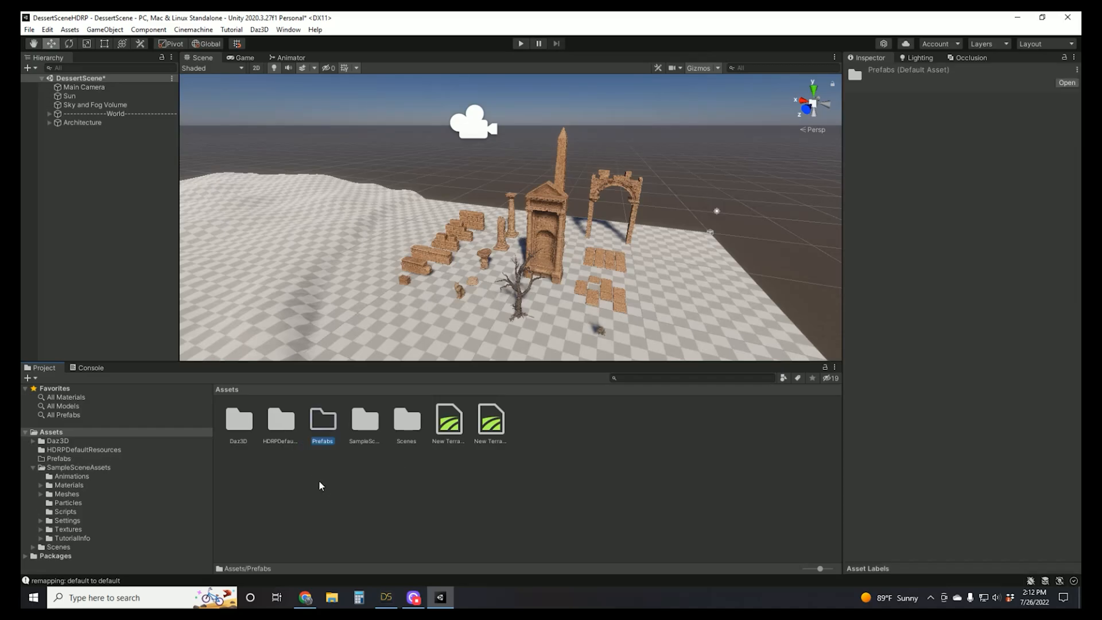
# Expand Architecture and select all its pieces from BeamBroken down to DryBush.
pyautogui.click(50, 121)
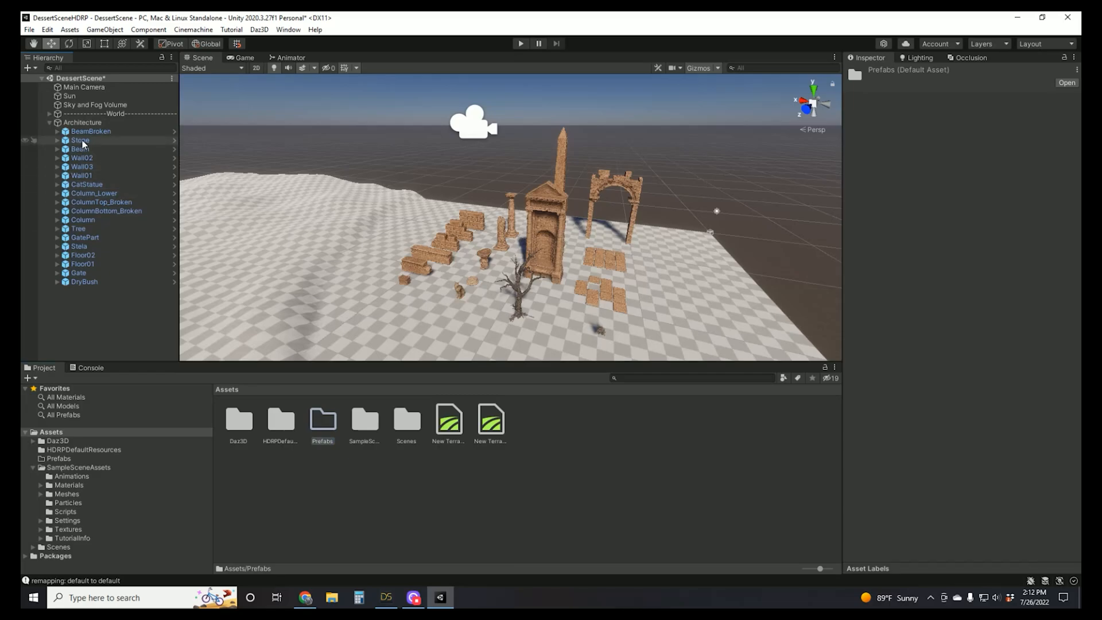
pyautogui.click(91, 131)
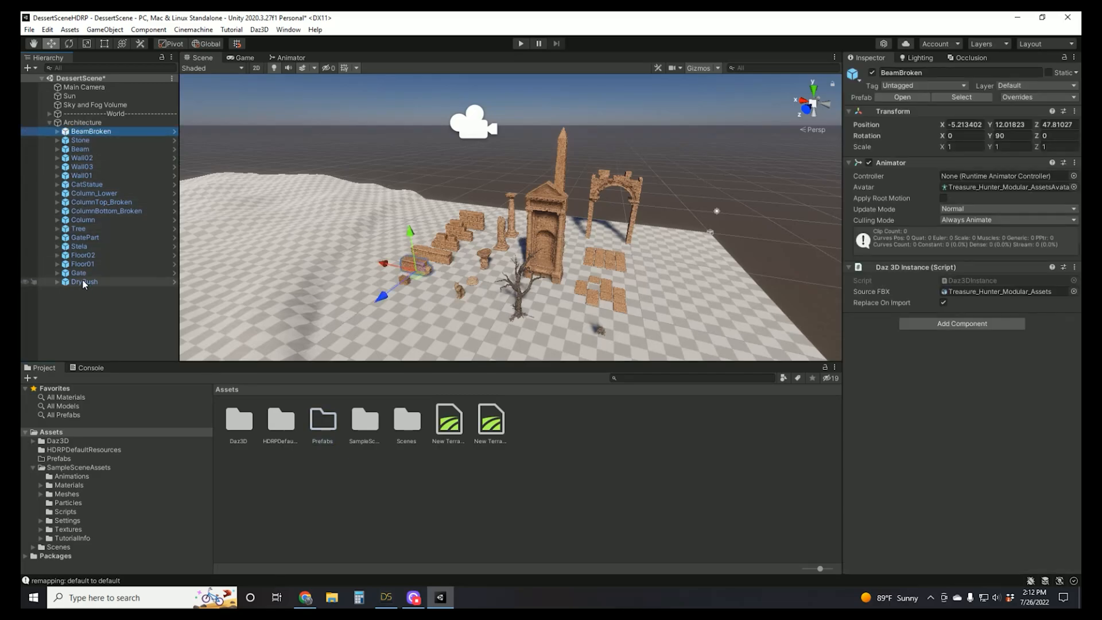
pyautogui.click(84, 282)
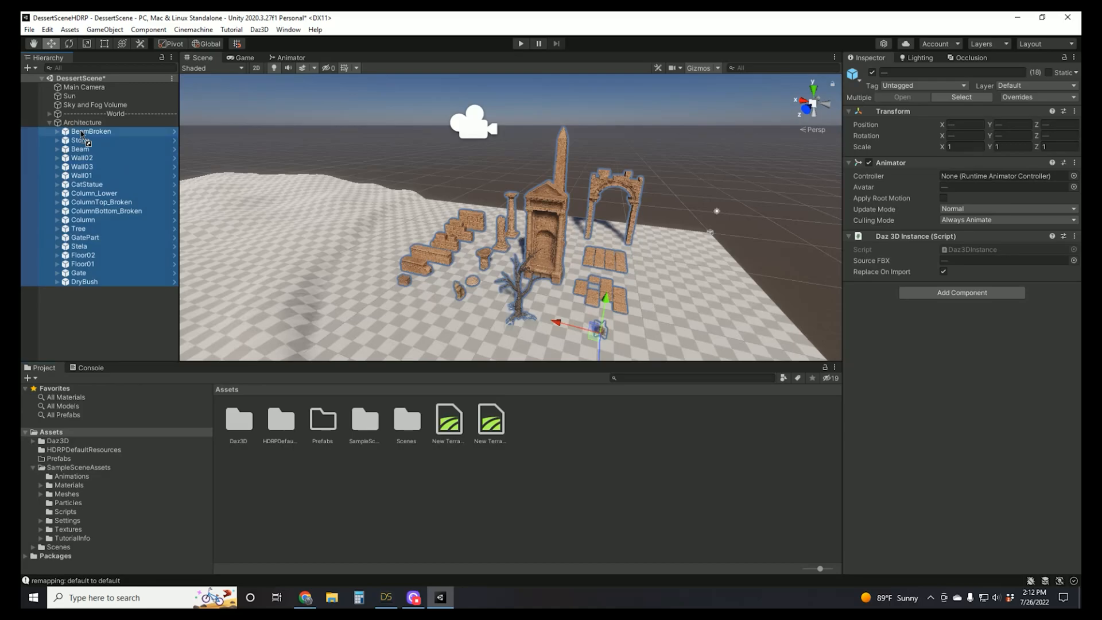
pyautogui.click(57, 131)
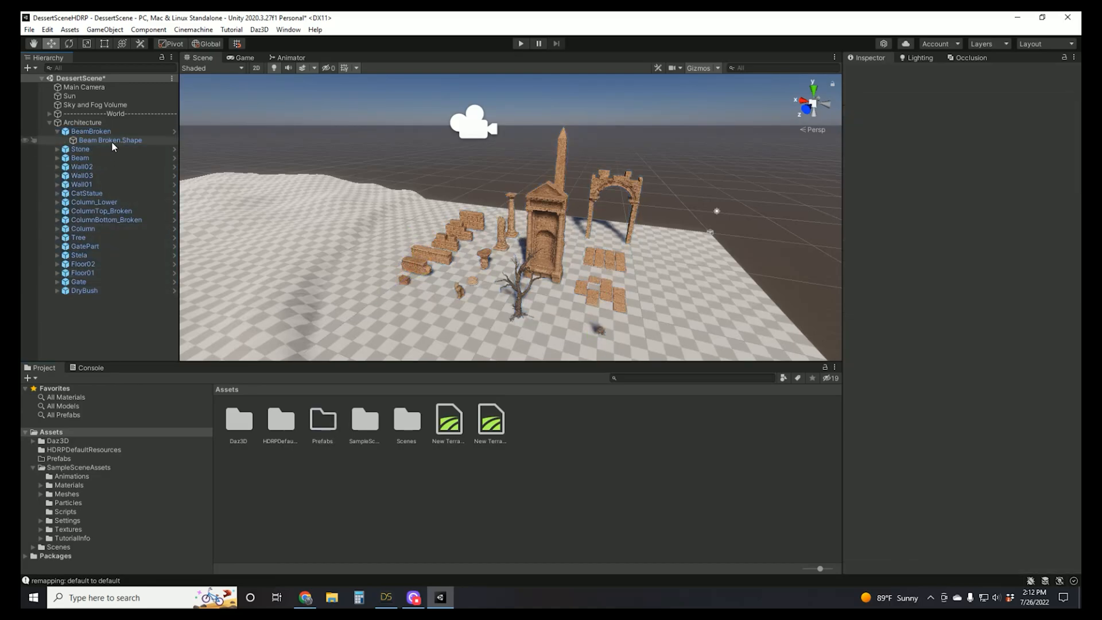
pyautogui.click(110, 140)
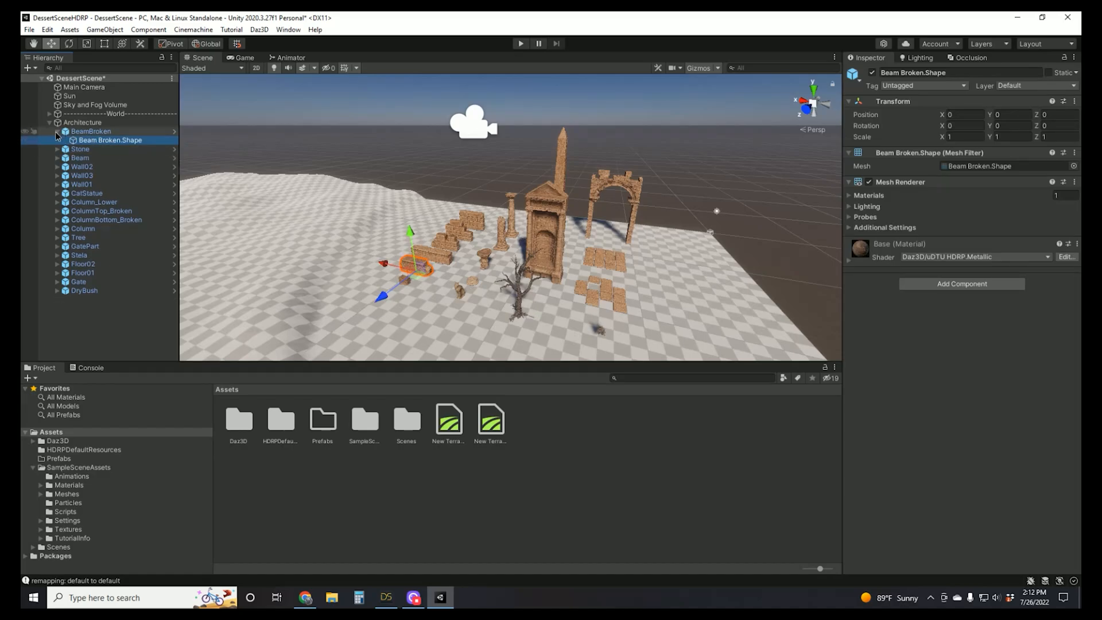
pyautogui.click(57, 132)
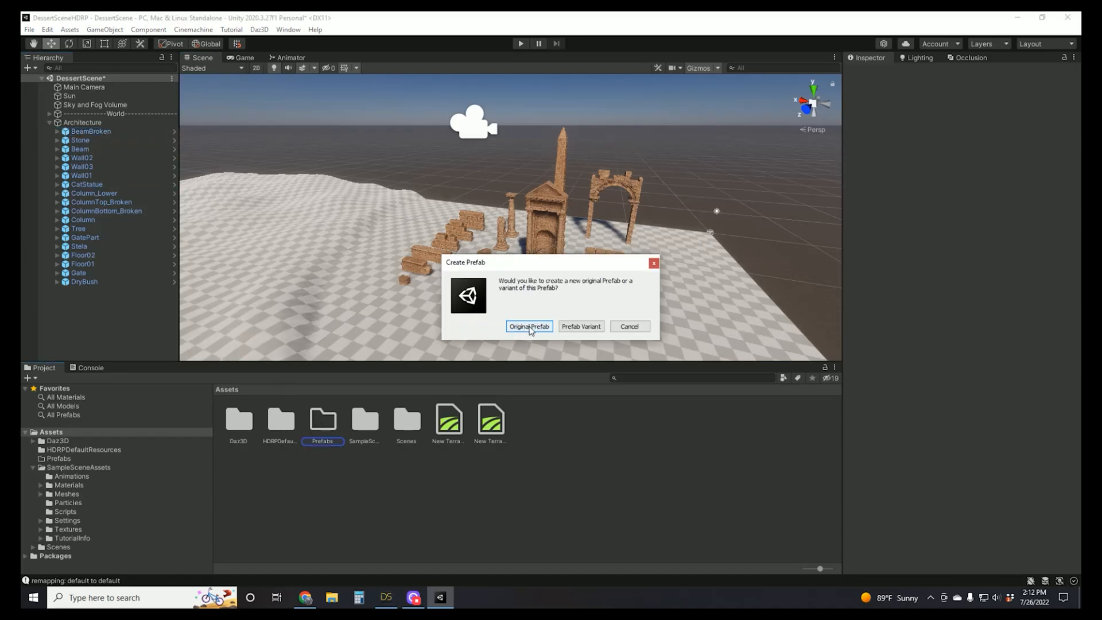
# Save the architecture pieces into Prefabs as Original Prefabs.
pyautogui.click(528, 327)
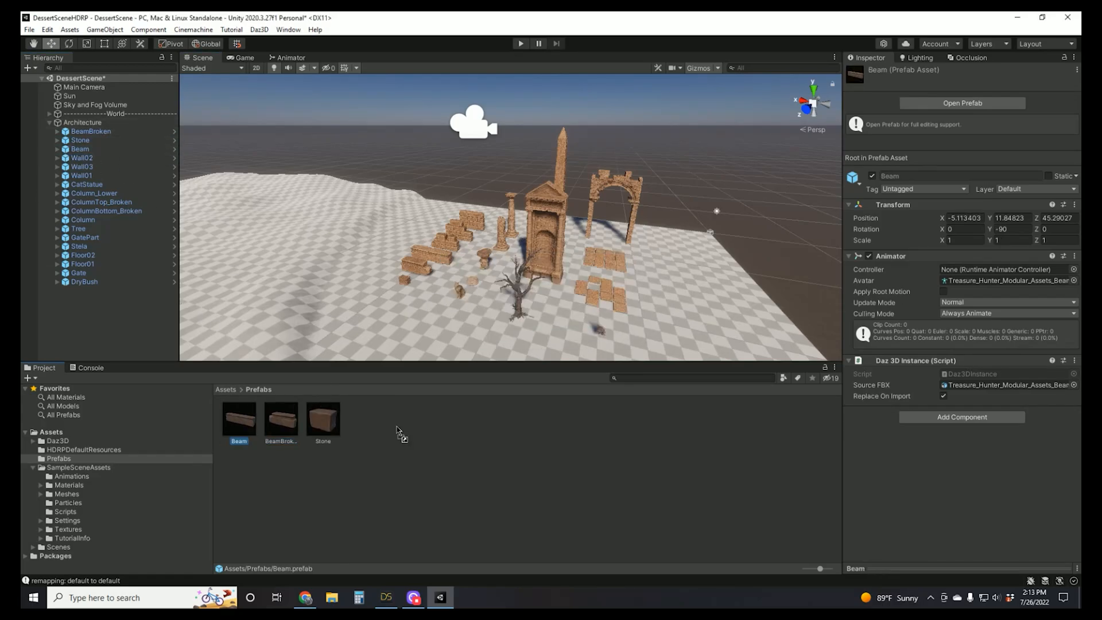
pyautogui.click(407, 418)
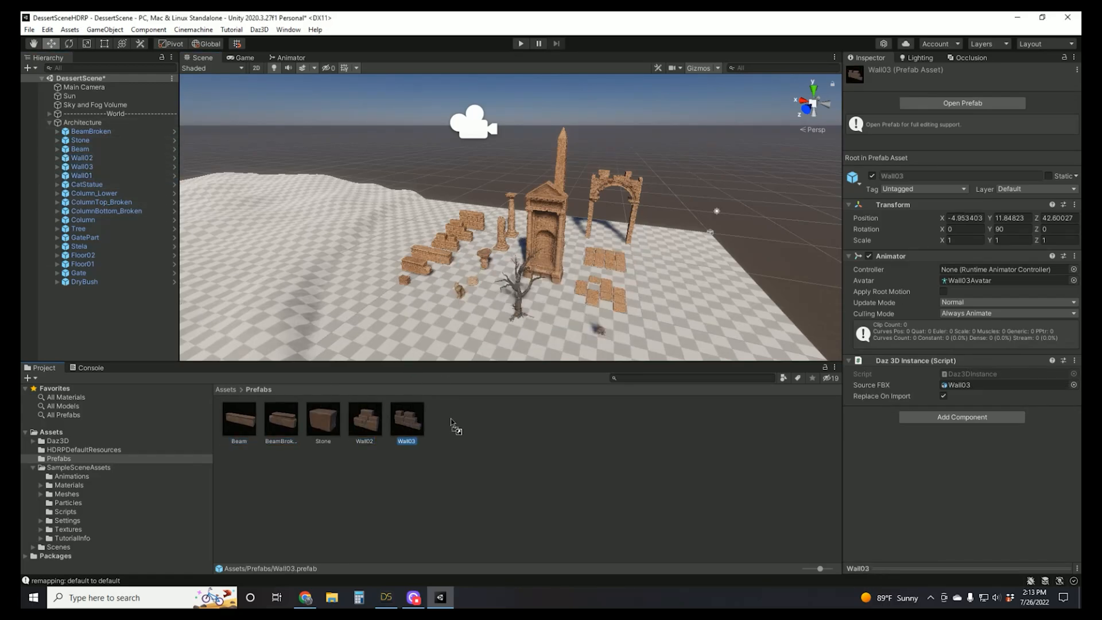
pyautogui.click(323, 418)
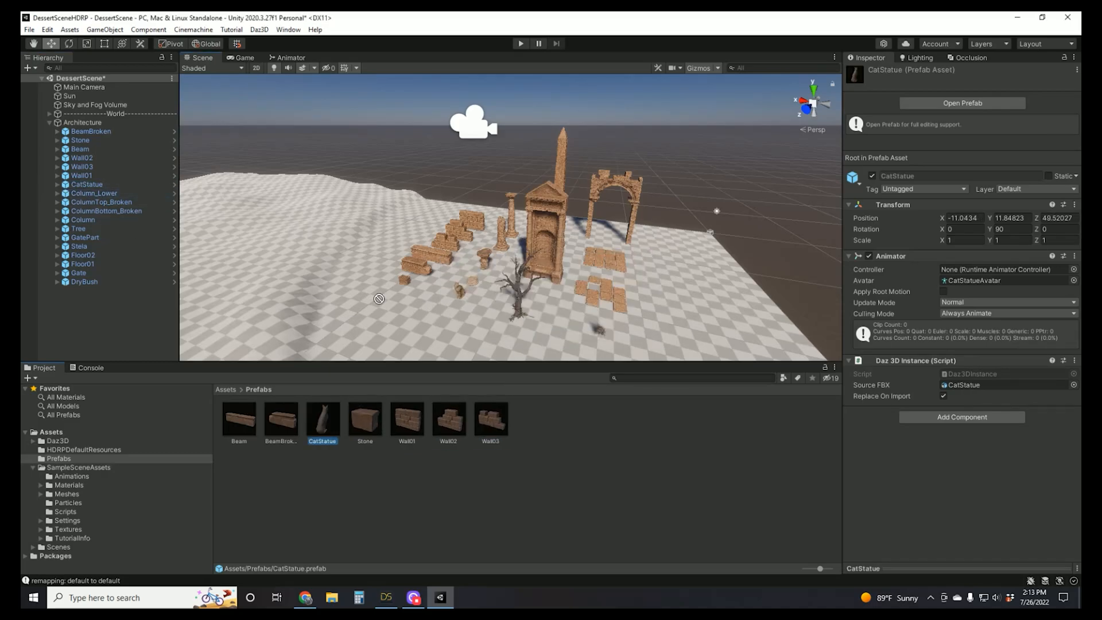
pyautogui.click(100, 202)
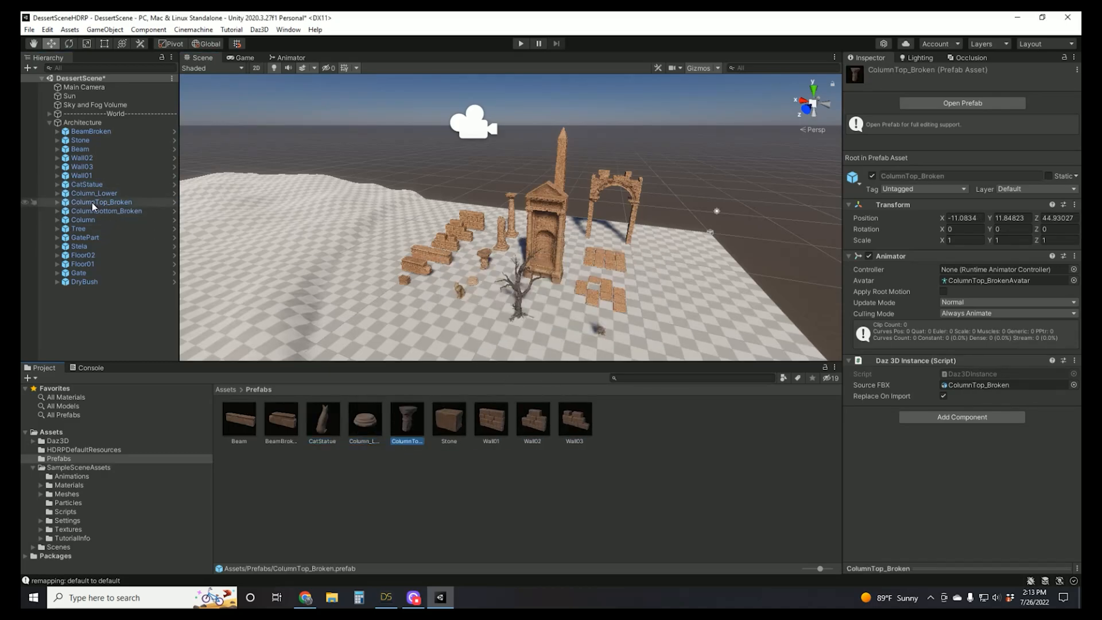
pyautogui.click(82, 219)
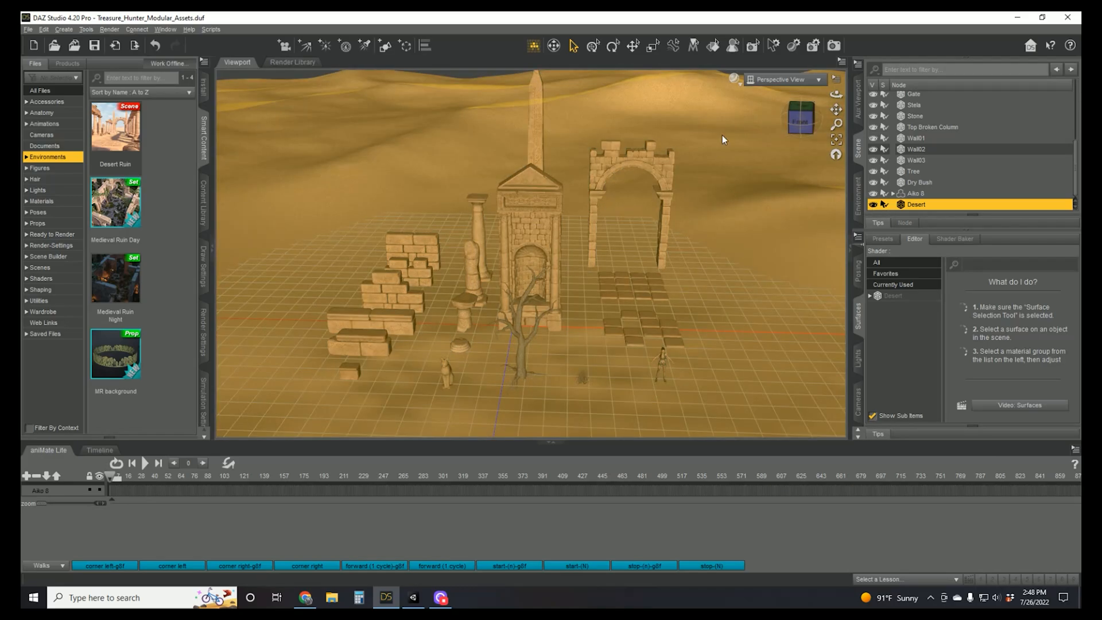
# Export the Desert environment through Daz to Unity as static mesh 'Dessert'.
pyautogui.click(27, 29)
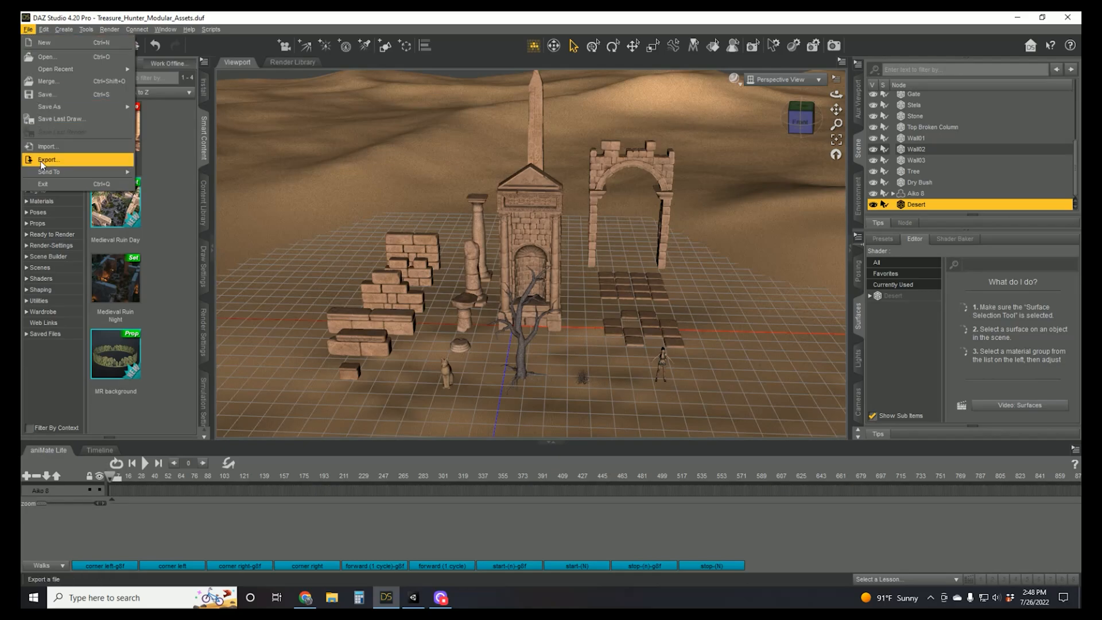
pyautogui.click(48, 159)
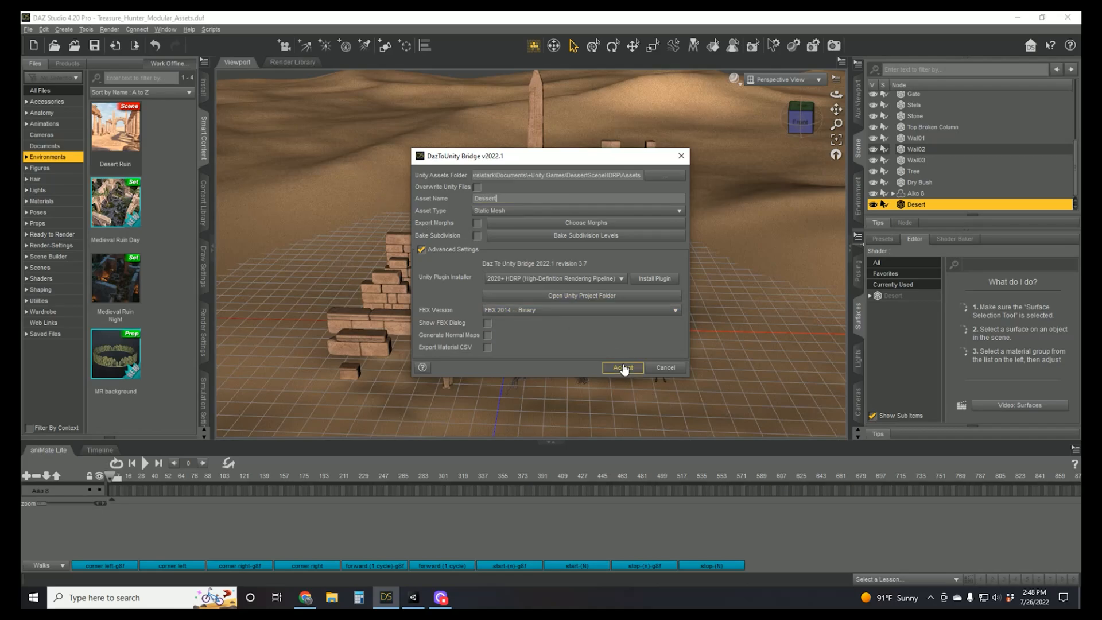
pyautogui.click(622, 367)
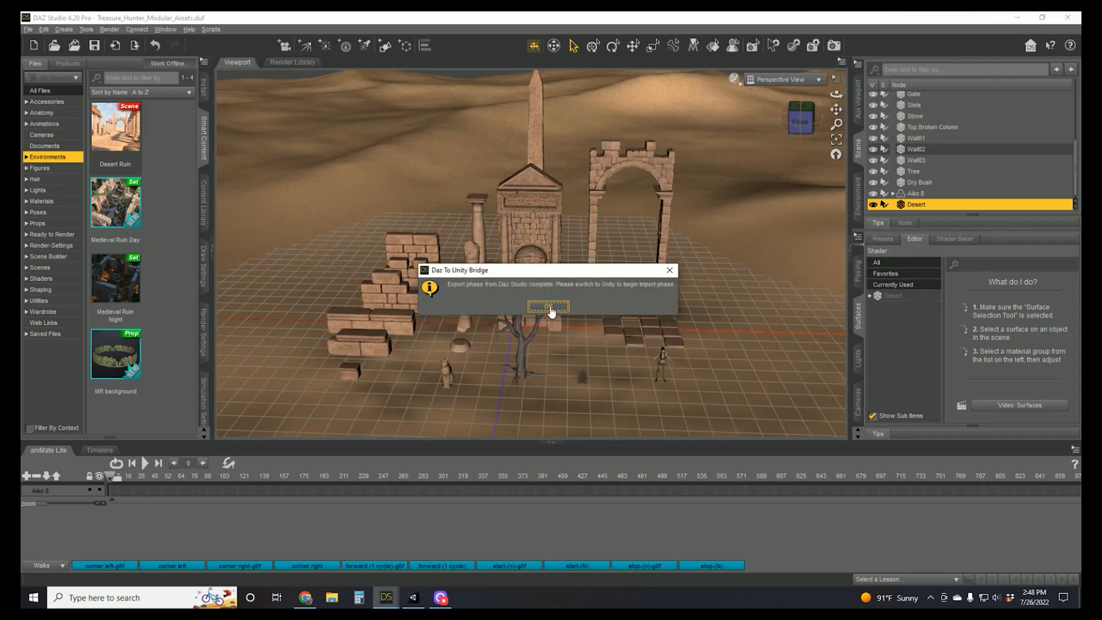
pyautogui.click(547, 306)
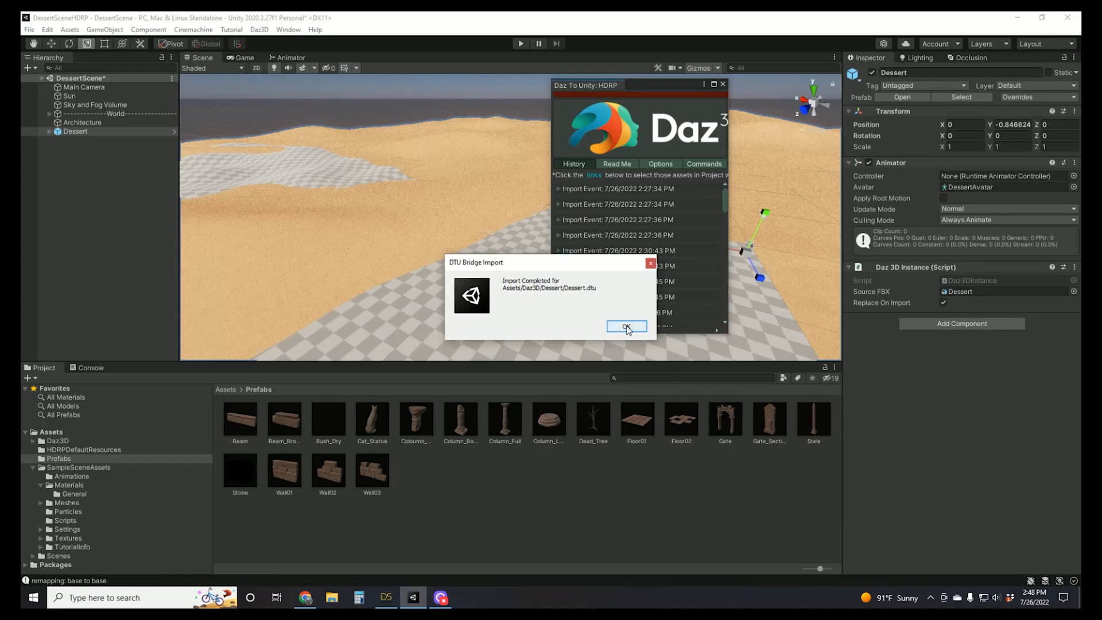
# Dismiss the DTU Bridge import and Daz To Unity windows, then preview Desert.Shape in Game view.
pyautogui.click(626, 327)
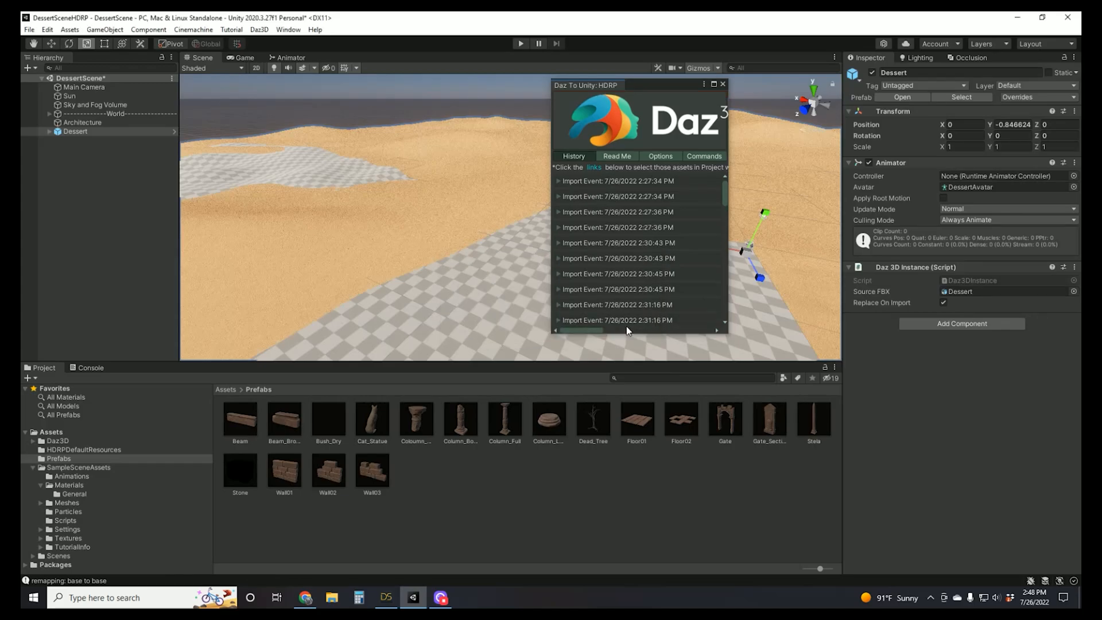
pyautogui.click(723, 84)
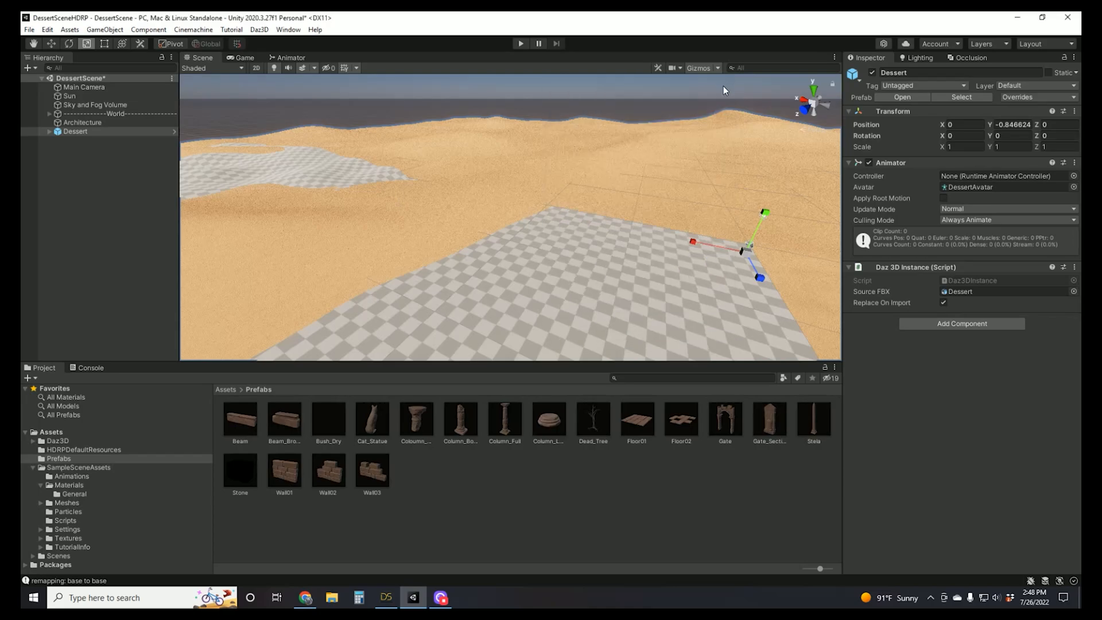
pyautogui.click(75, 132)
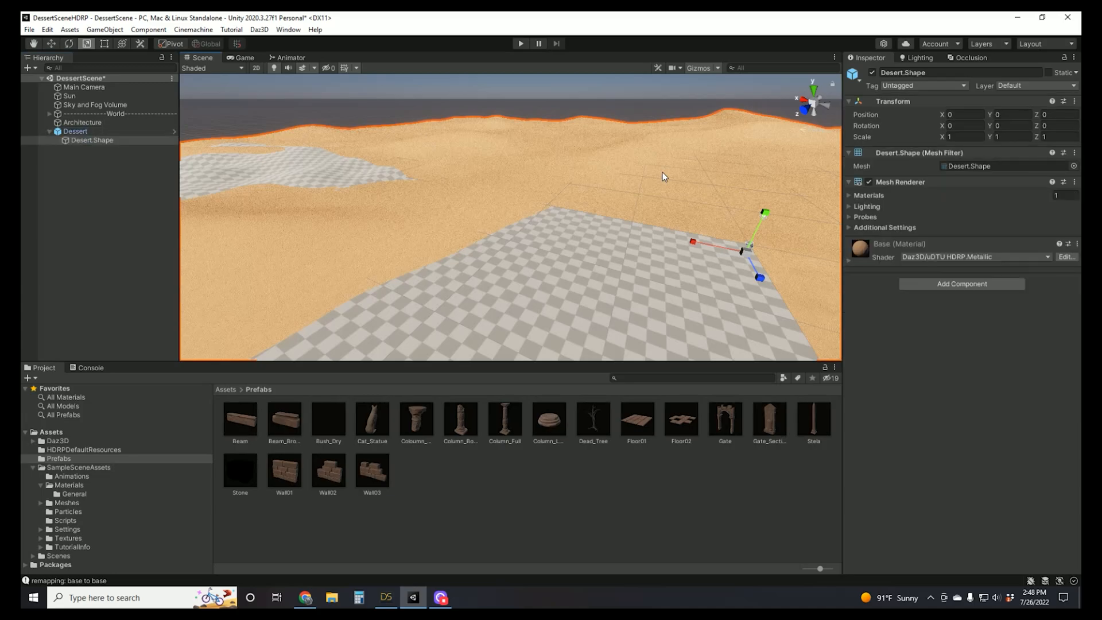
pyautogui.click(245, 58)
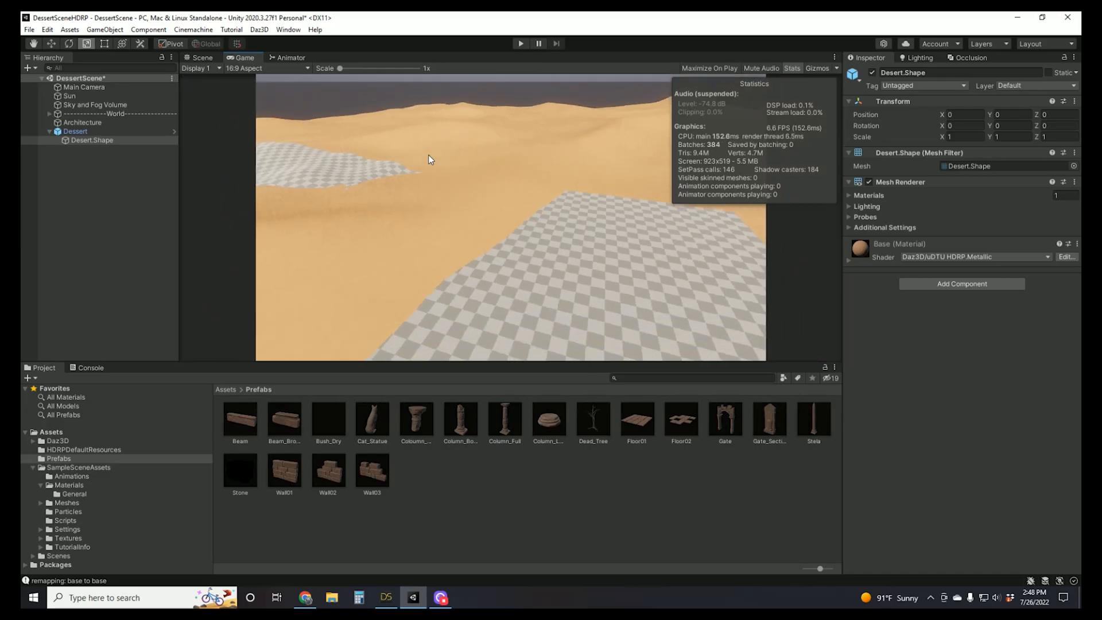
pyautogui.moveTo(507, 143)
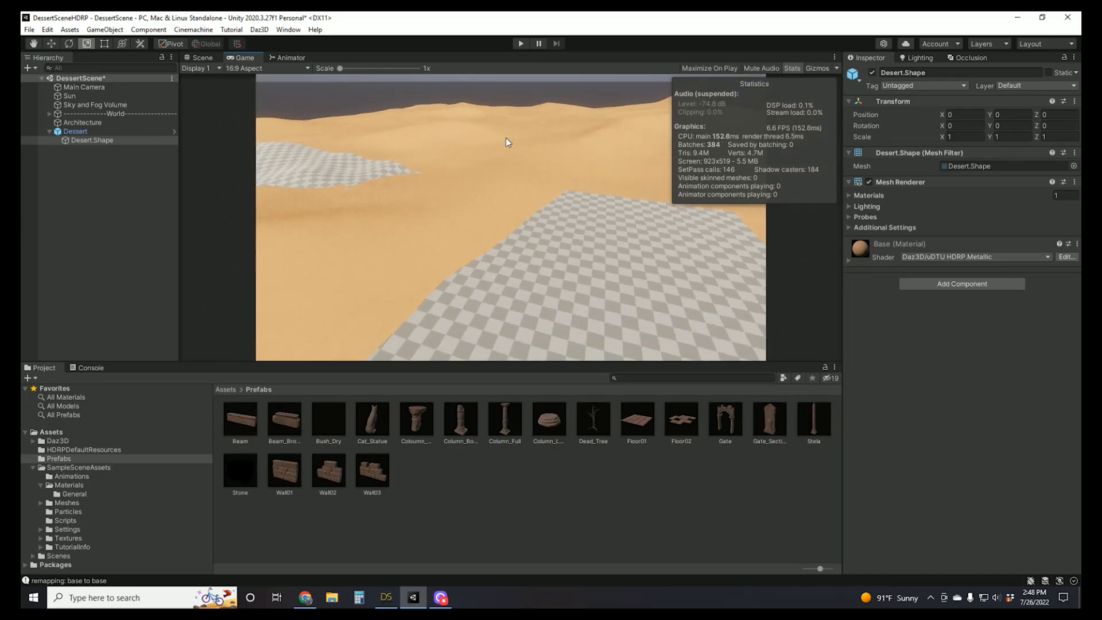
pyautogui.moveTo(695, 161)
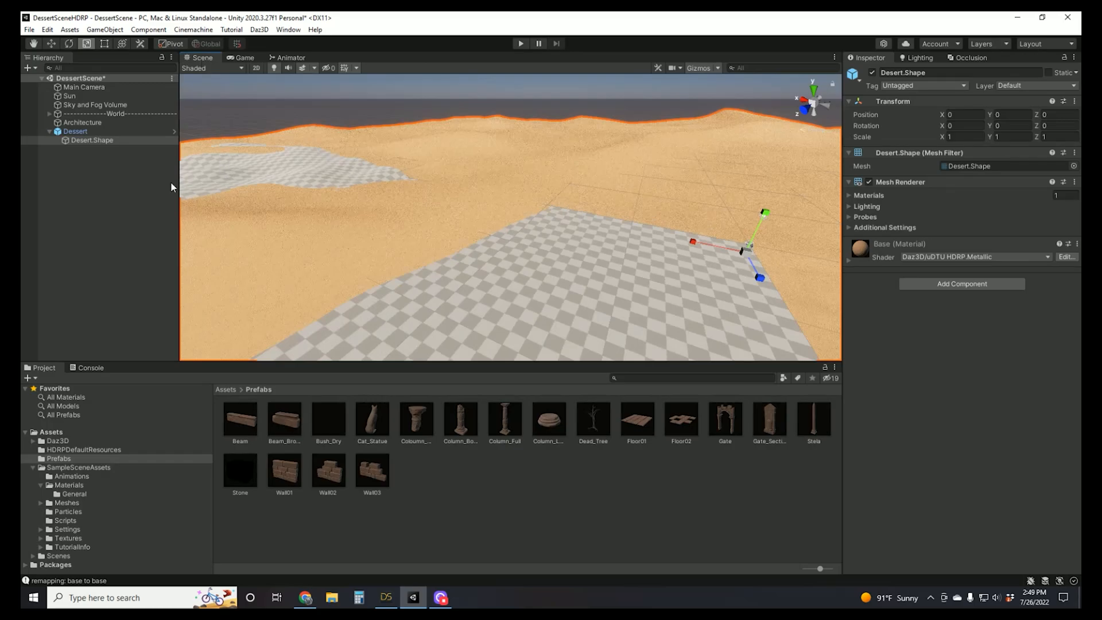
pyautogui.click(75, 132)
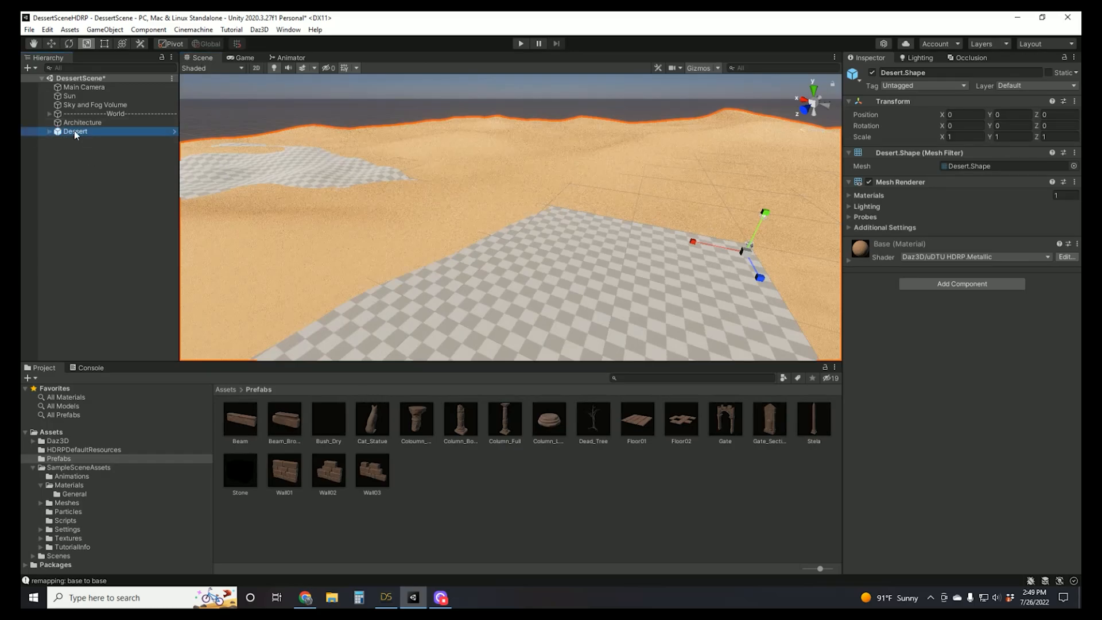
# Delete the Dessert object and set the Terrain's paint tool to Paint Texture.
pyautogui.rightClick(75, 132)
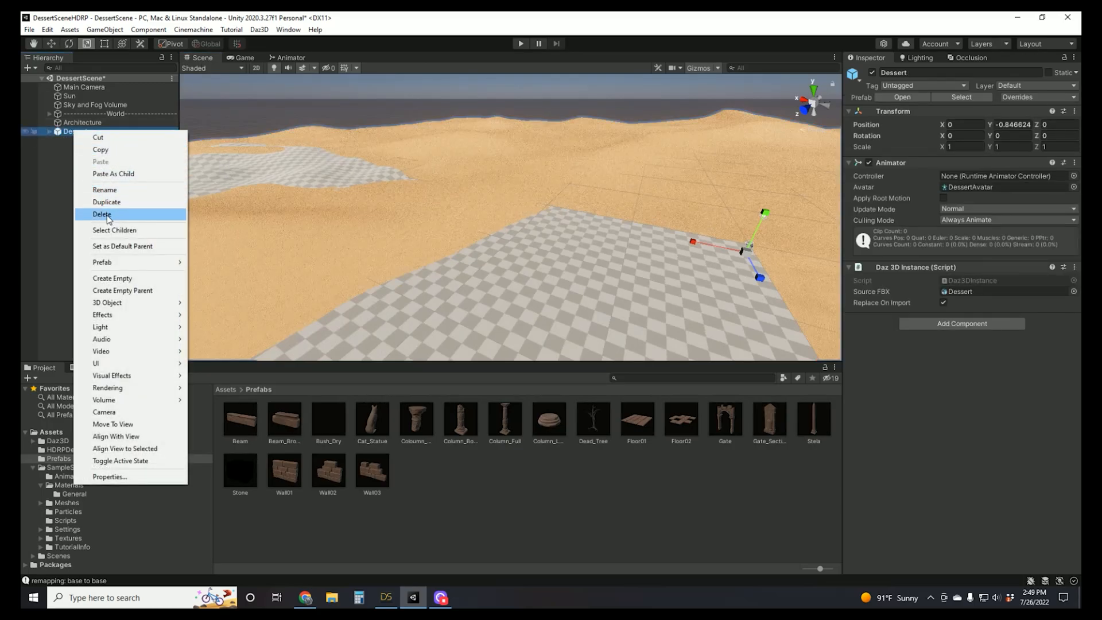
pyautogui.click(103, 214)
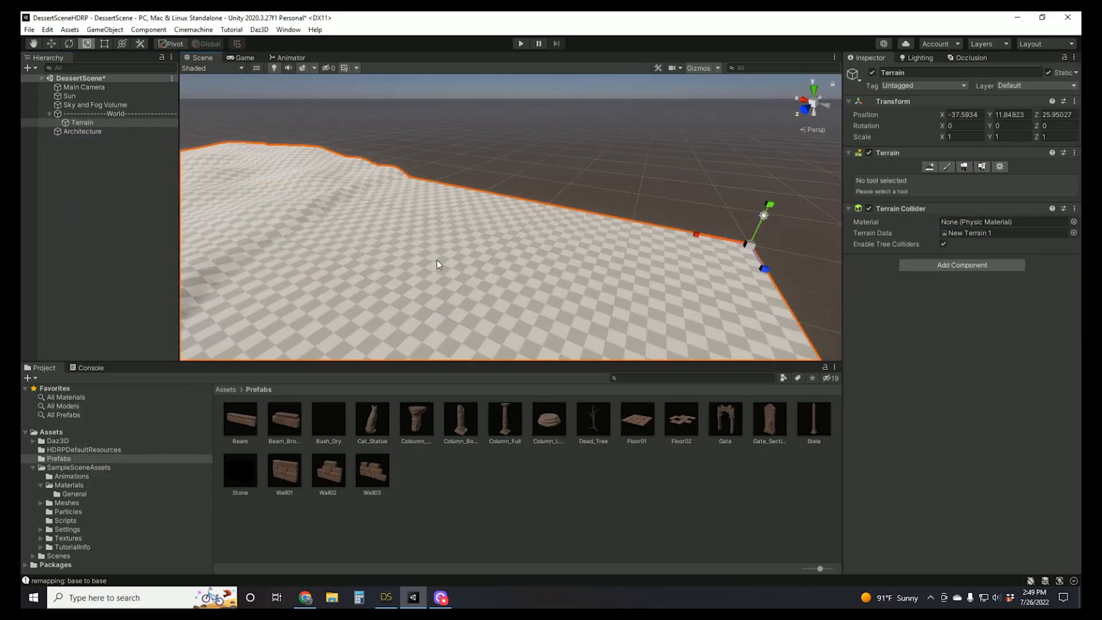
pyautogui.moveTo(947, 166)
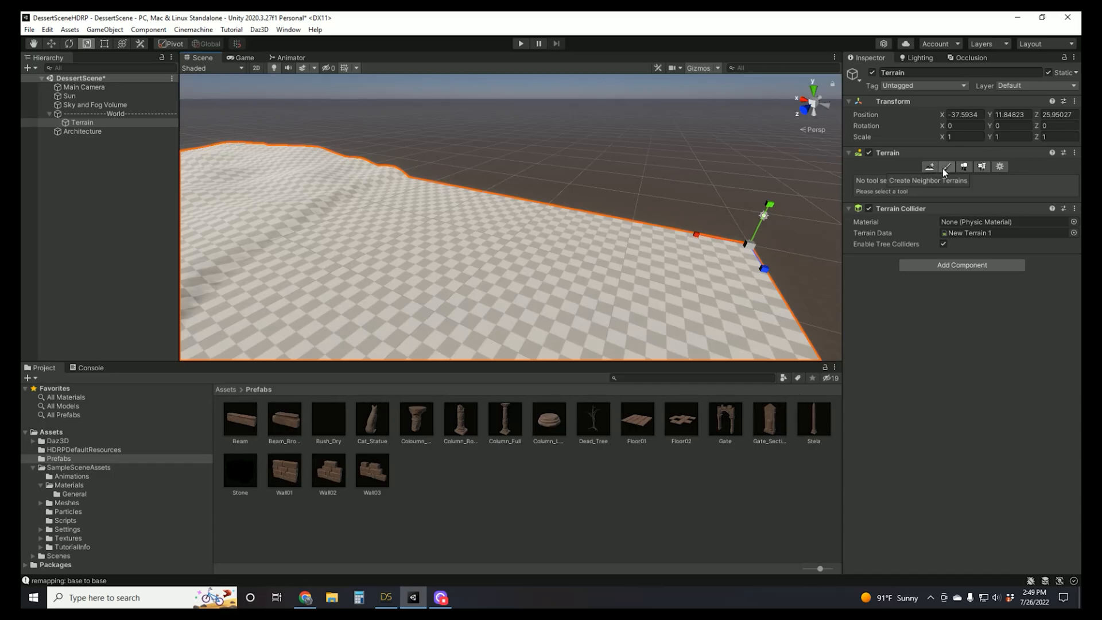
pyautogui.click(947, 167)
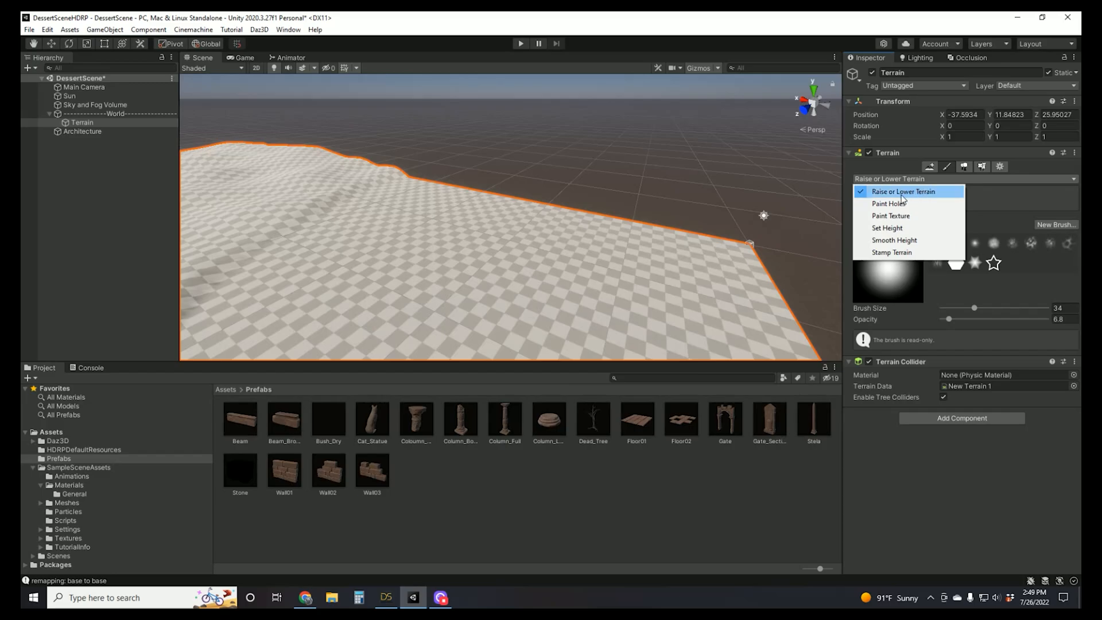
pyautogui.moveTo(890, 216)
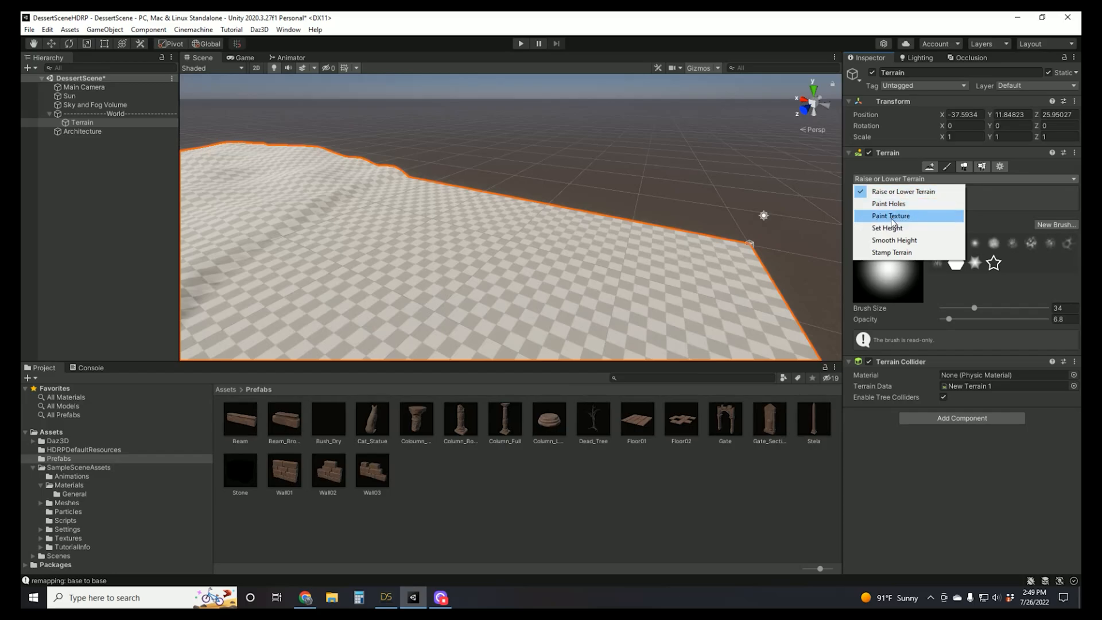
pyautogui.click(890, 216)
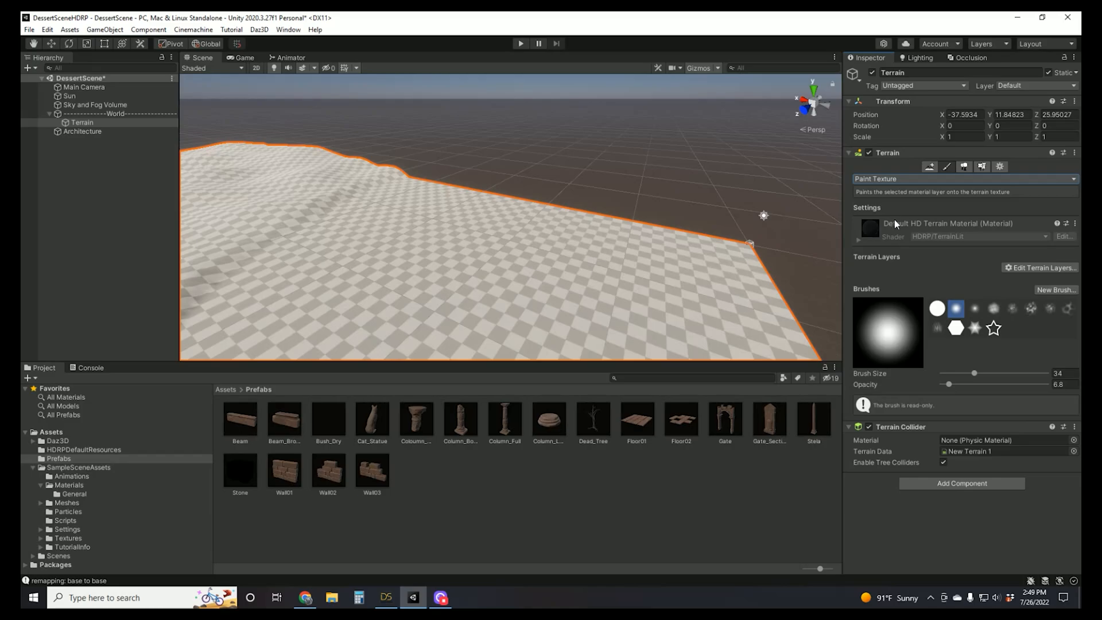
pyautogui.moveTo(911, 255)
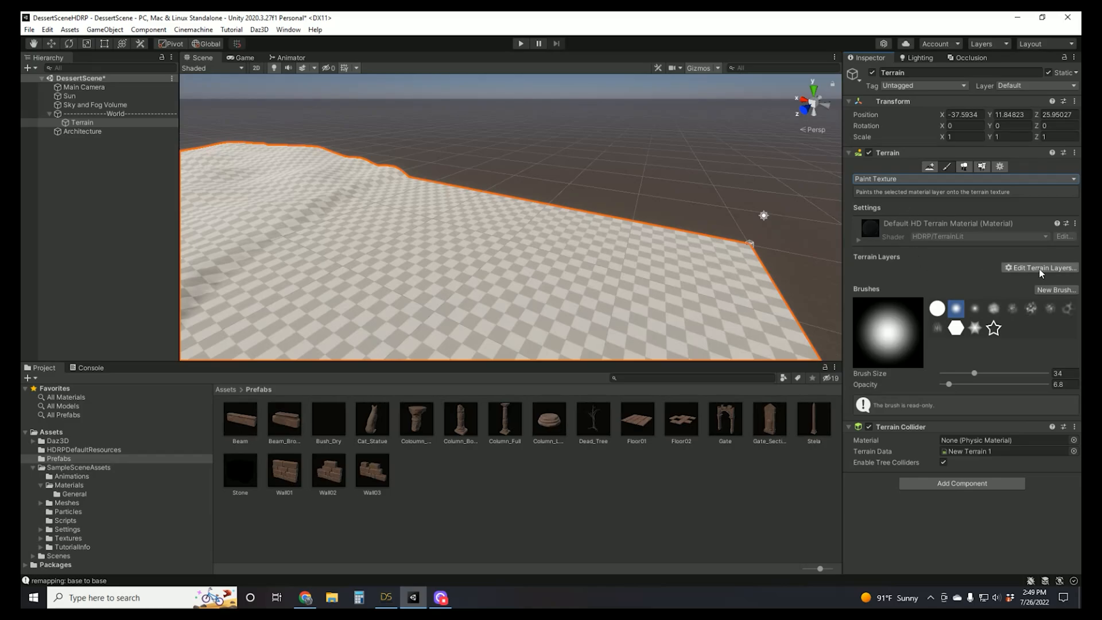
# Create a terrain layer from the desert sand diffuse texture and inspect NewLayer's settings.
pyautogui.click(1041, 268)
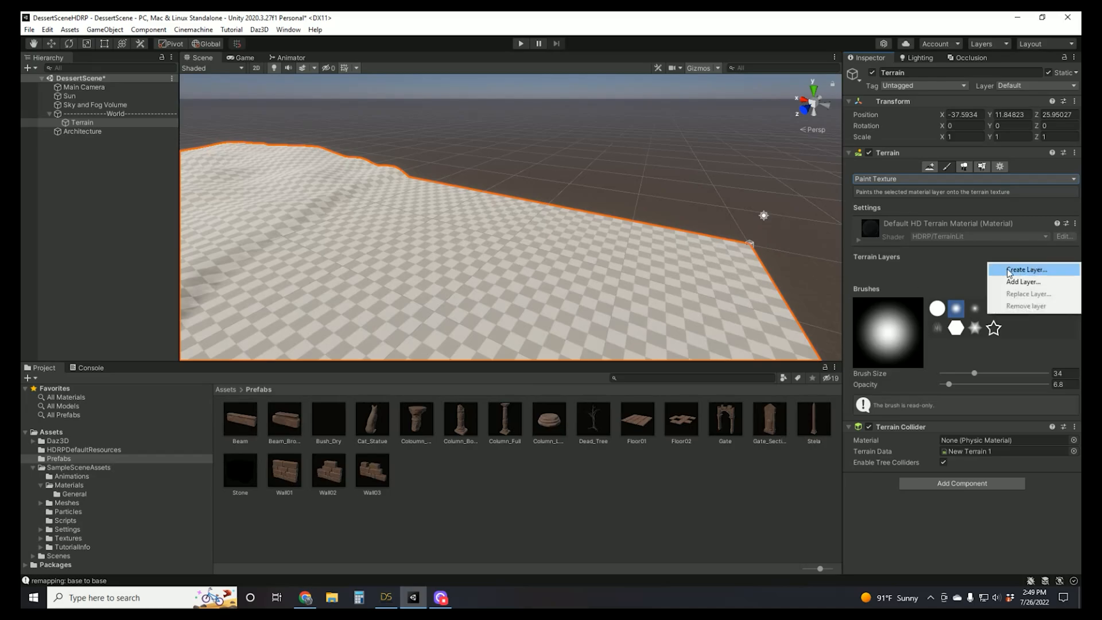
pyautogui.click(1027, 269)
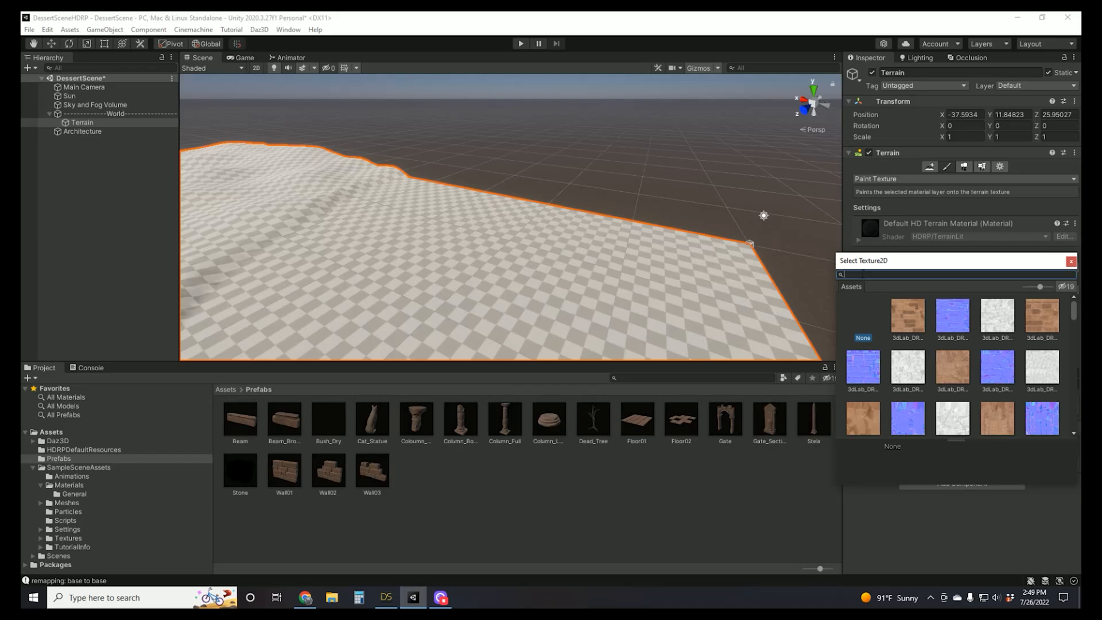
pyautogui.write('san')
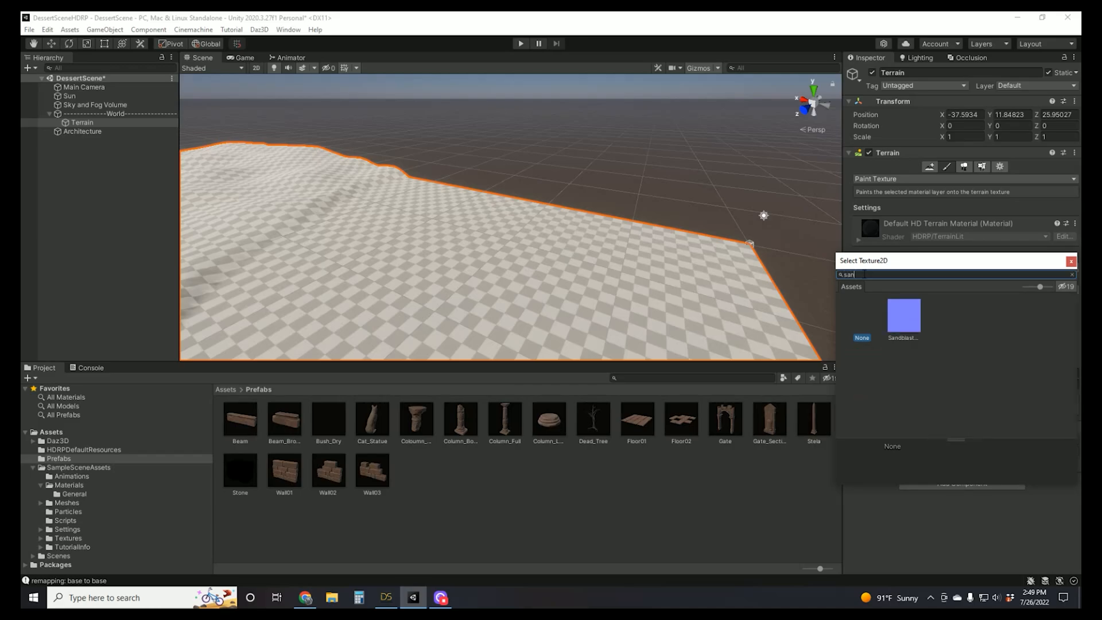
pyautogui.write('d')
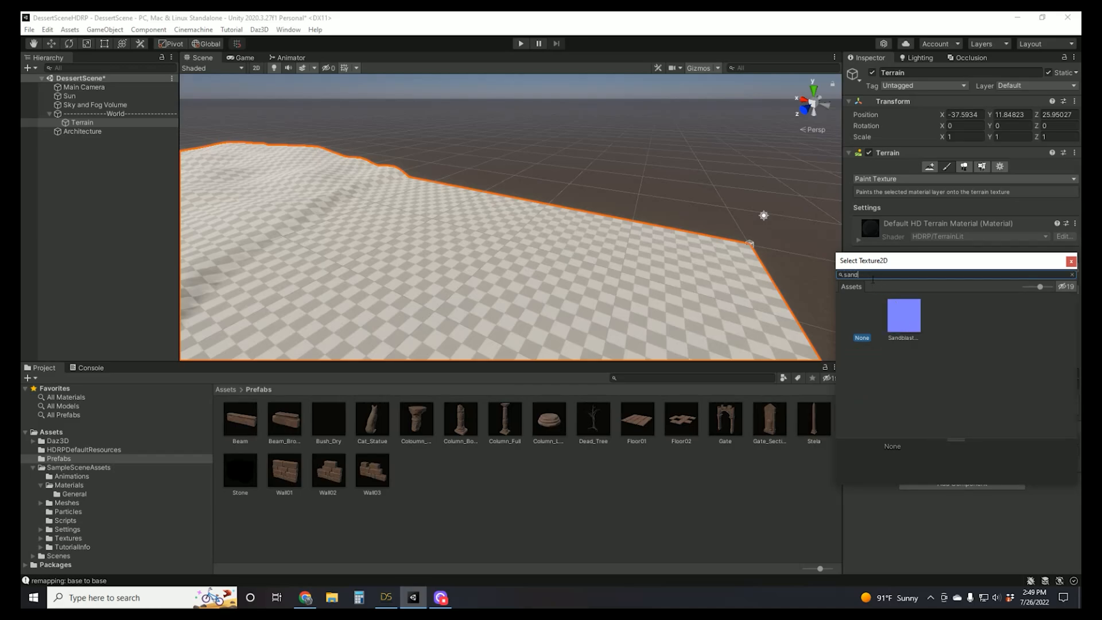
pyautogui.write('desert')
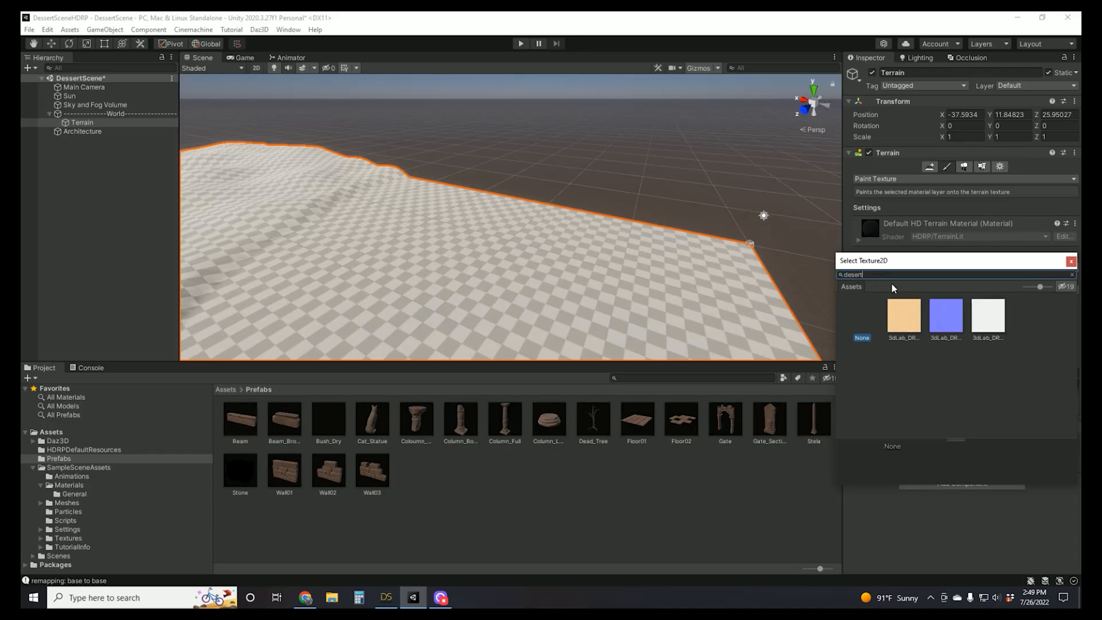
pyautogui.click(903, 317)
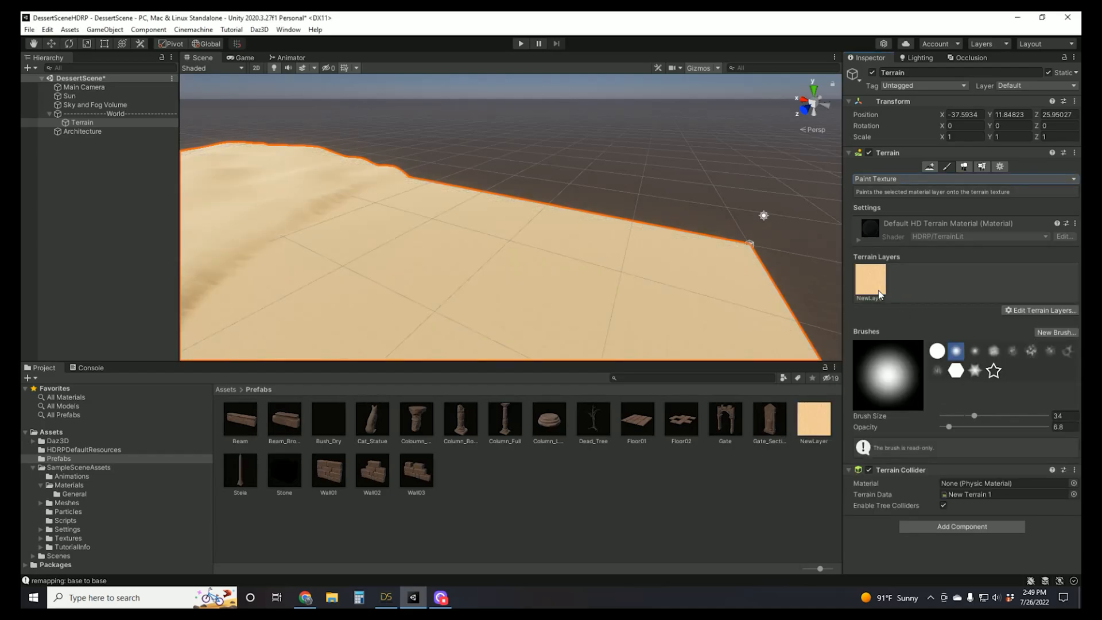
pyautogui.click(870, 280)
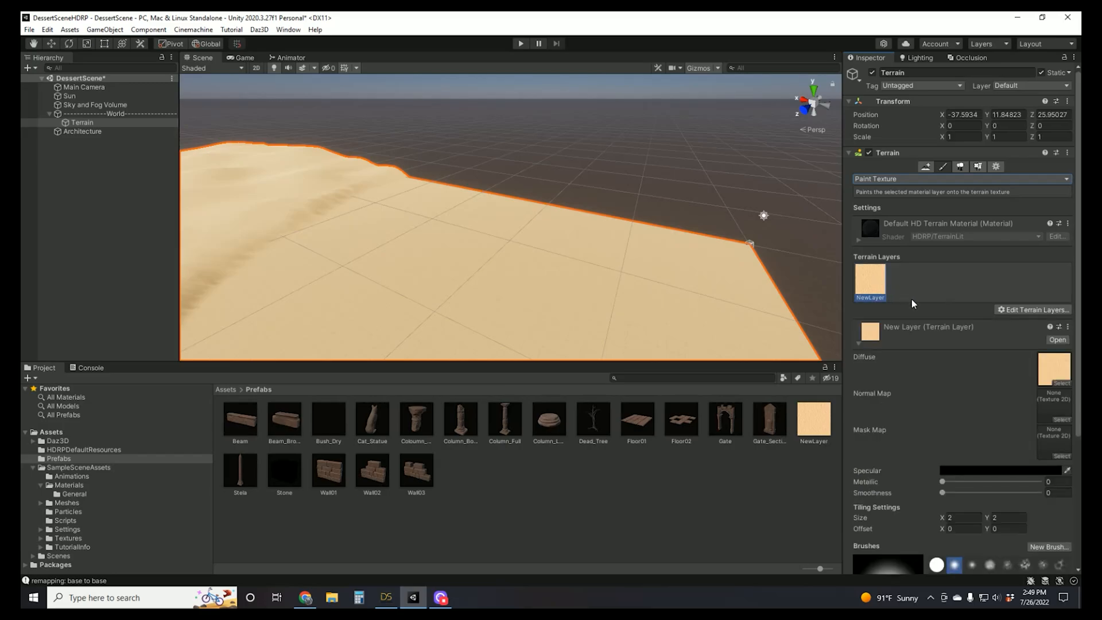
pyautogui.scroll(-3)
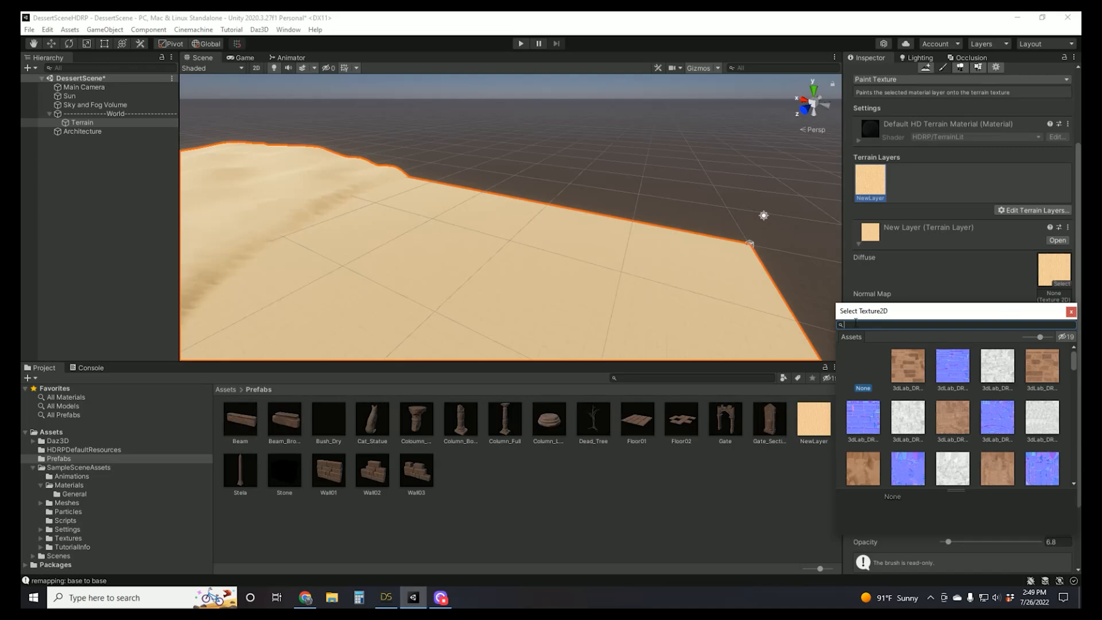
# Assign the desert normal map to NewLayer at normal scale 1 and orbit to inspect the ripples.
pyautogui.write('desert')
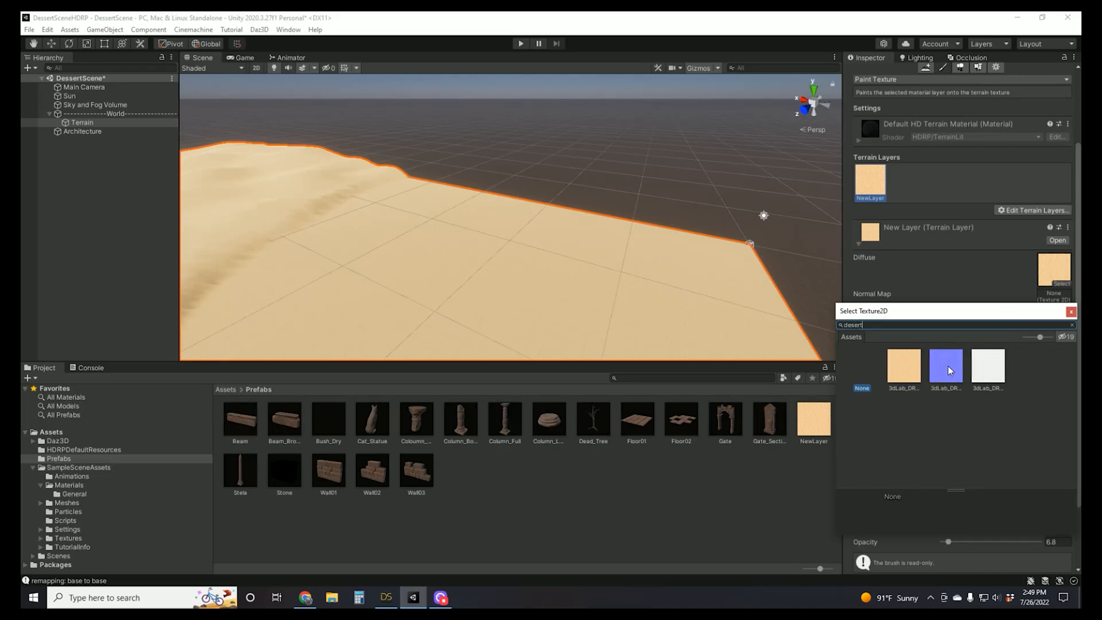
pyautogui.click(945, 367)
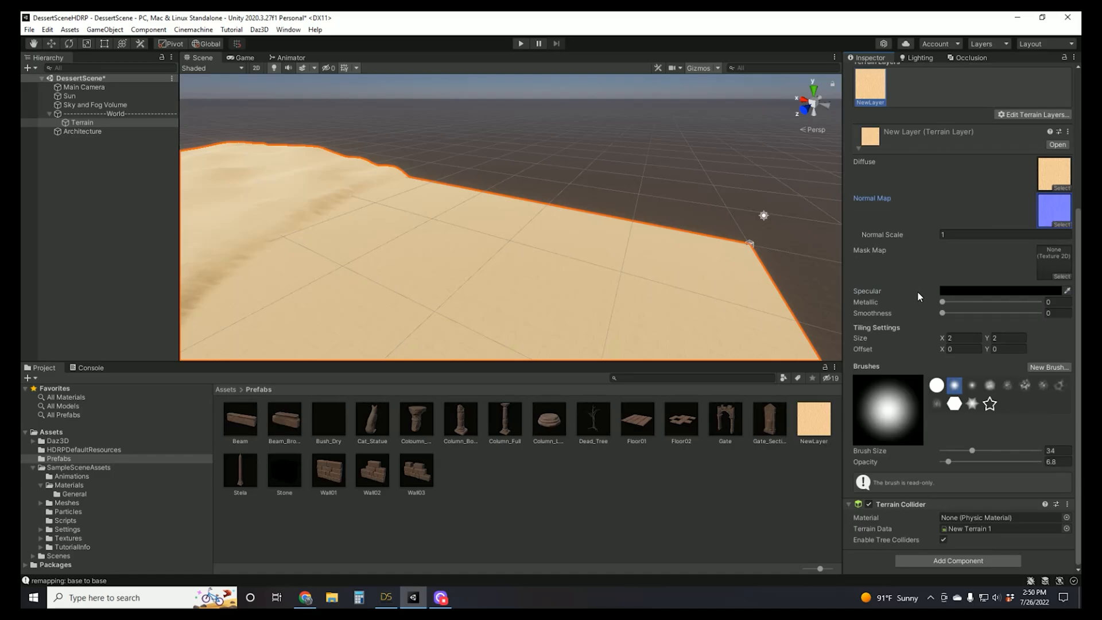
pyautogui.click(992, 234)
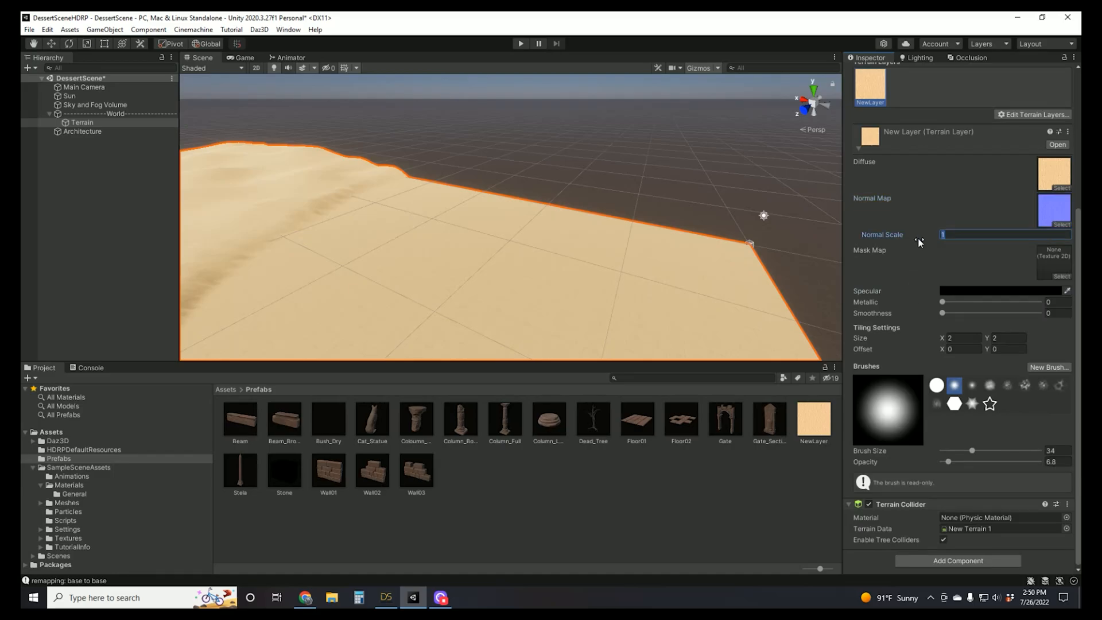
pyautogui.write('2')
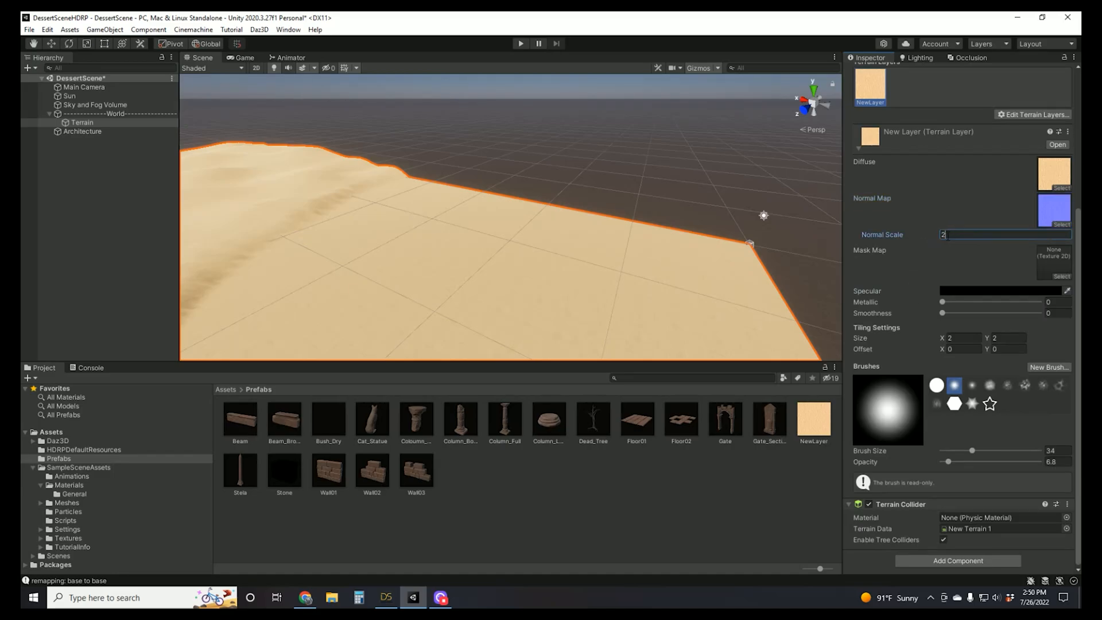
pyautogui.write('1')
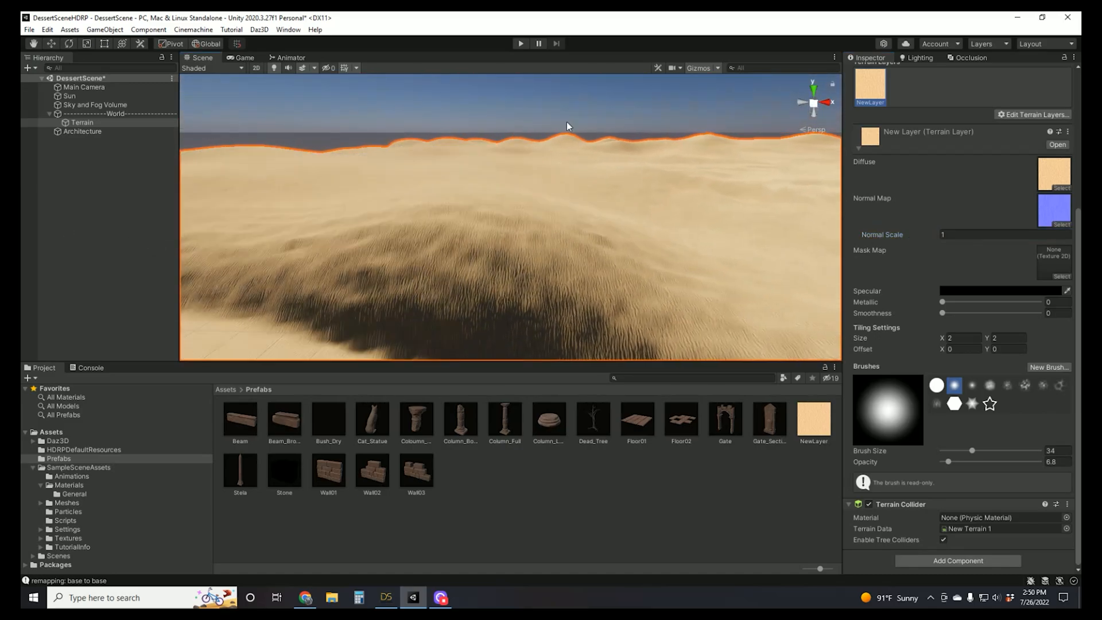
pyautogui.moveTo(568, 127); pyautogui.dragTo(586, 169)
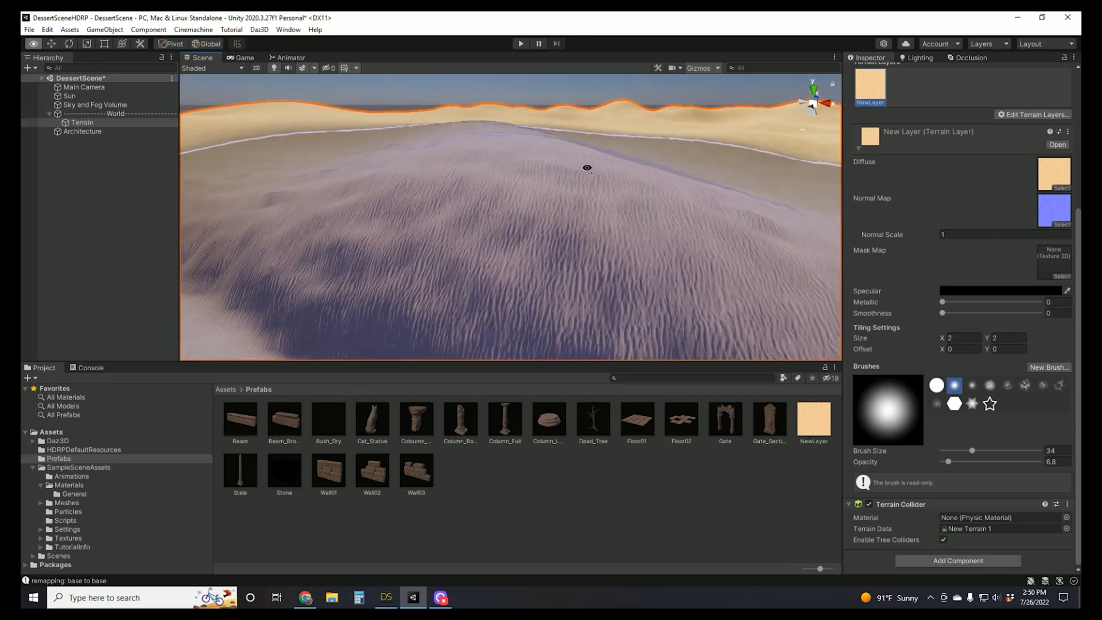